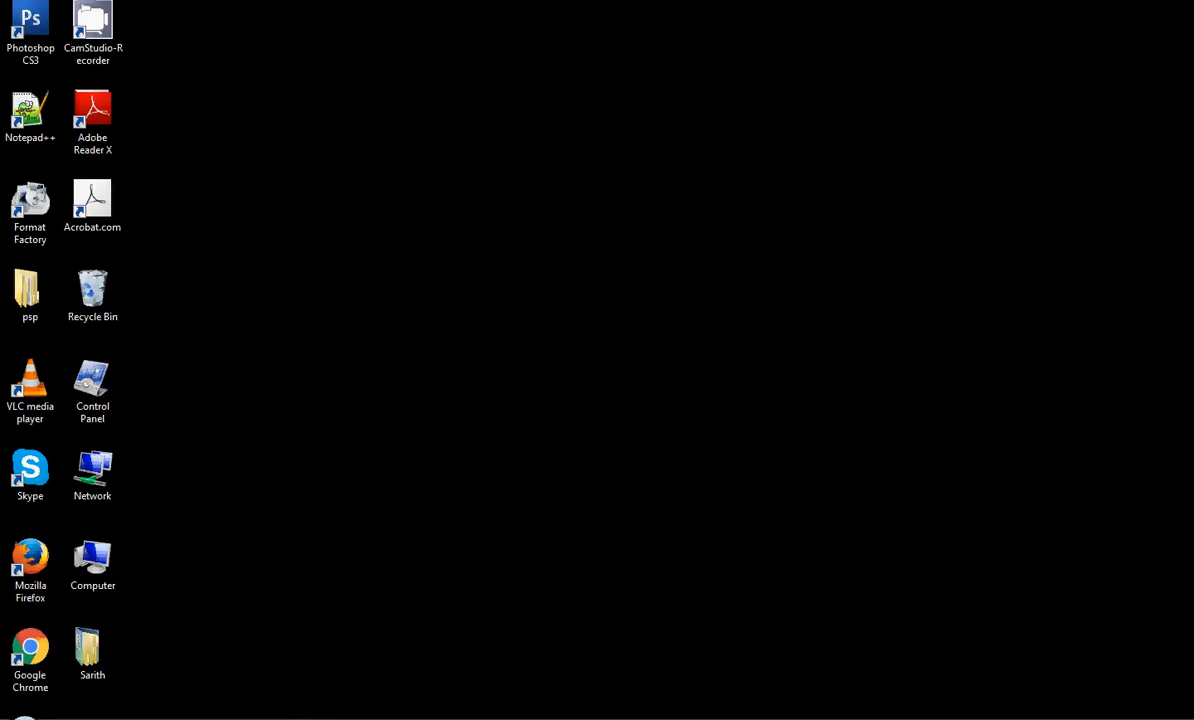
Step: Launch Notepad++ from the Start menu with a blank new document
click(12, 712)
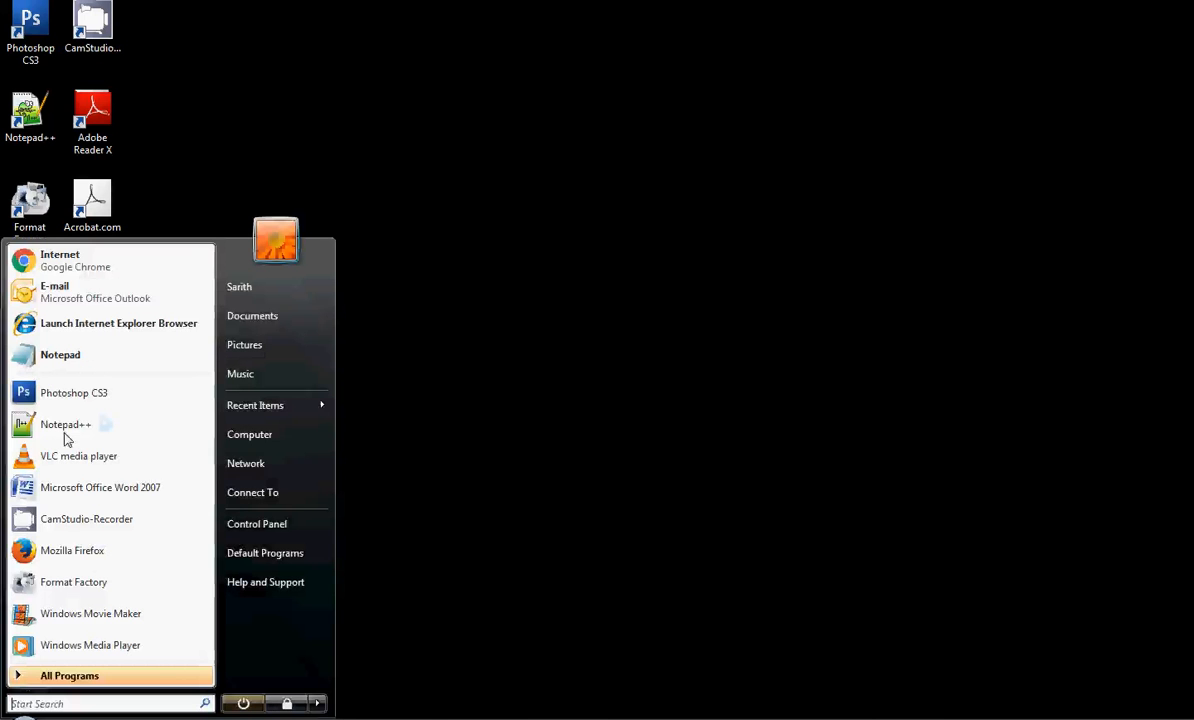
click(64, 424)
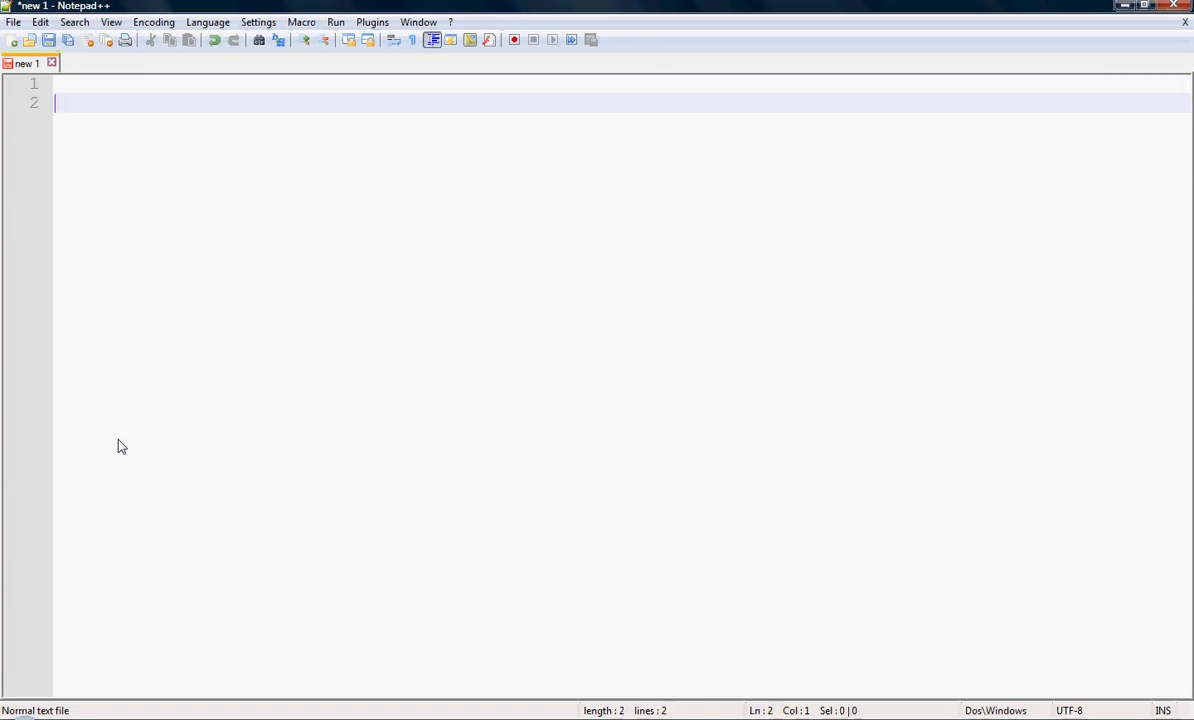
Step: Write the skeleton: <!DOCTYPE html>, <html>, <body>, </body>, </html> on separate lines
text(<!)
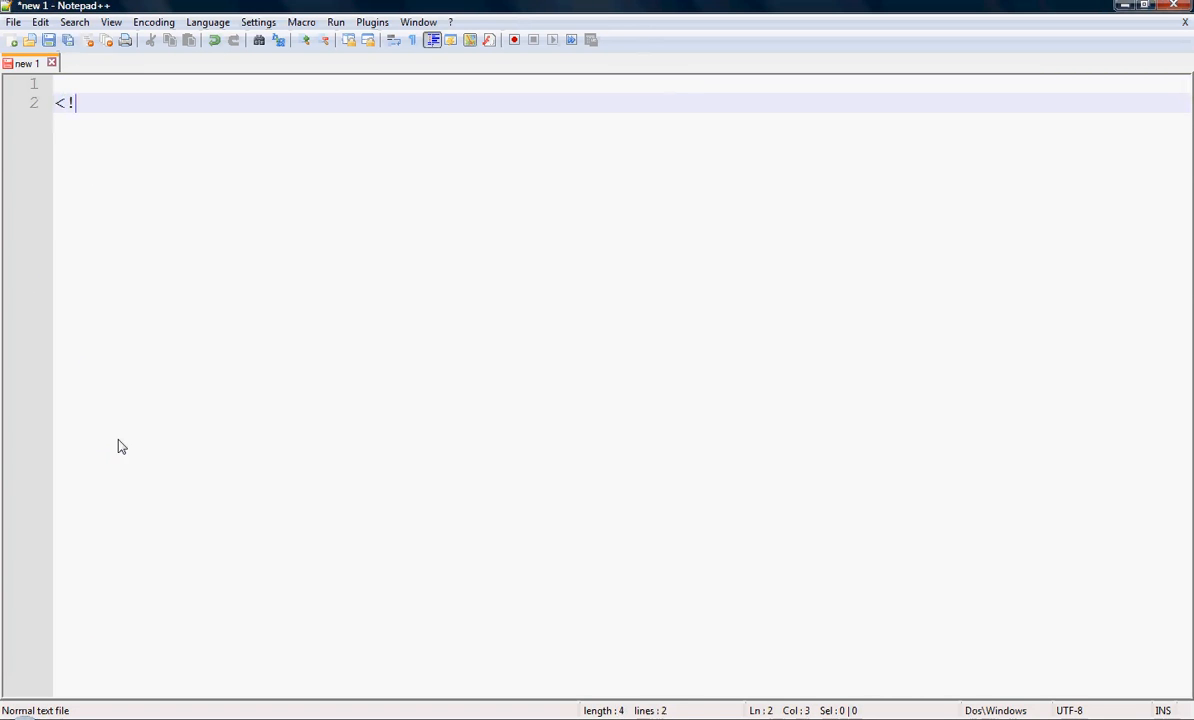
text(DOCTYPE)
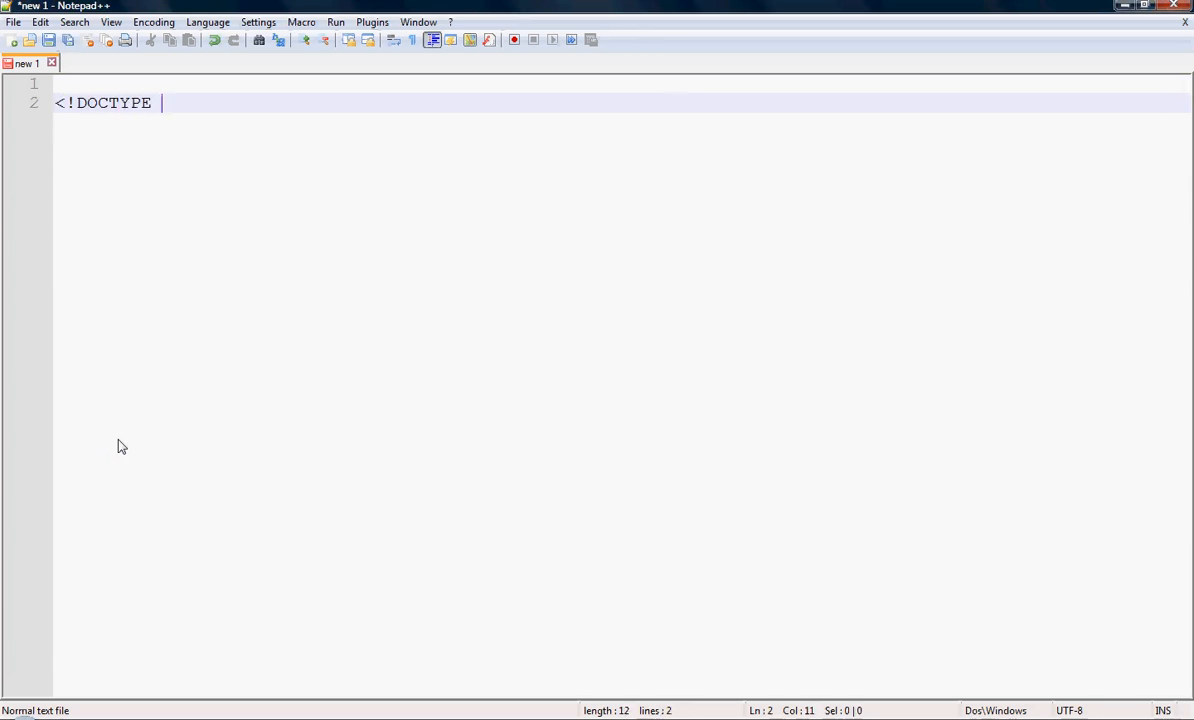
text(html>)
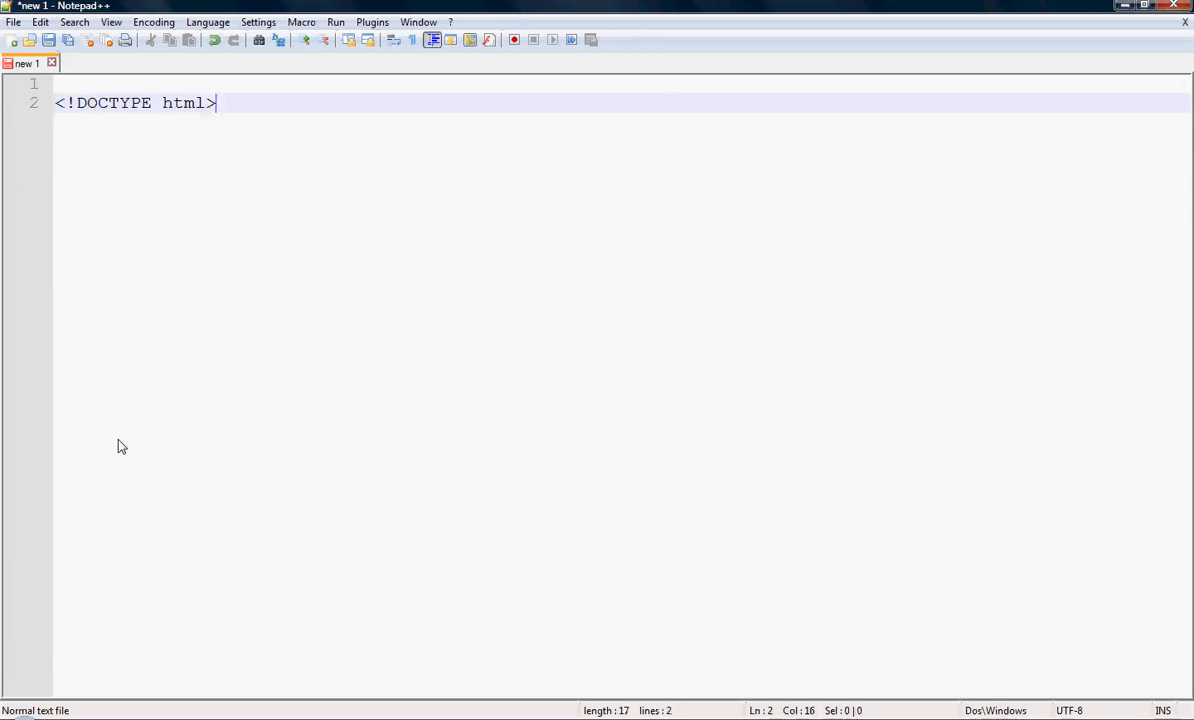
text(<html>)
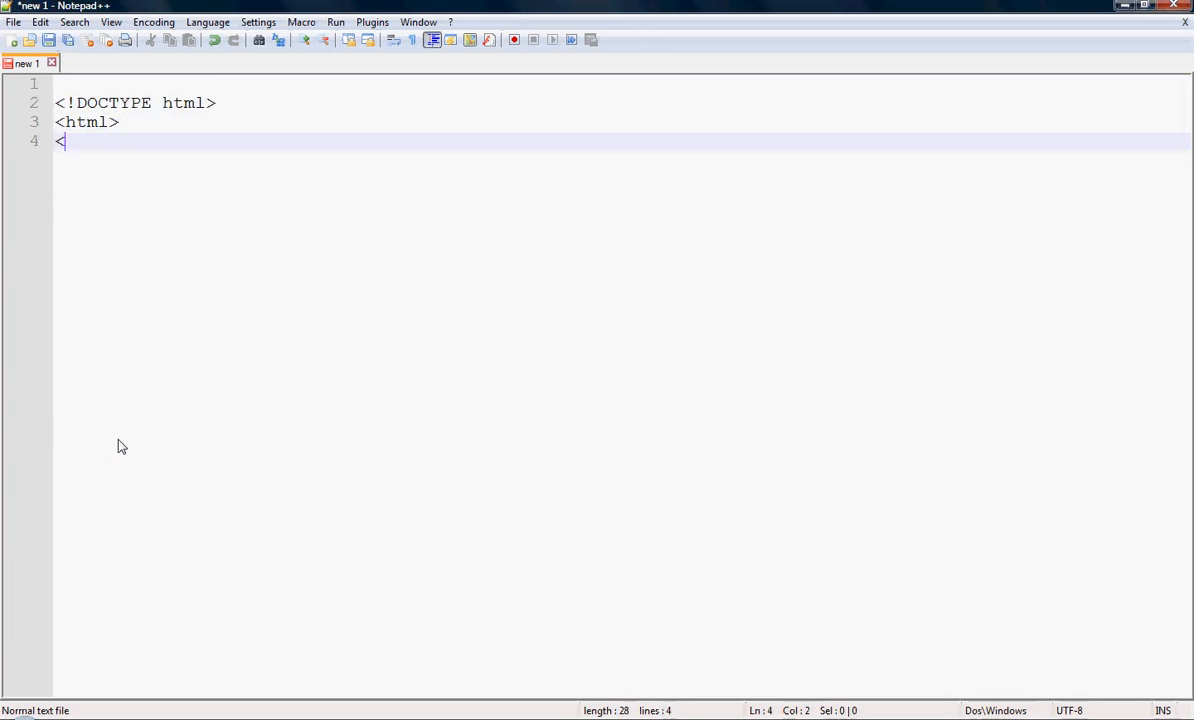
text(body>)
text(</bo)
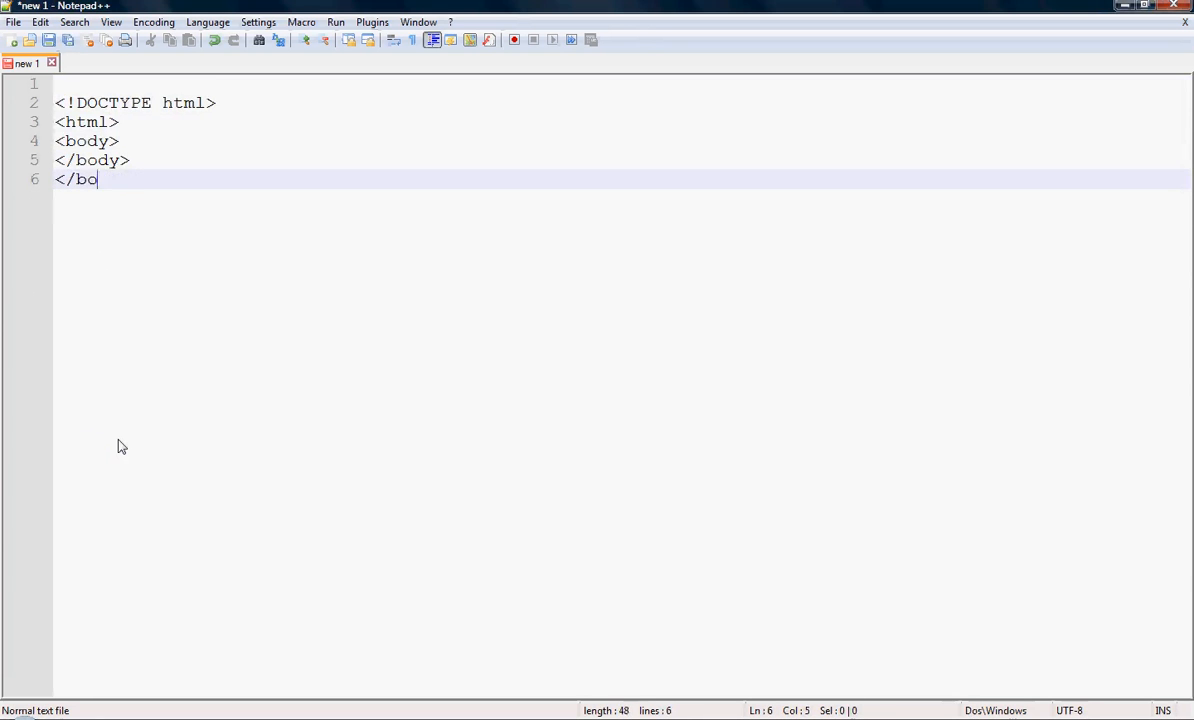
text(html>)
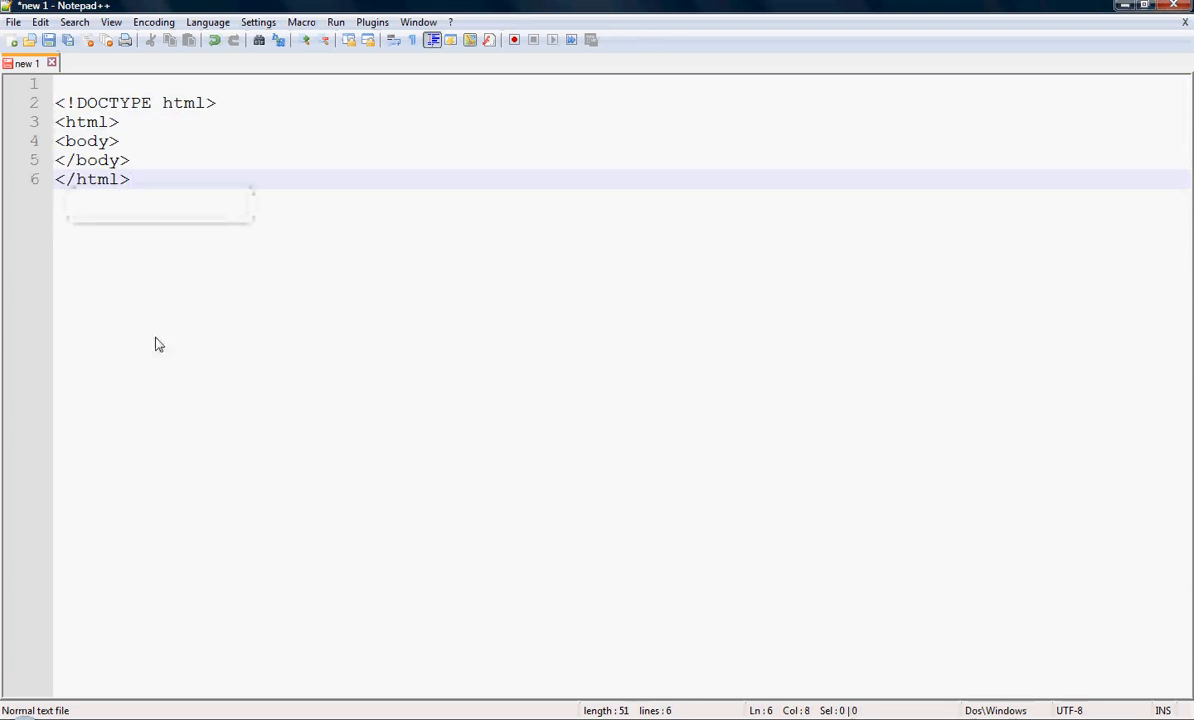
click(120, 122)
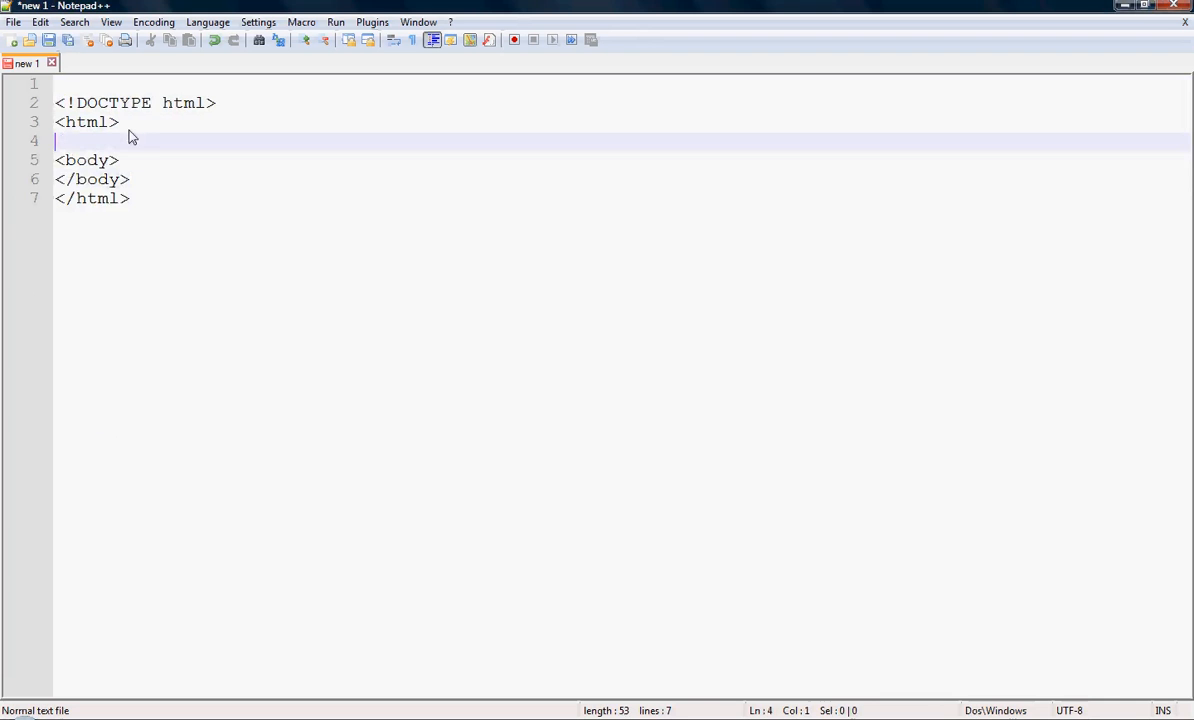
Step: Add <head> and </head> lines with a <title> tag, erasing the mistyped 'Table w' text
text(<head>)
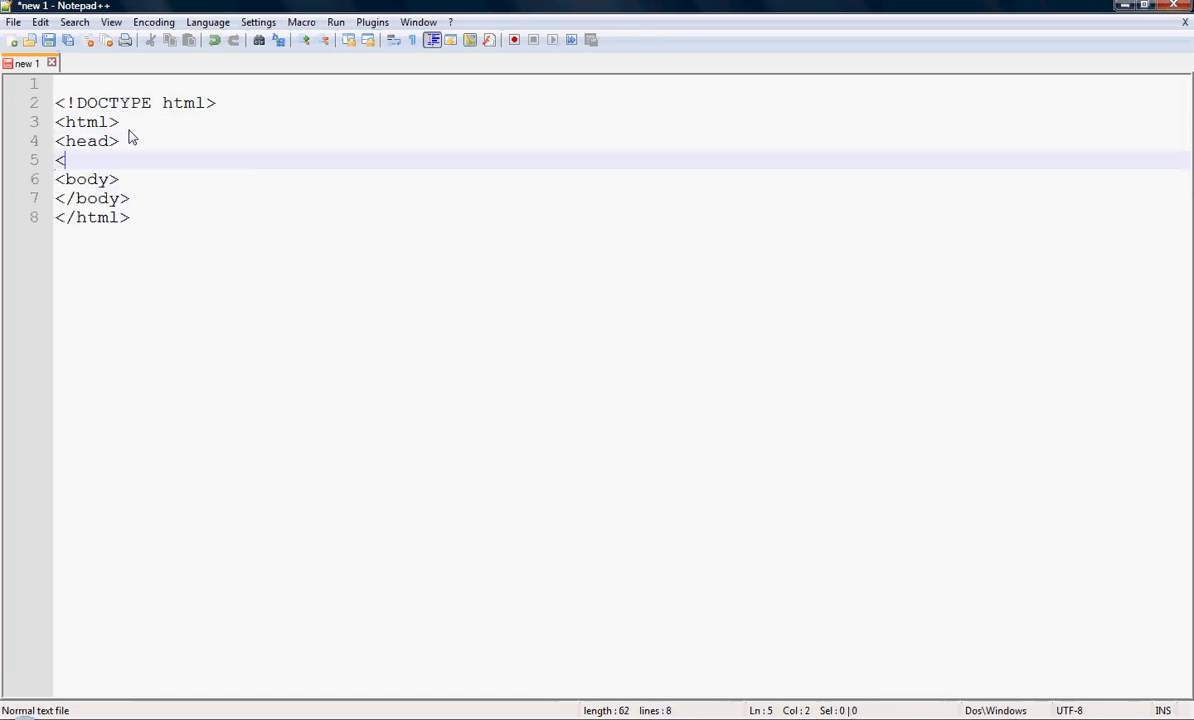
text(/head>)
text(<title)
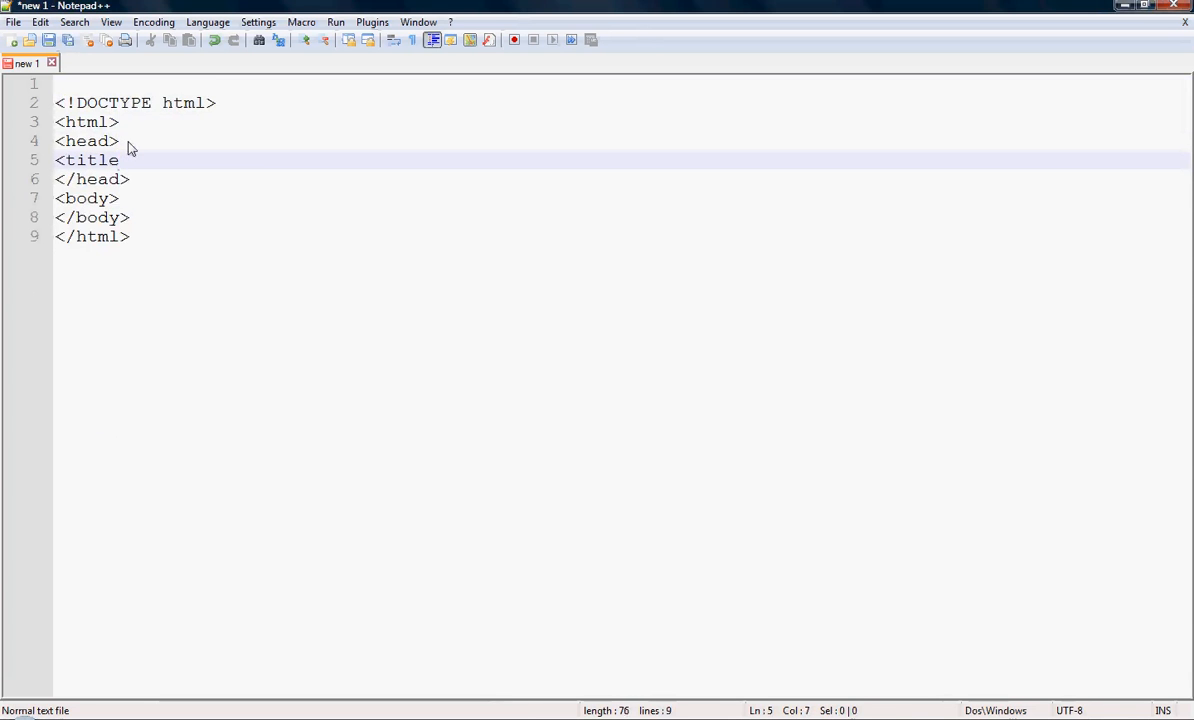
text(><)
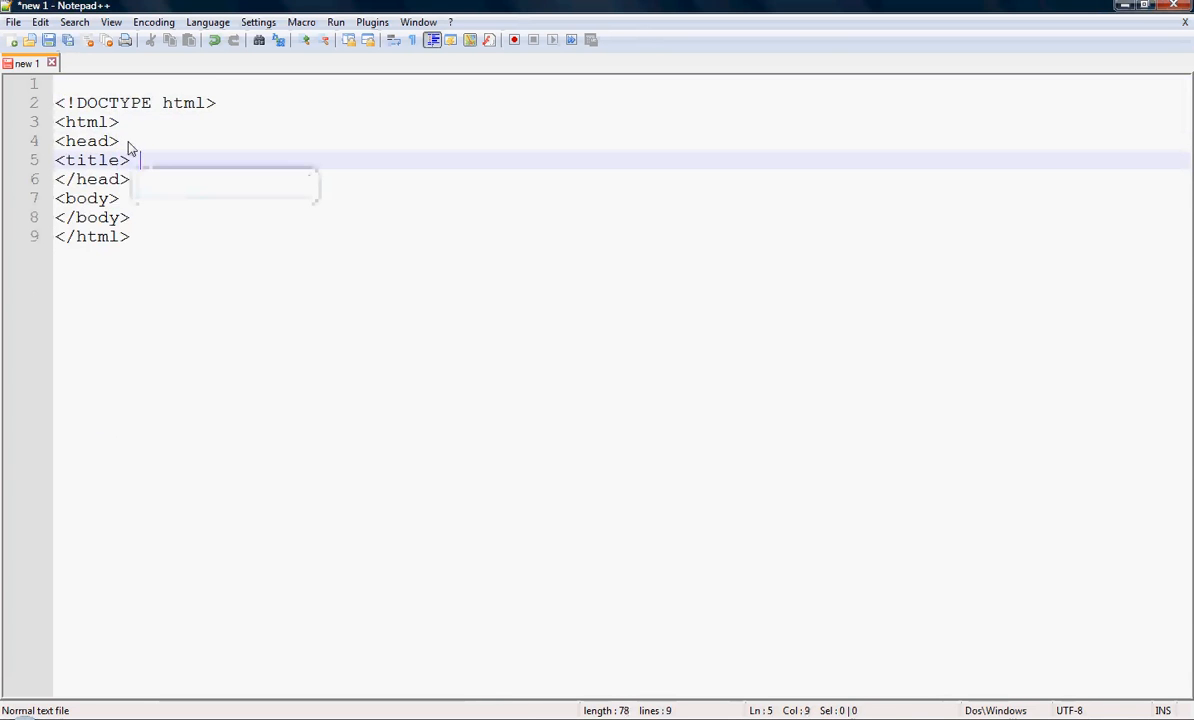
text(Table w)
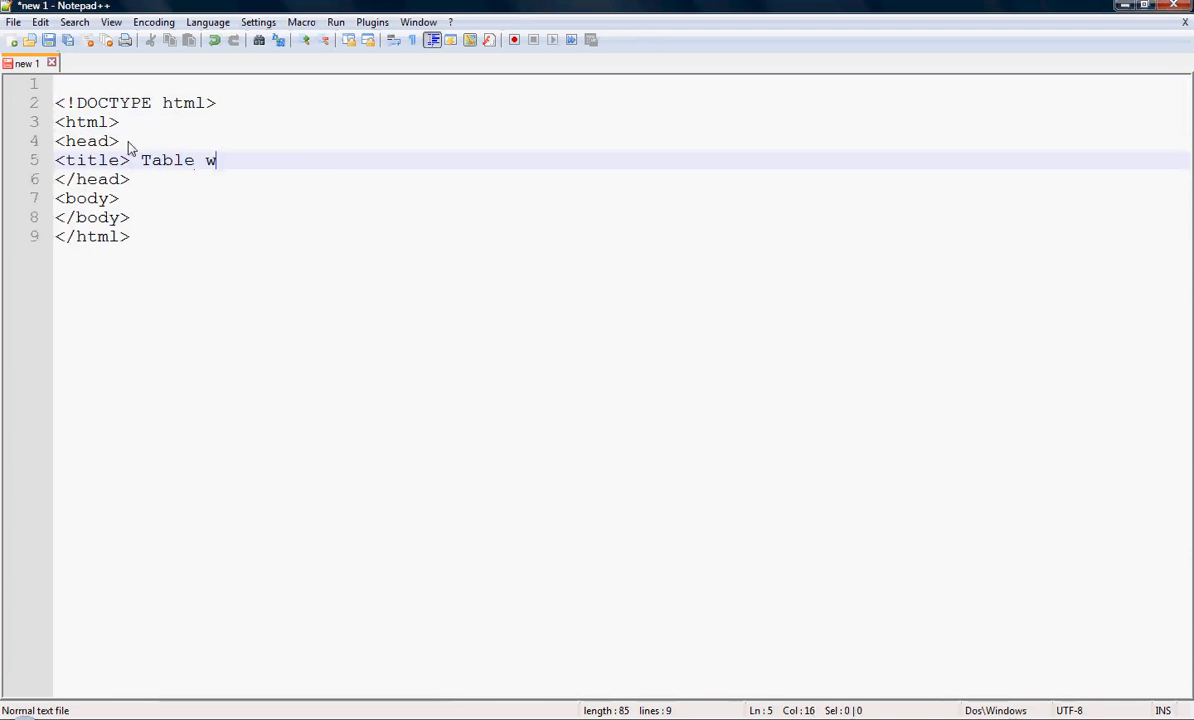
key(Backspace)
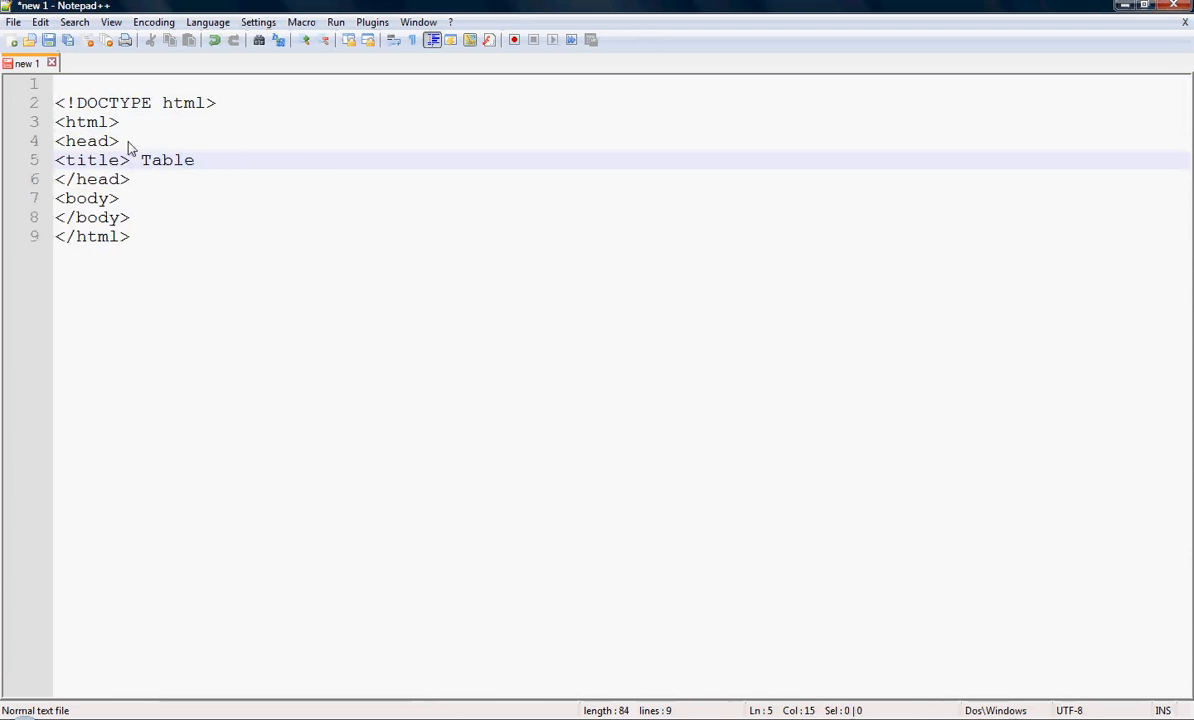
key(BackSpace)
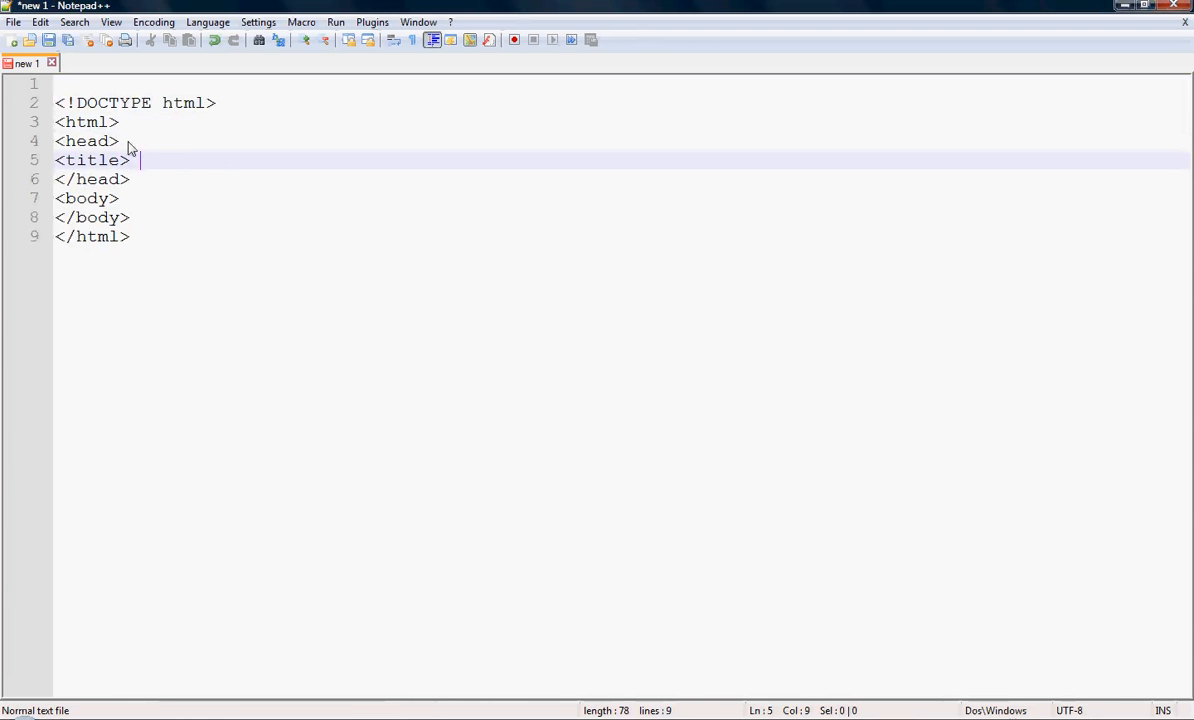
Step: Enter the title text 'Beautiful table, using html and css'
text(Beautif)
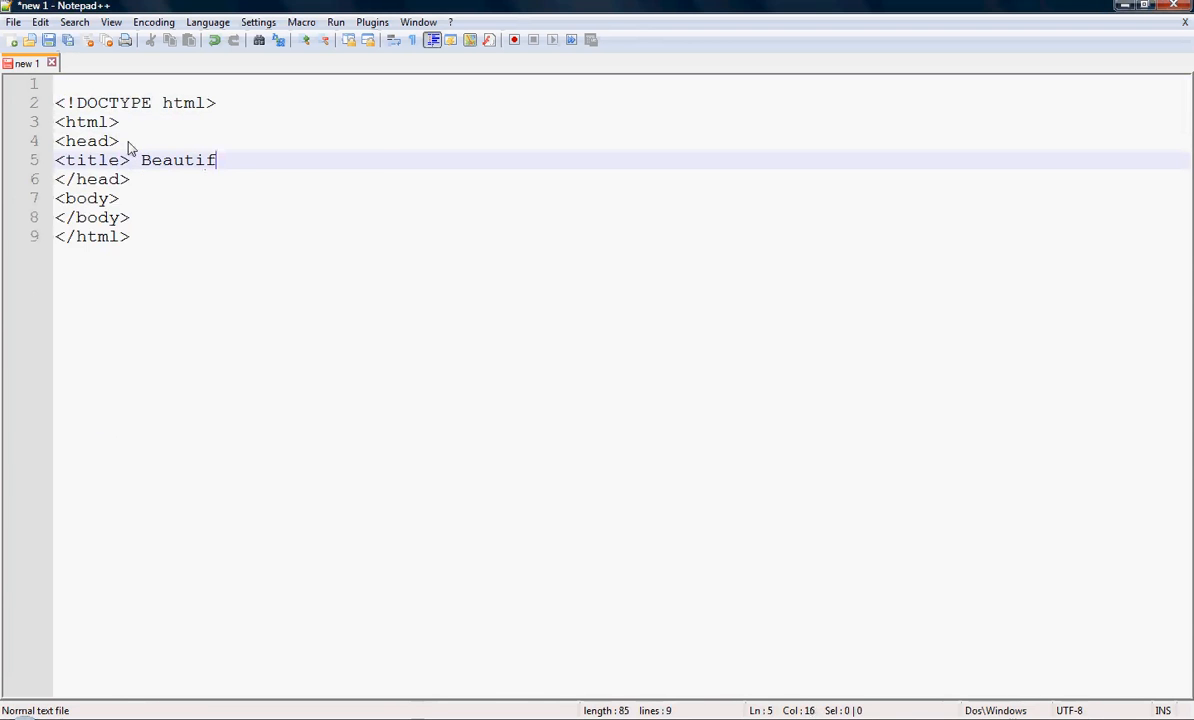
text(ul table)
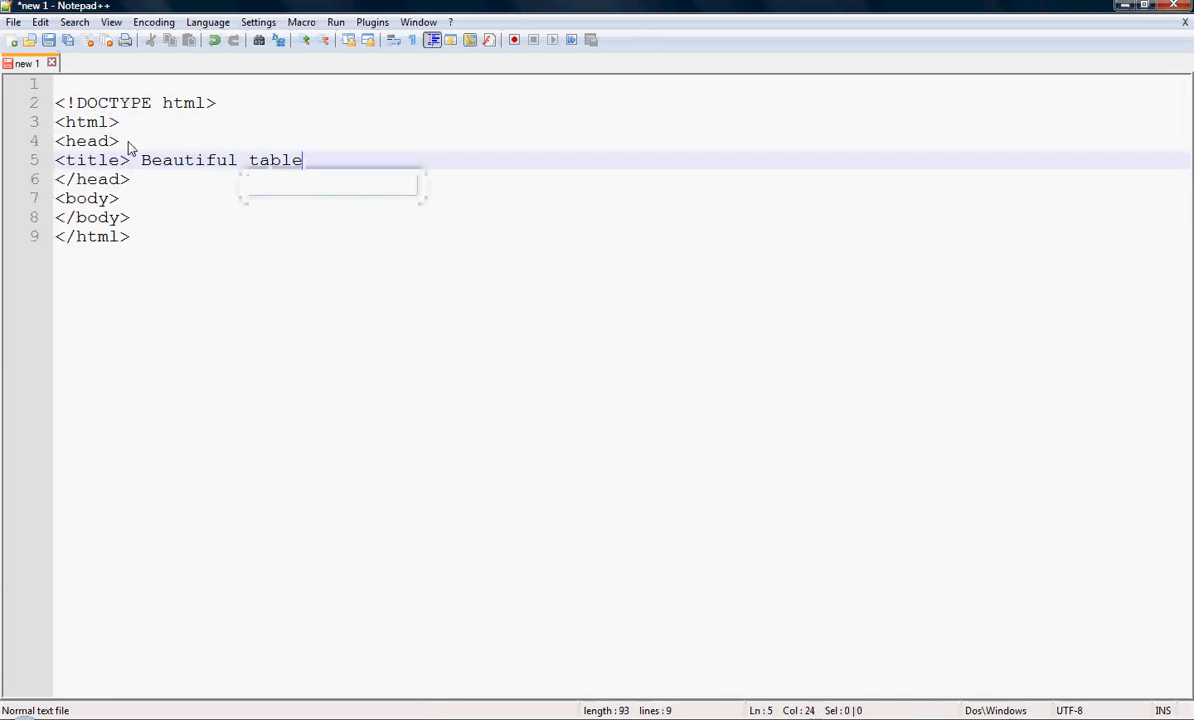
text(,)
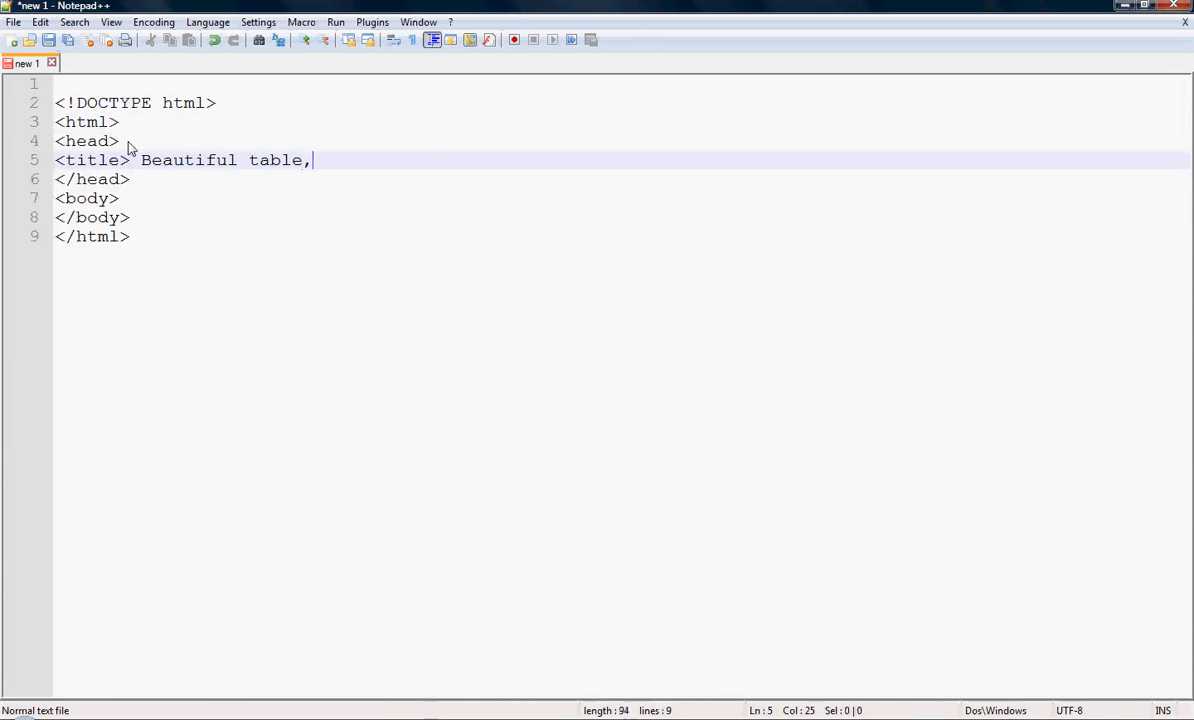
text(" ")
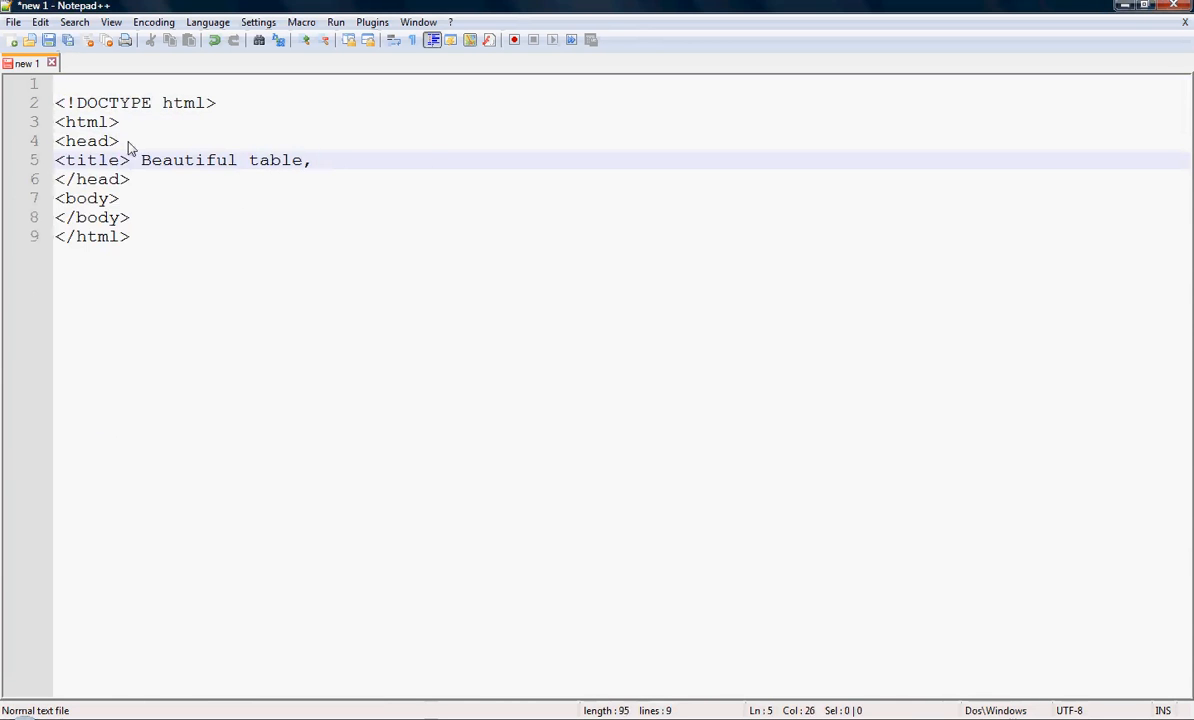
text(using html and css</title>)
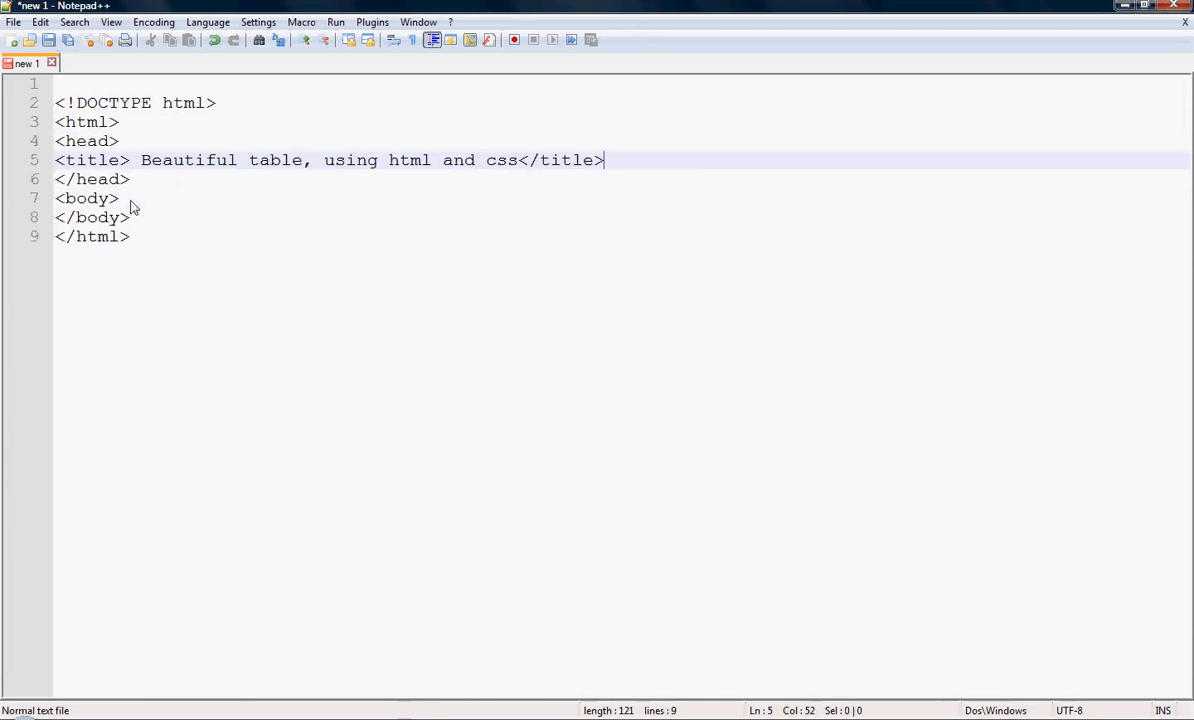
Step: Add a <table> with a <tr> row containing a first <td> cell inside the body
text(<)
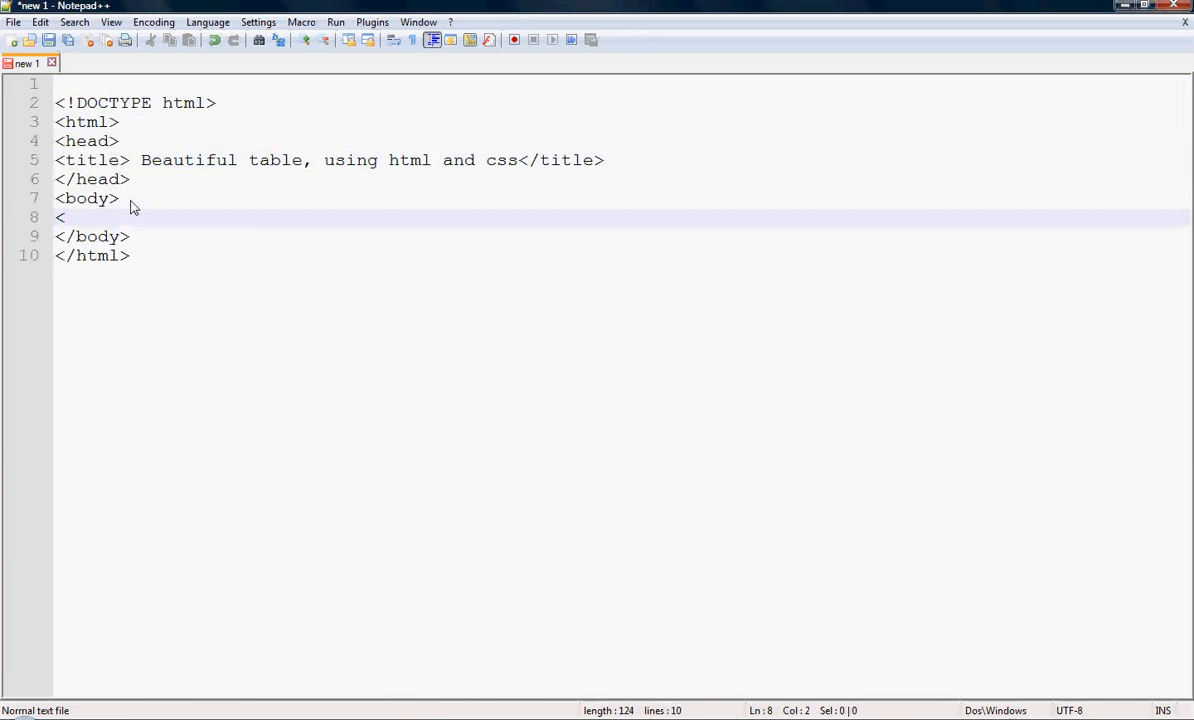
text(table>)
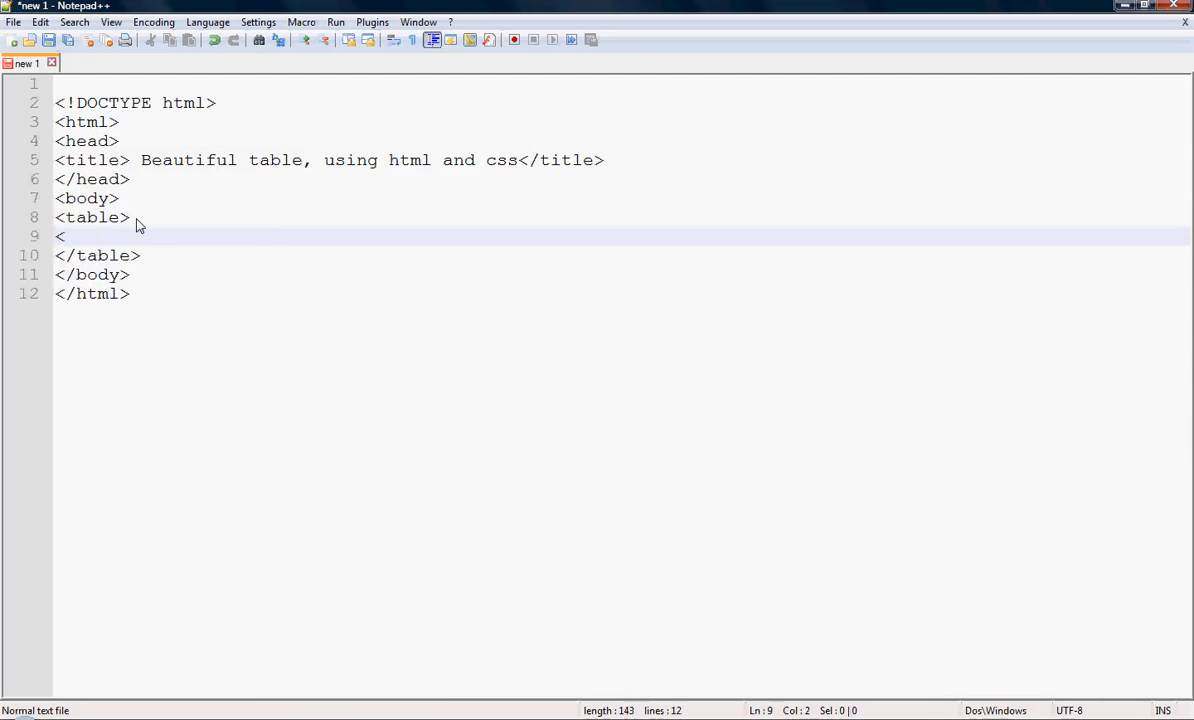
text(tr>)
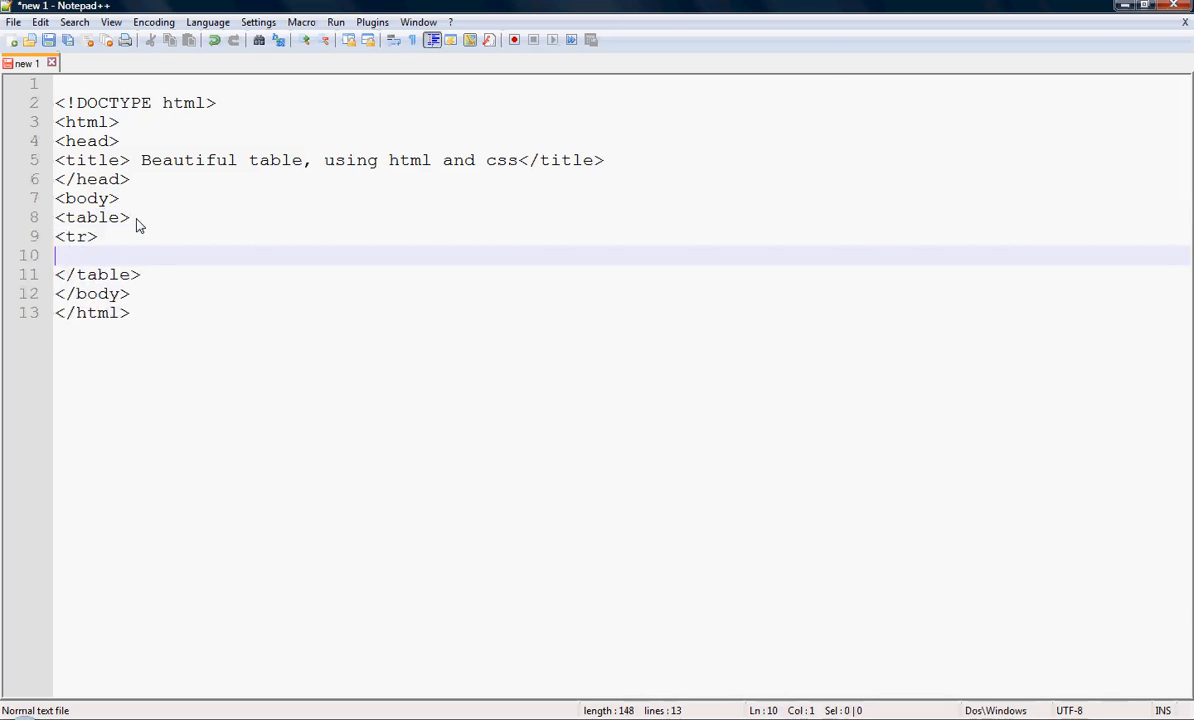
text(</tr>)
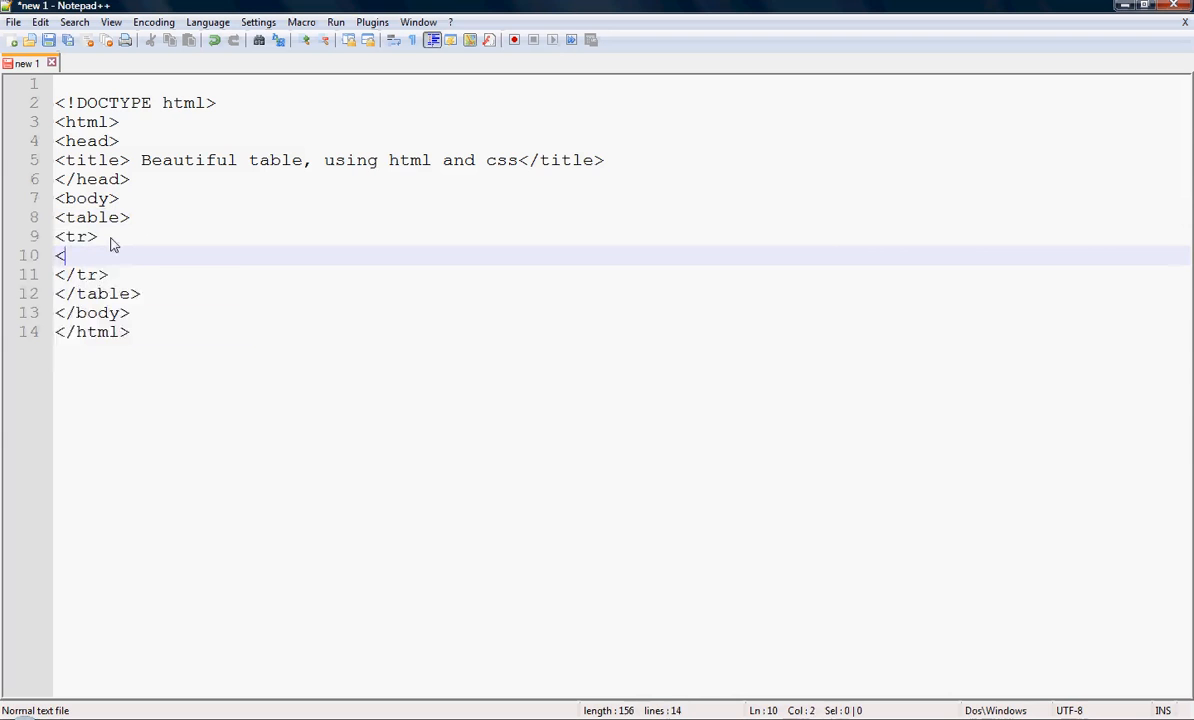
text(t)
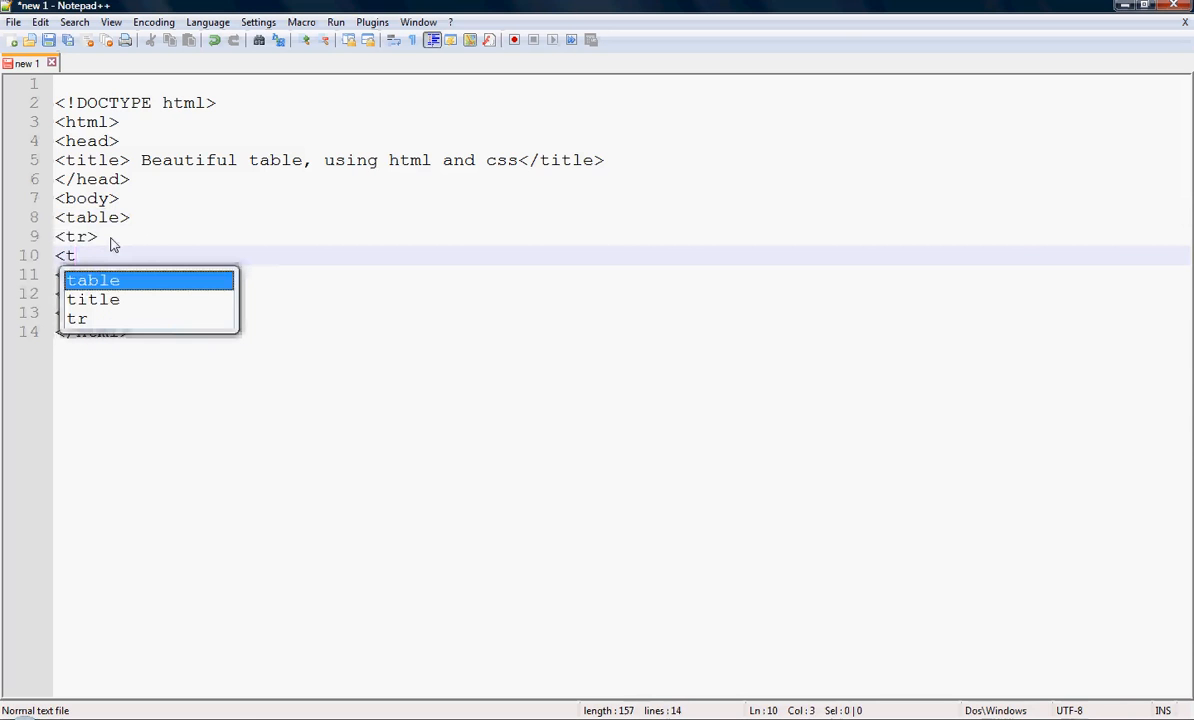
text(d>)
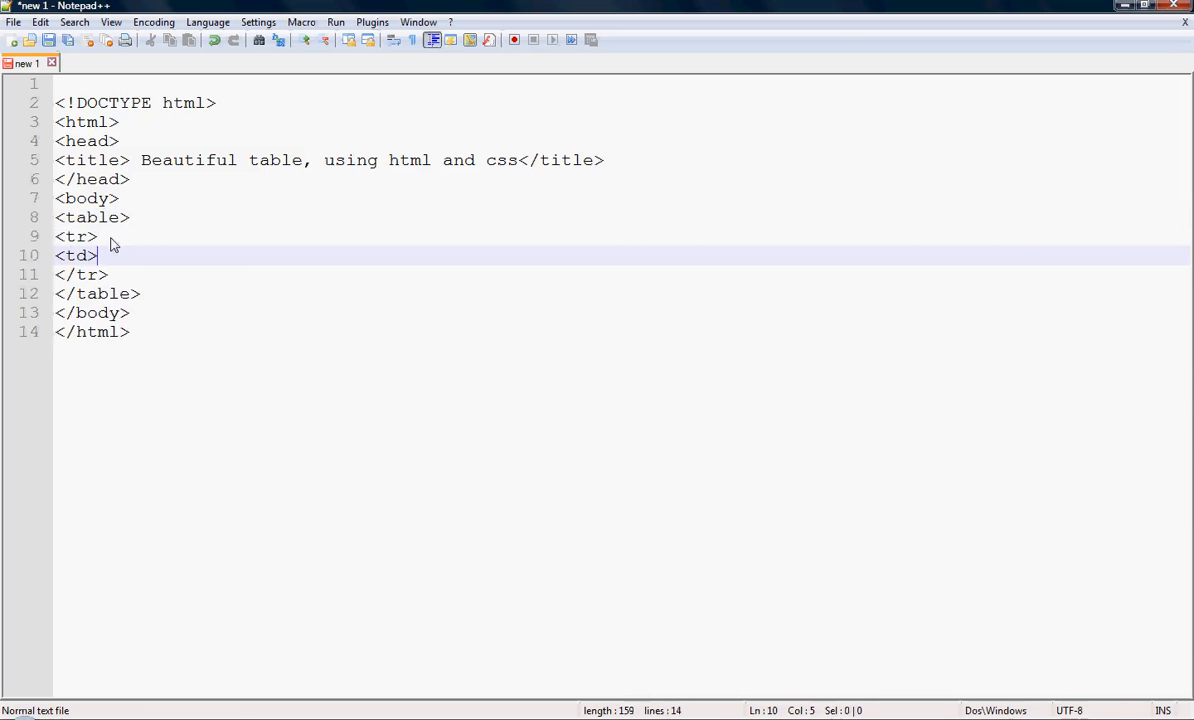
text(Name)
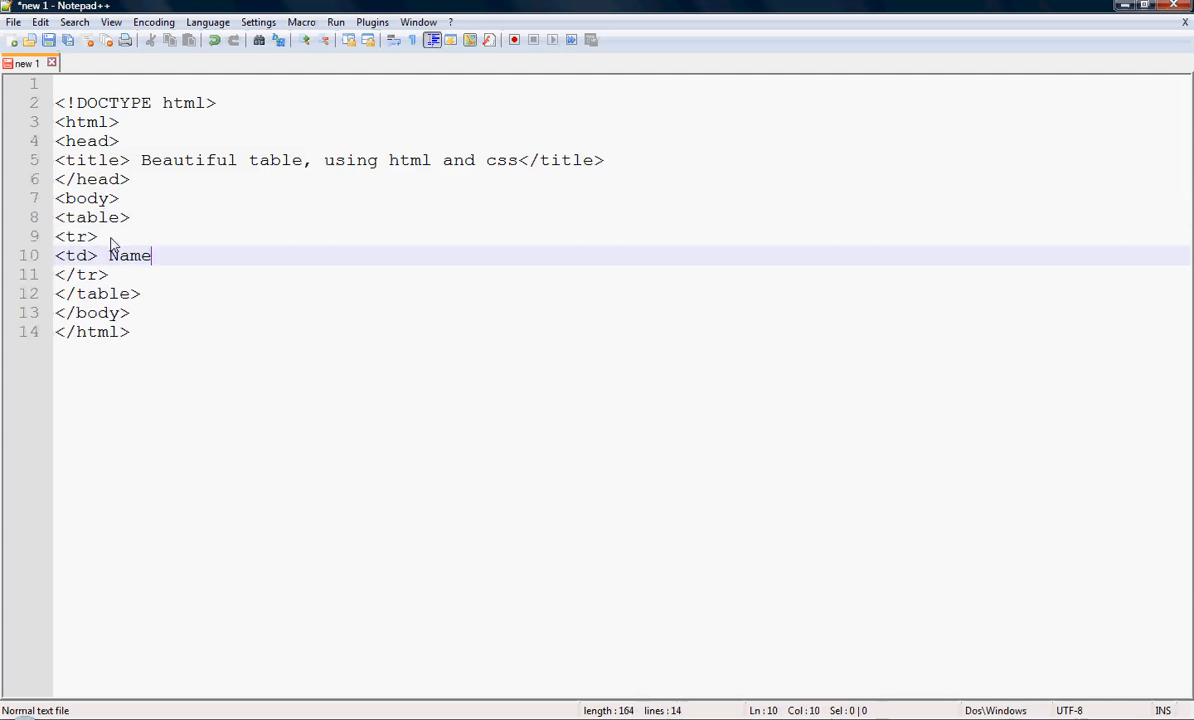
text(</td)
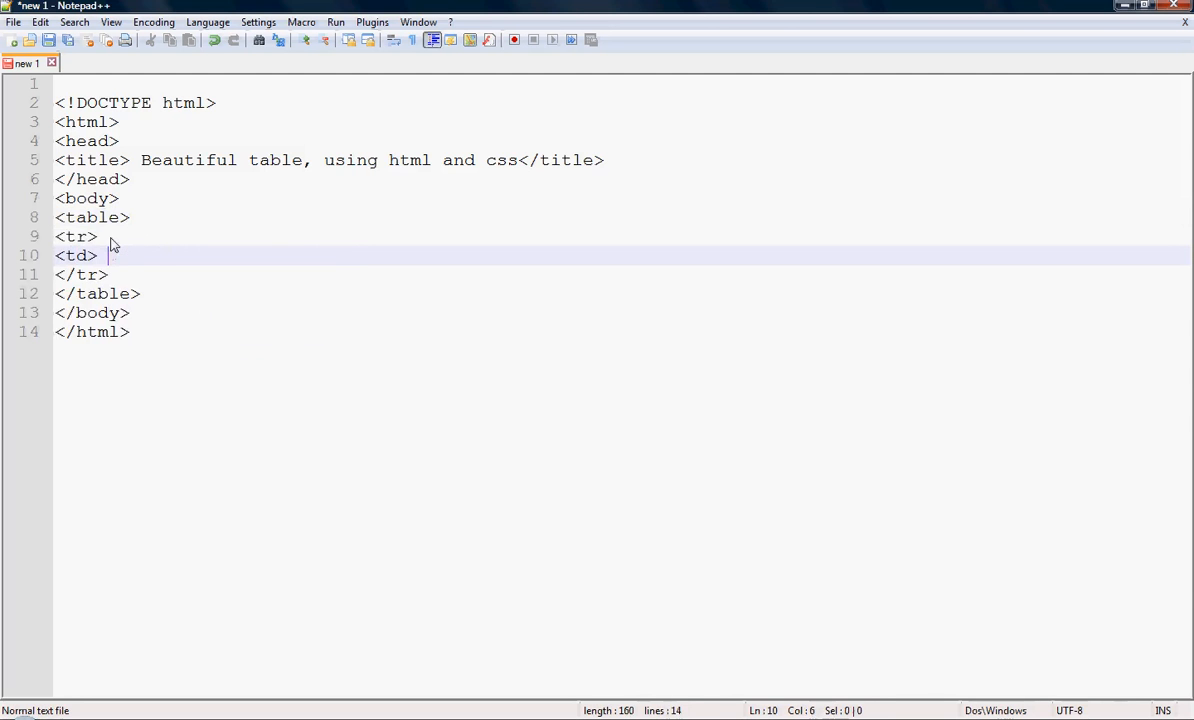
Step: Fill the row's four cells with S.N, Name, Address and Number
text(S)
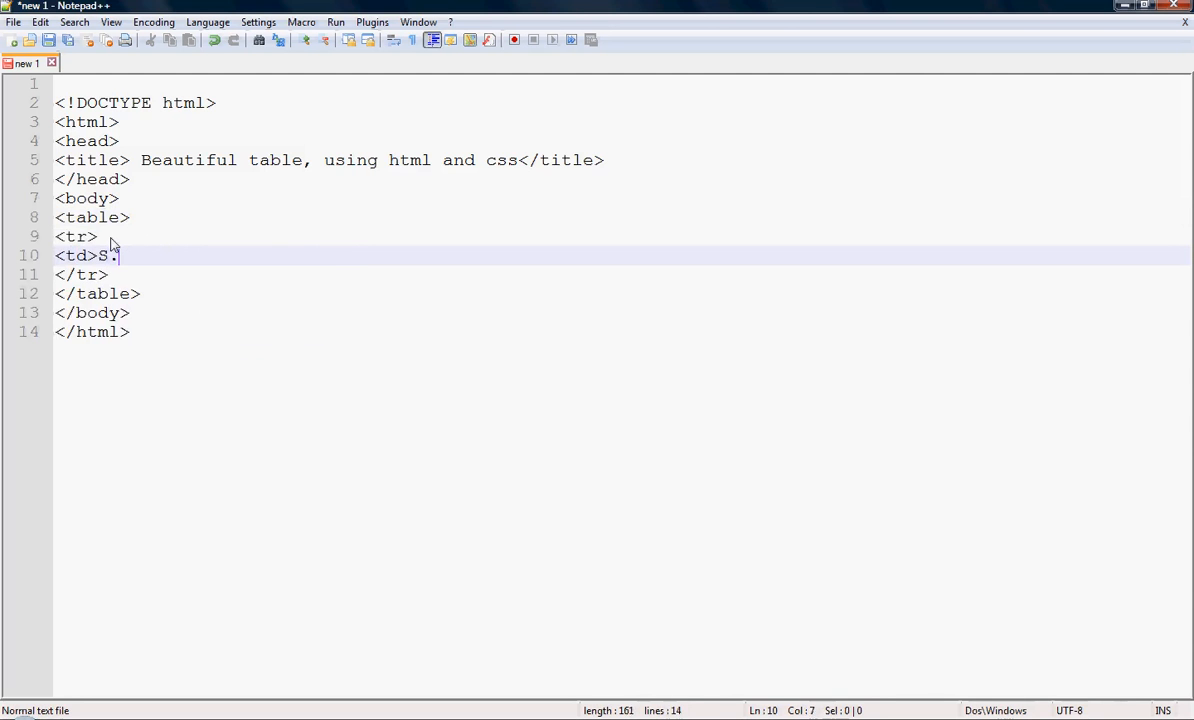
text(N</)
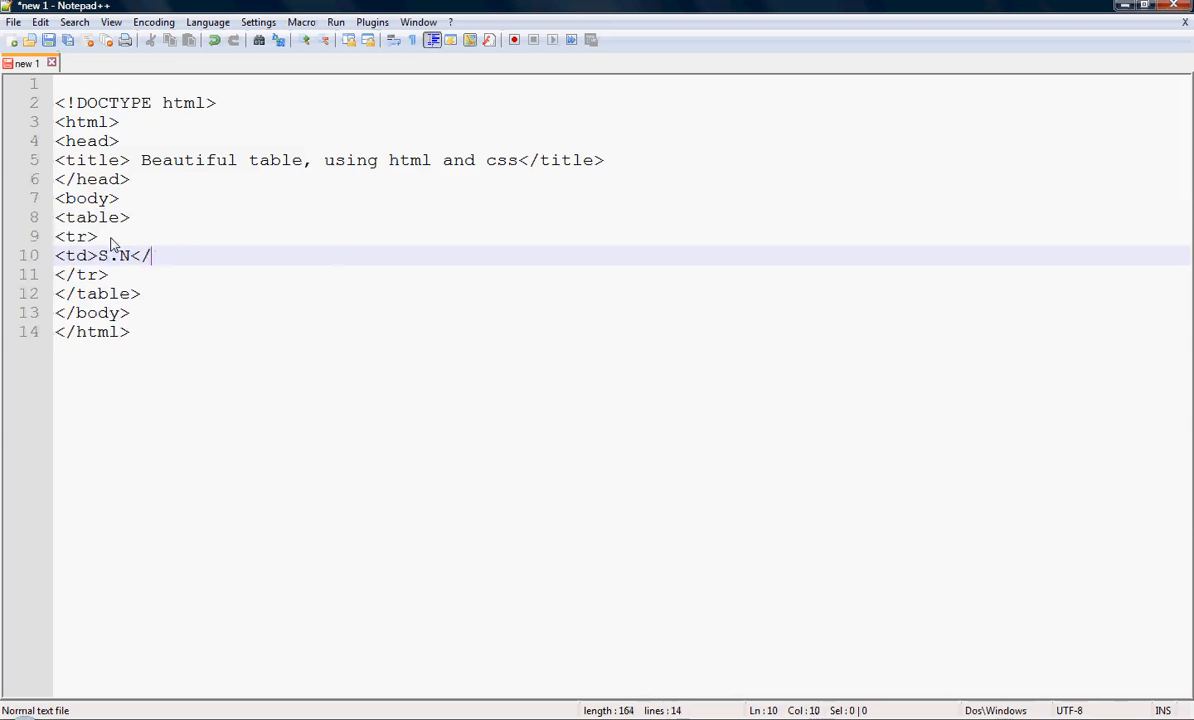
key(Enter)
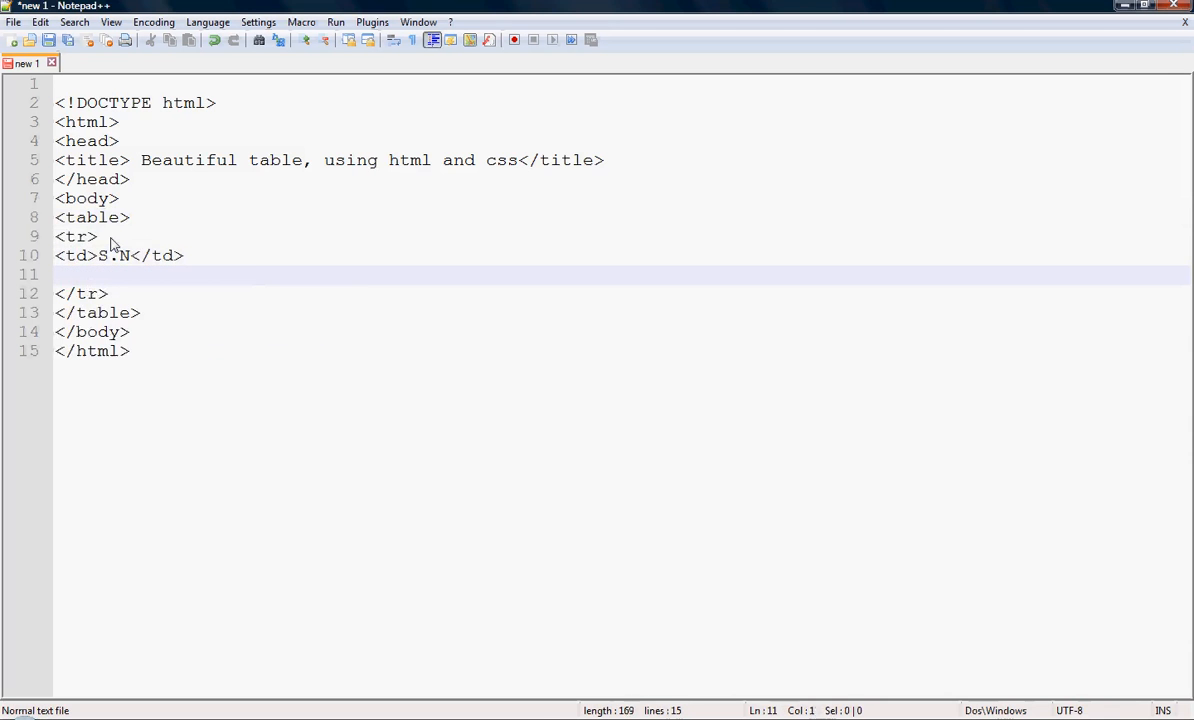
text(<td>)
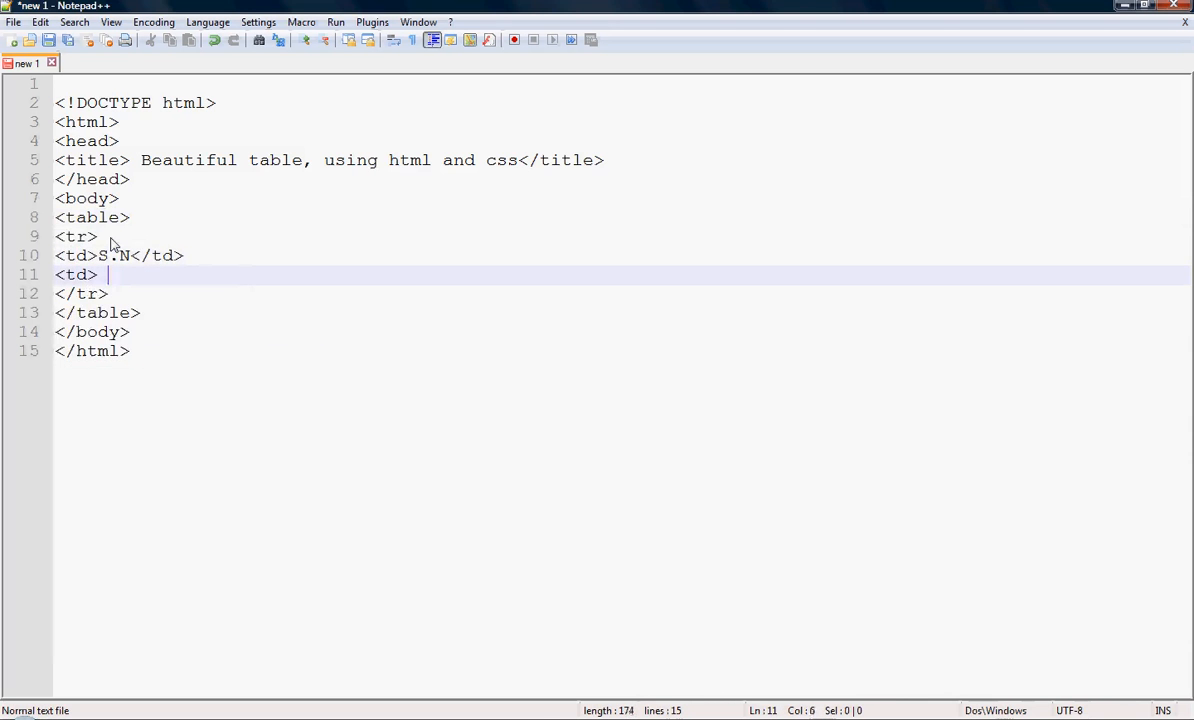
text(Name</td>)
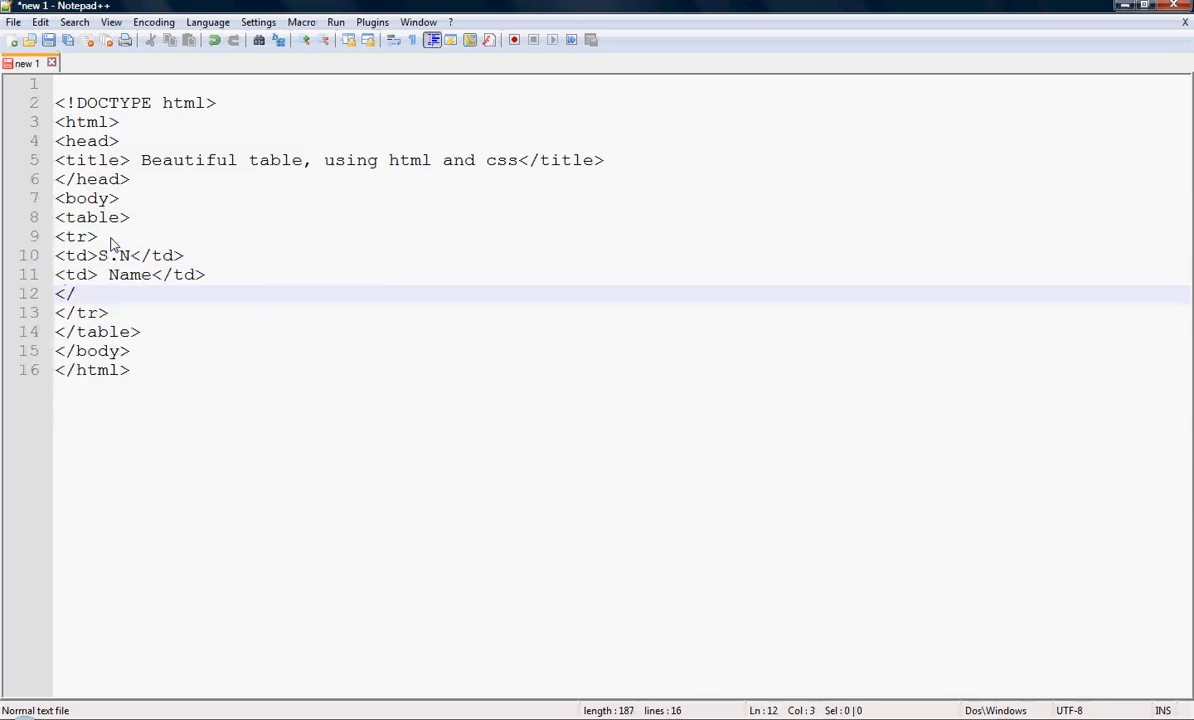
text(td>)
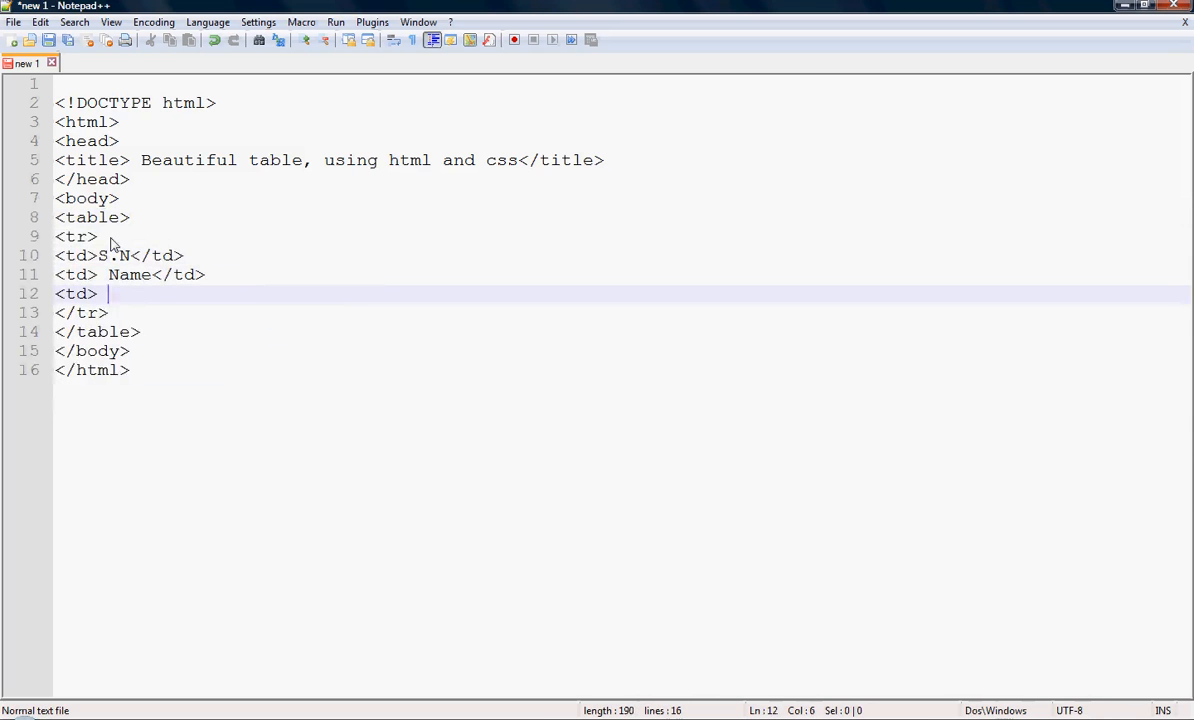
text(Address</td>)
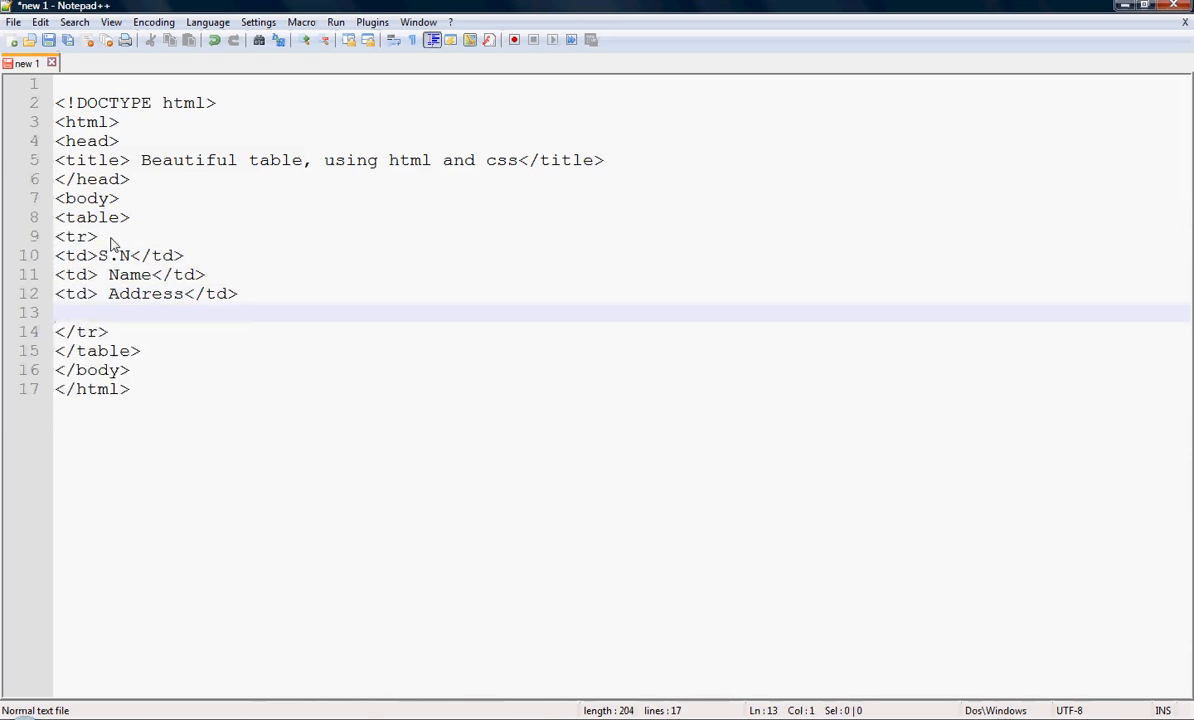
text(<td>)
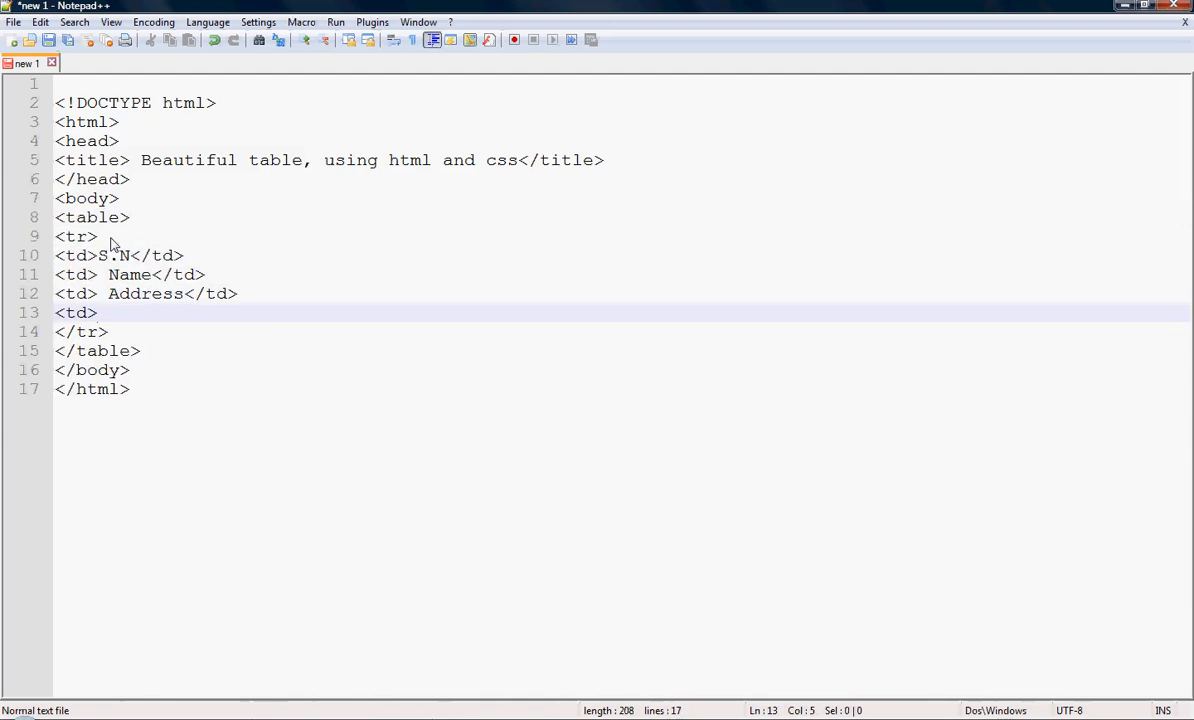
text(Numb)
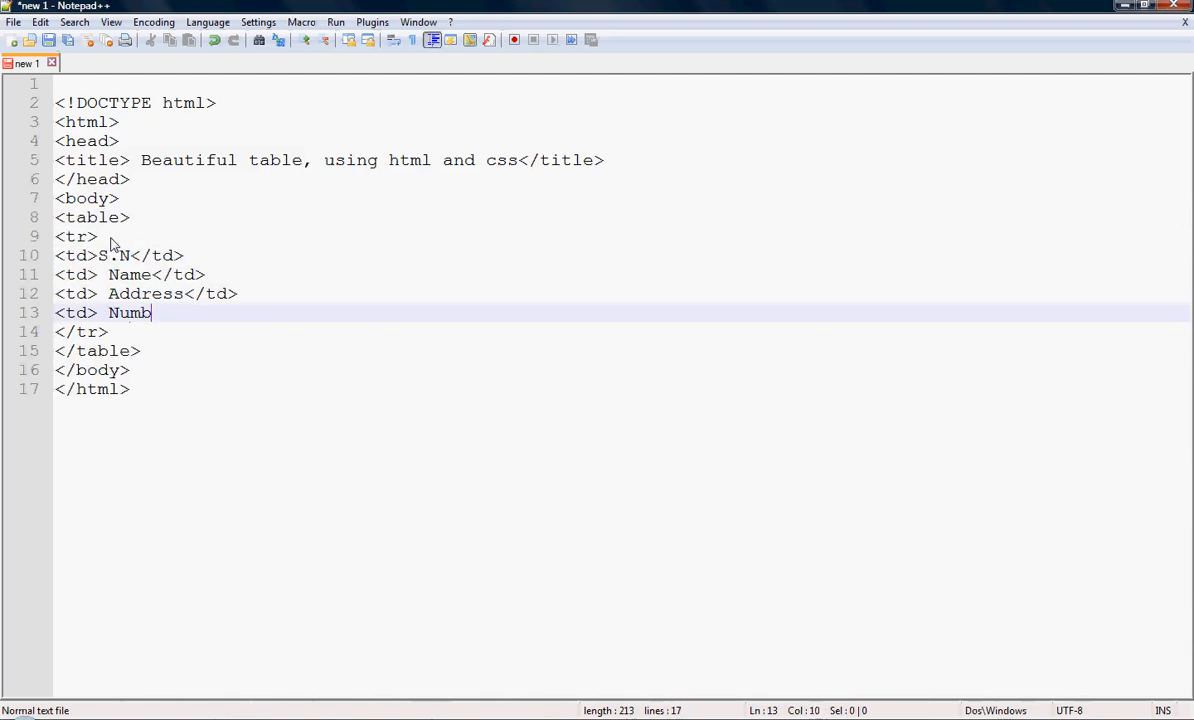
text(er</td>)
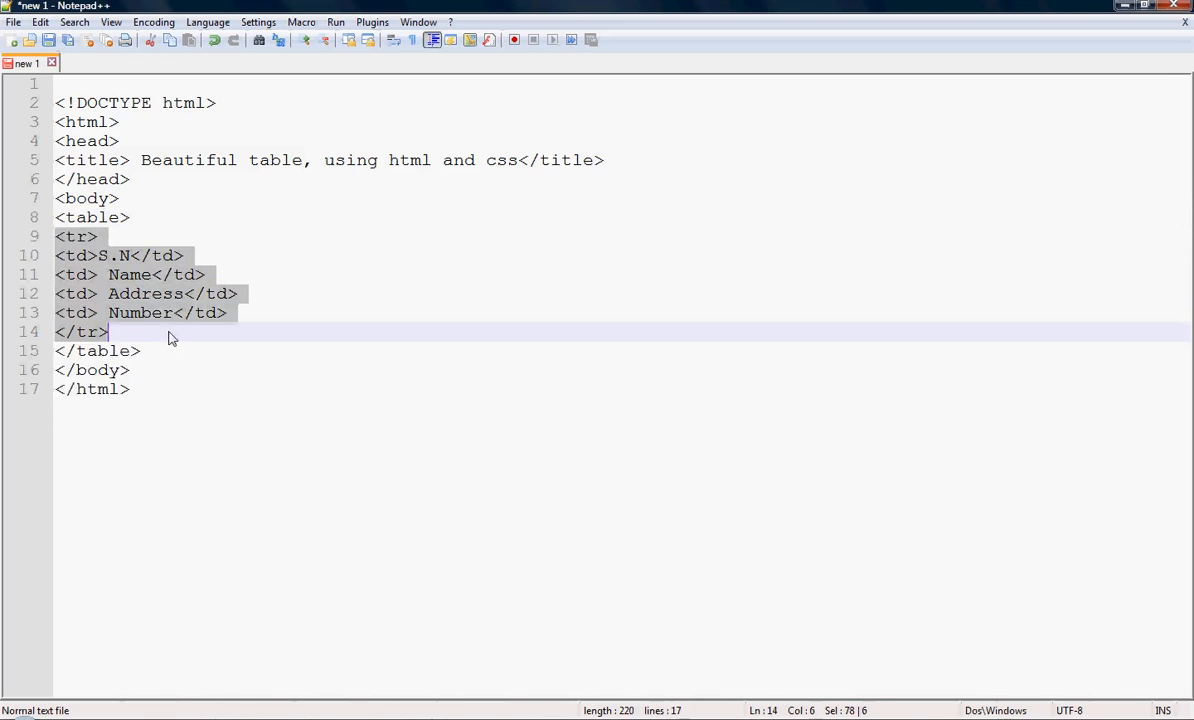
Step: Paste copies of the header row and fill the first copy with 1, David, UK, 9876
key(enter)
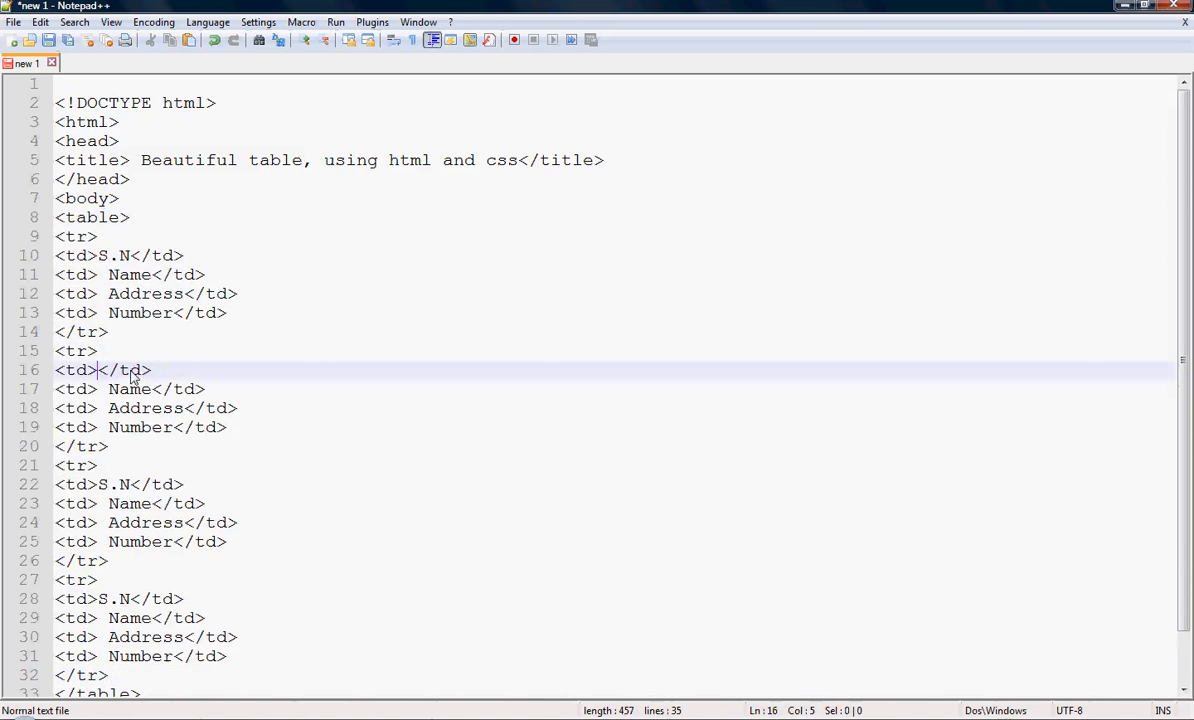
text(1)
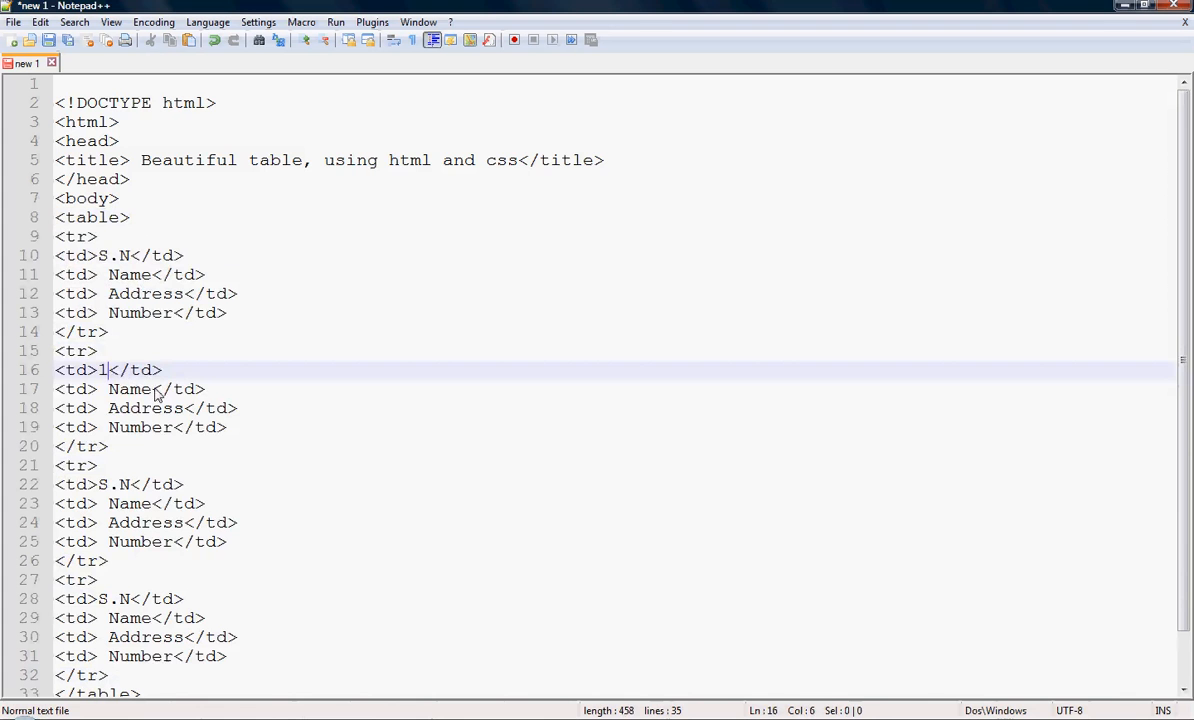
text(David)
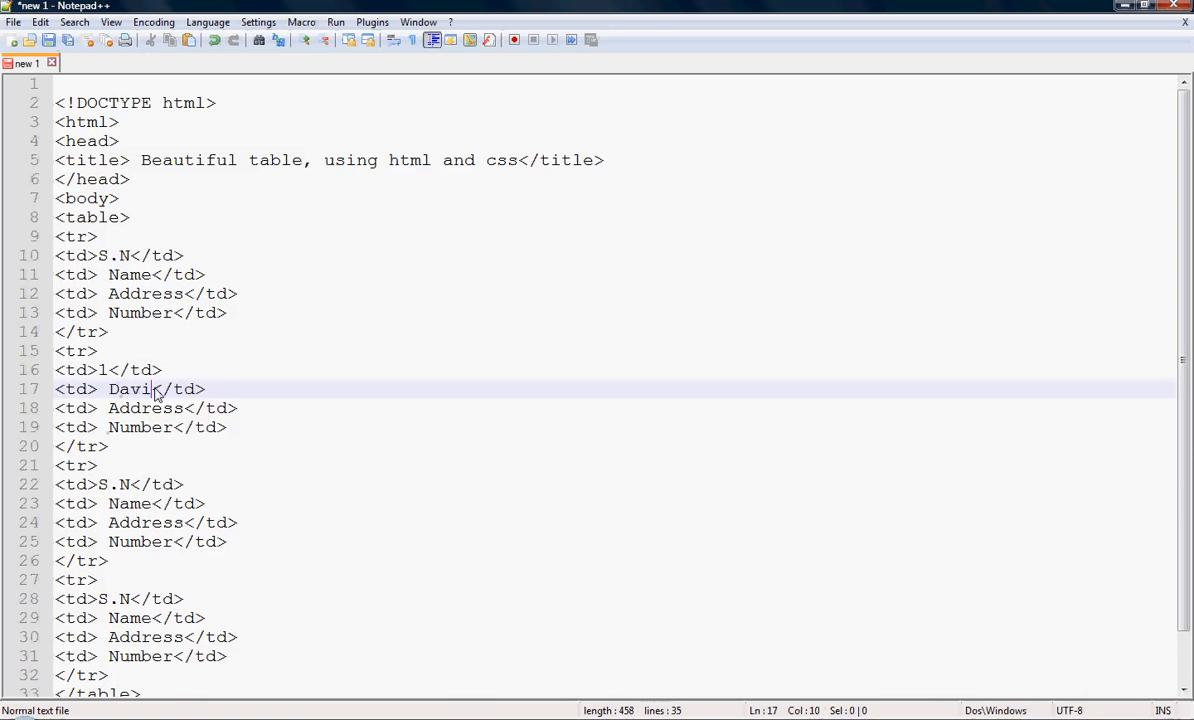
text(d)
click(146, 408)
text(U)
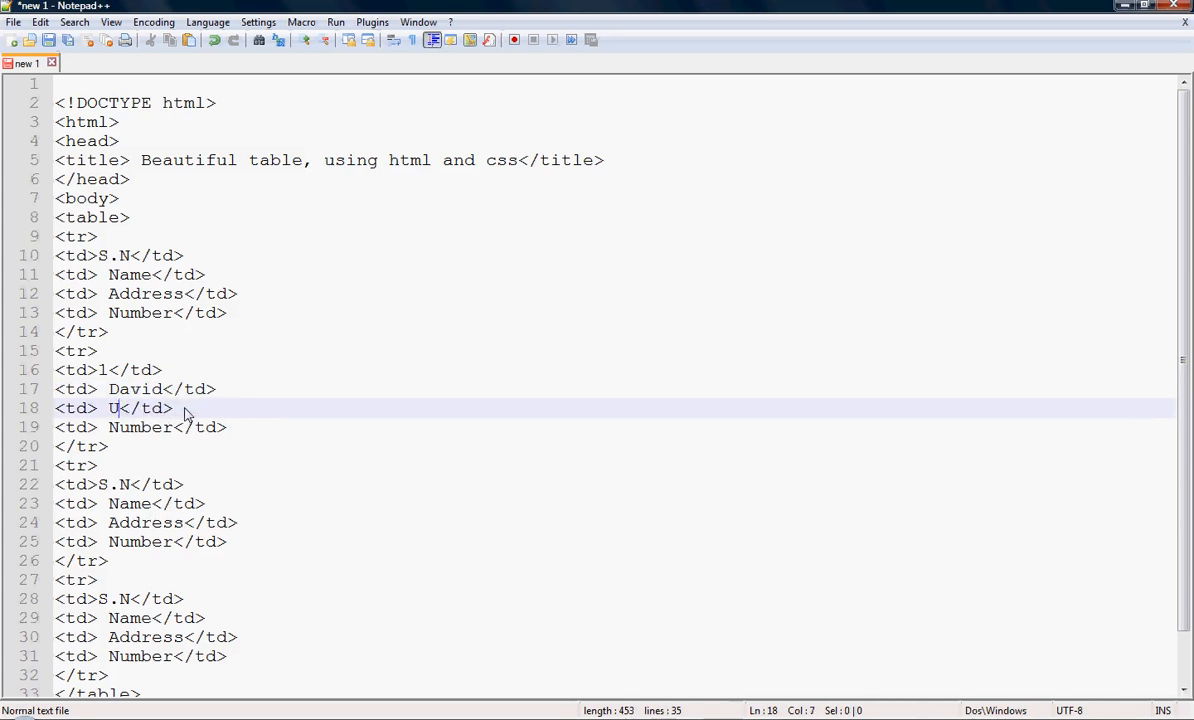
text(K)
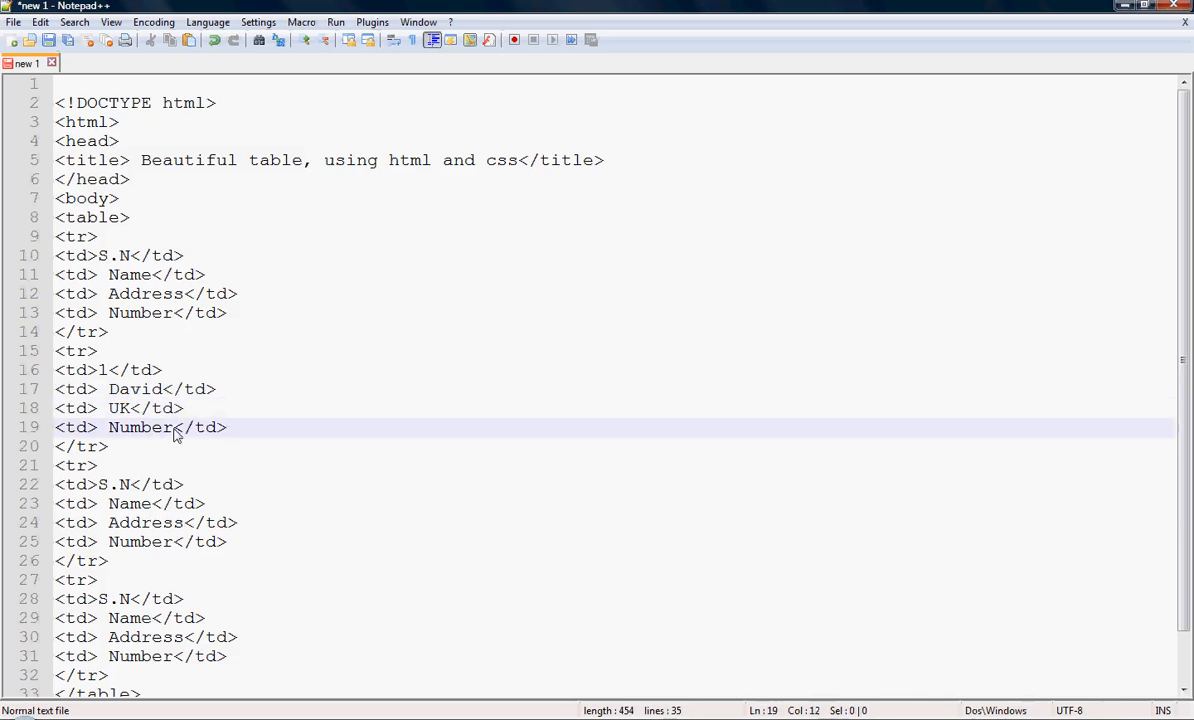
key(BackSpace)
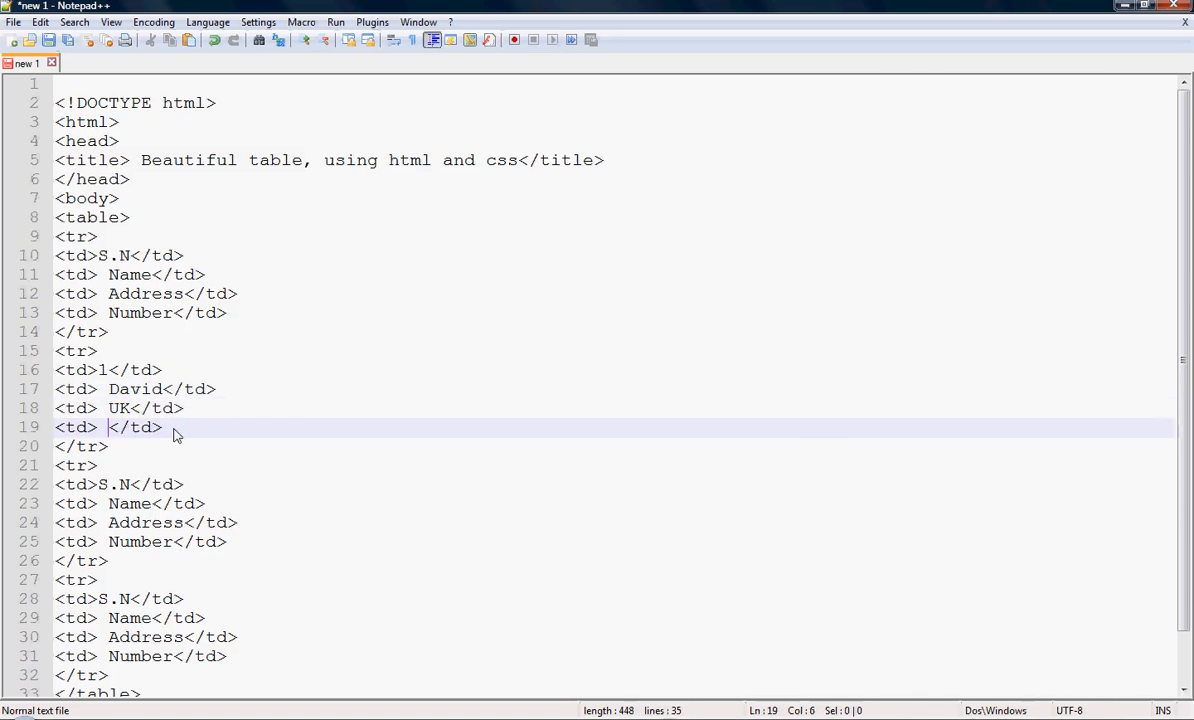
text(9876)
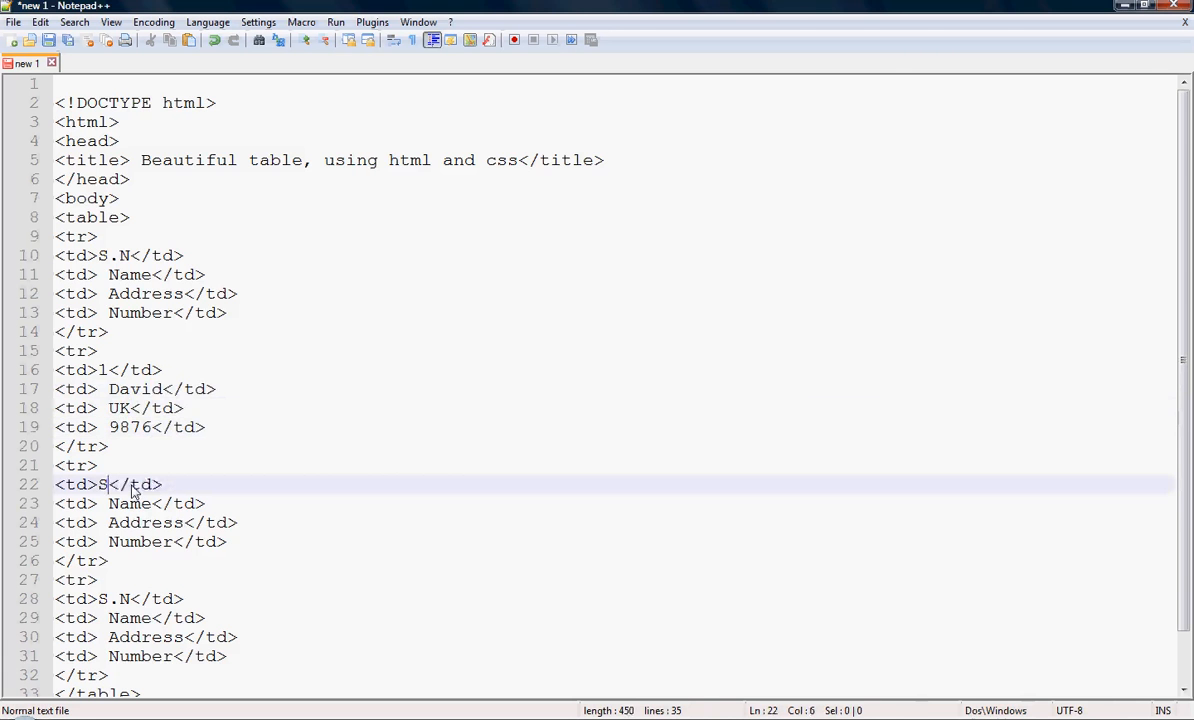
Step: Fill the second data row with 2, Dipak, Nepal and 9867
text(2)
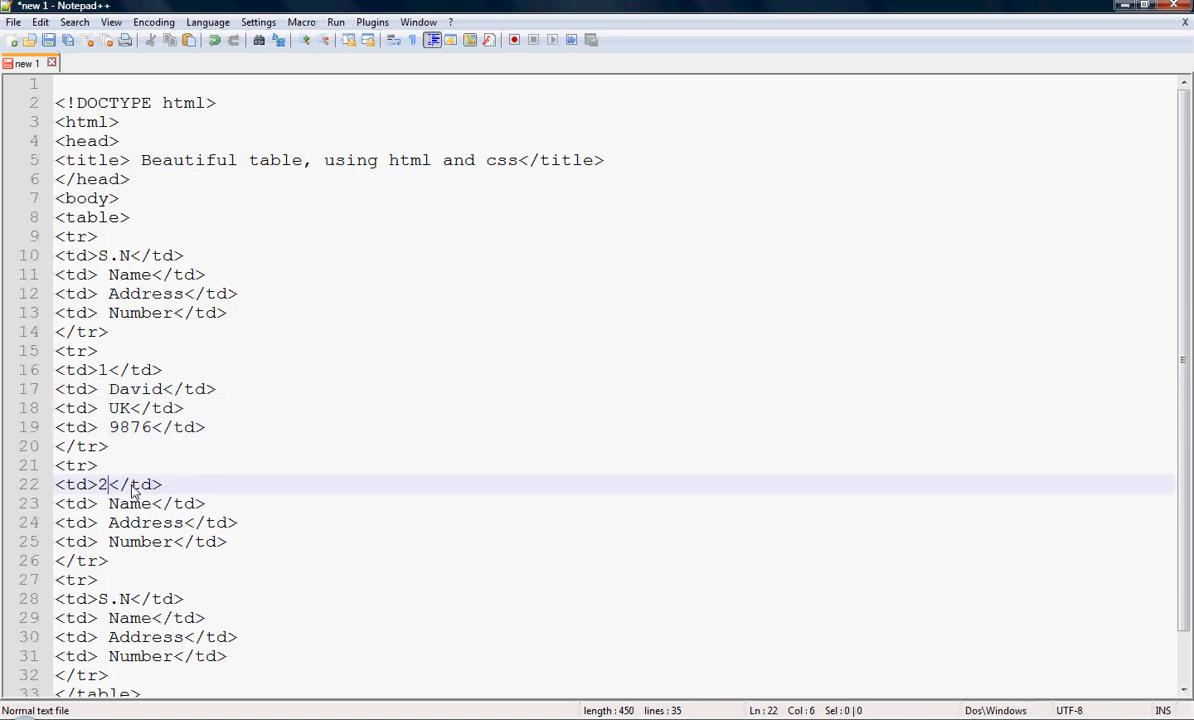
click(150, 504)
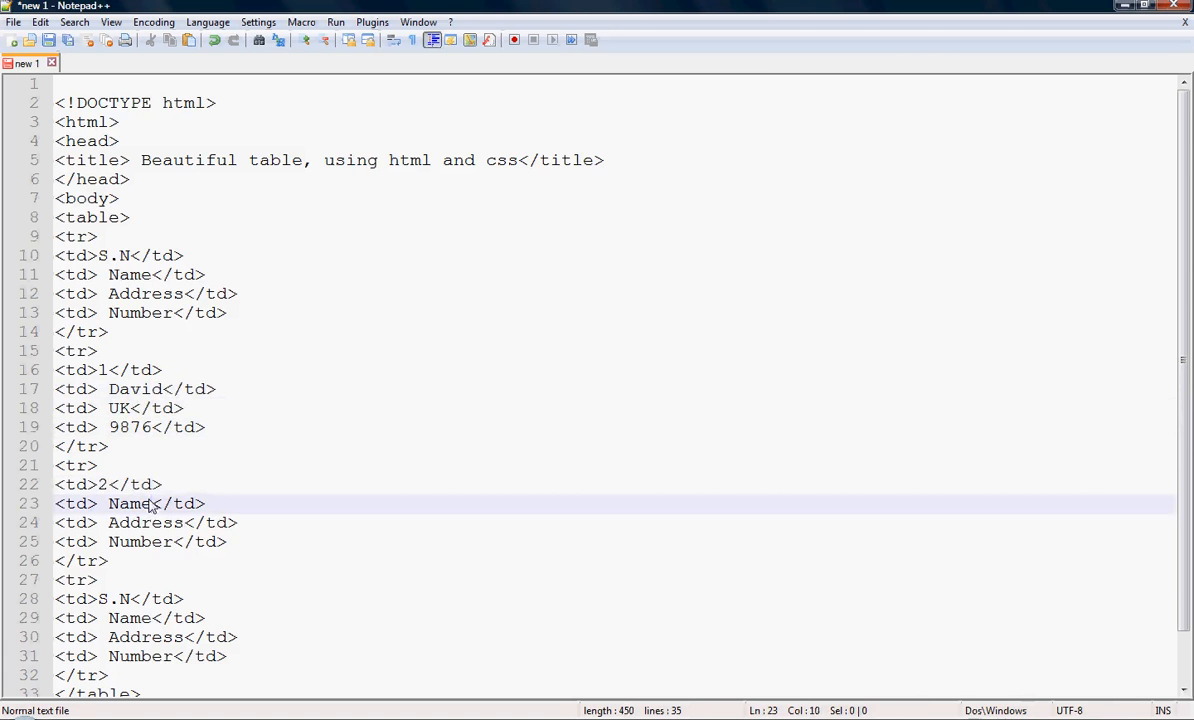
text(Dip)
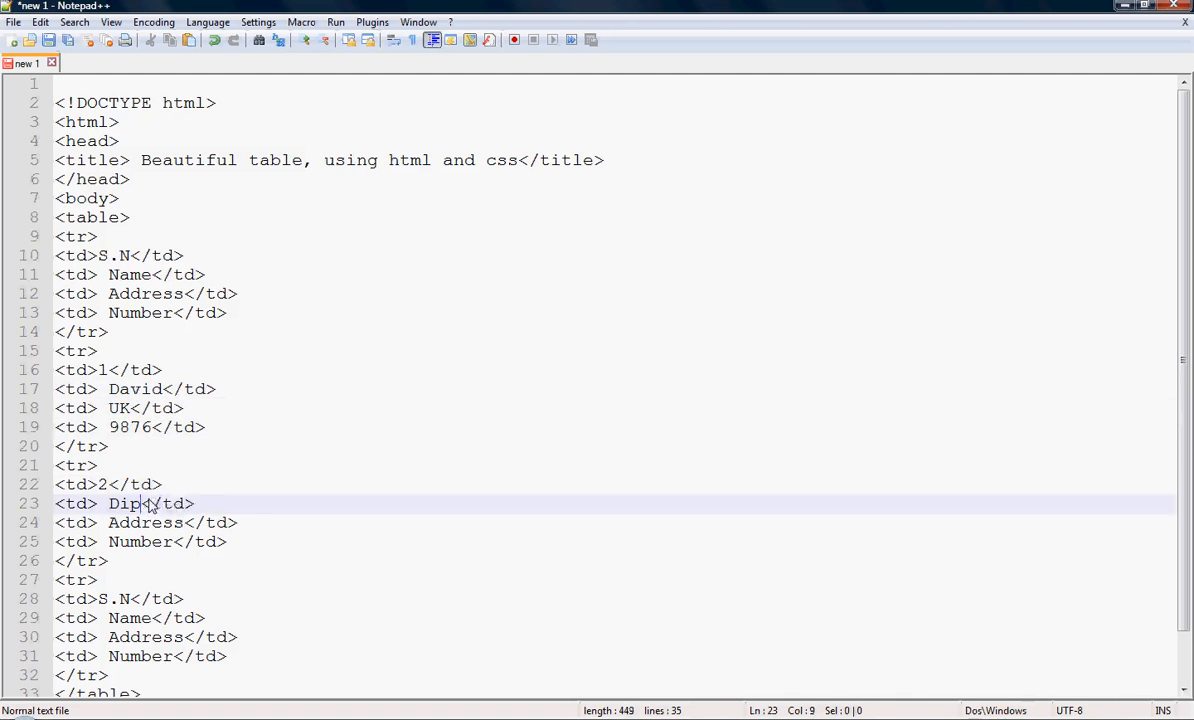
text(ak)
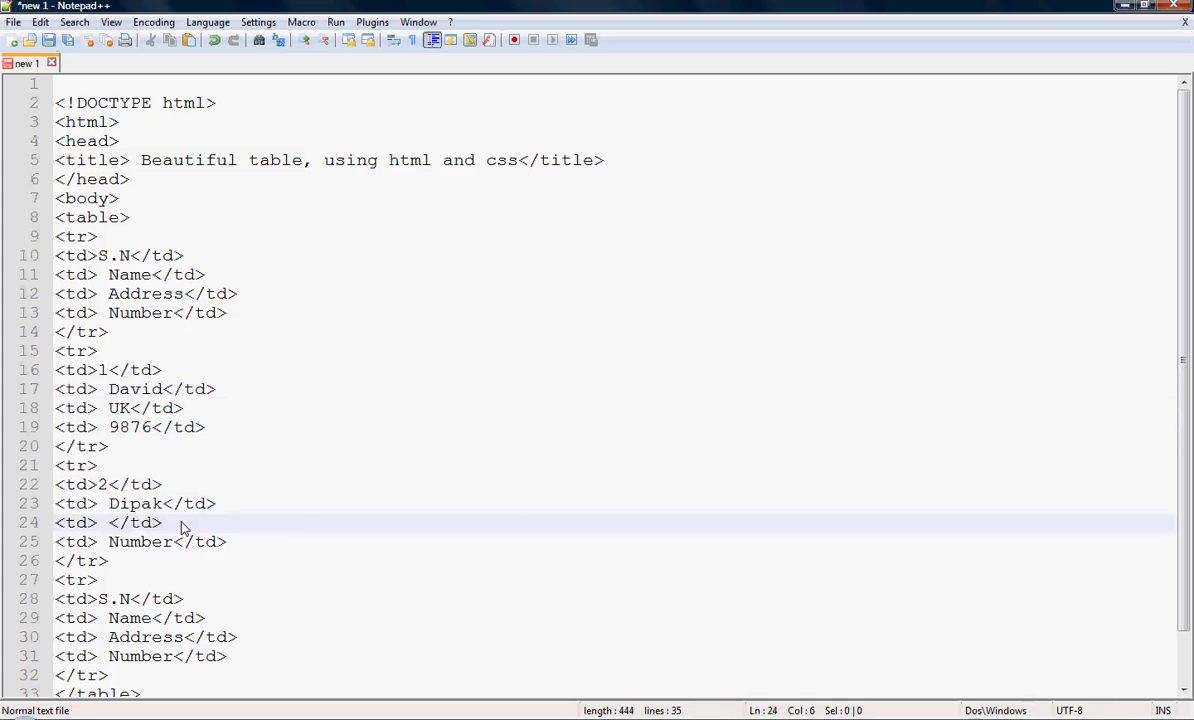
text(Nepal)
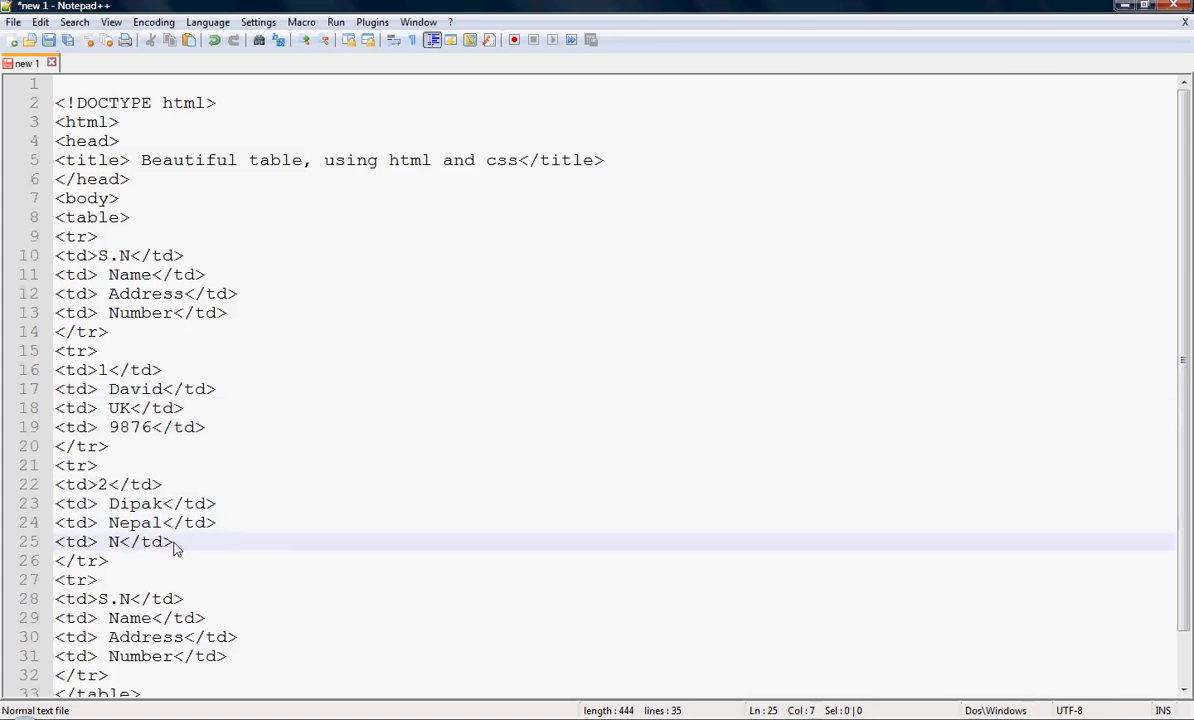
key(Backspace)
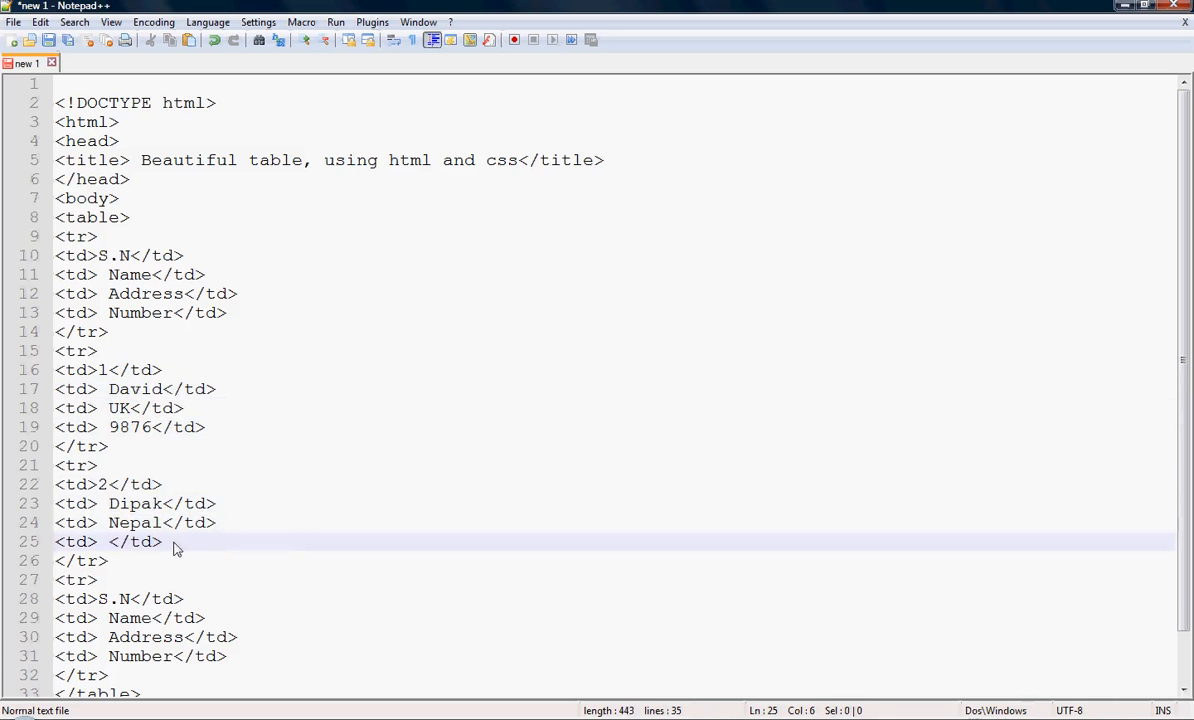
text(9)
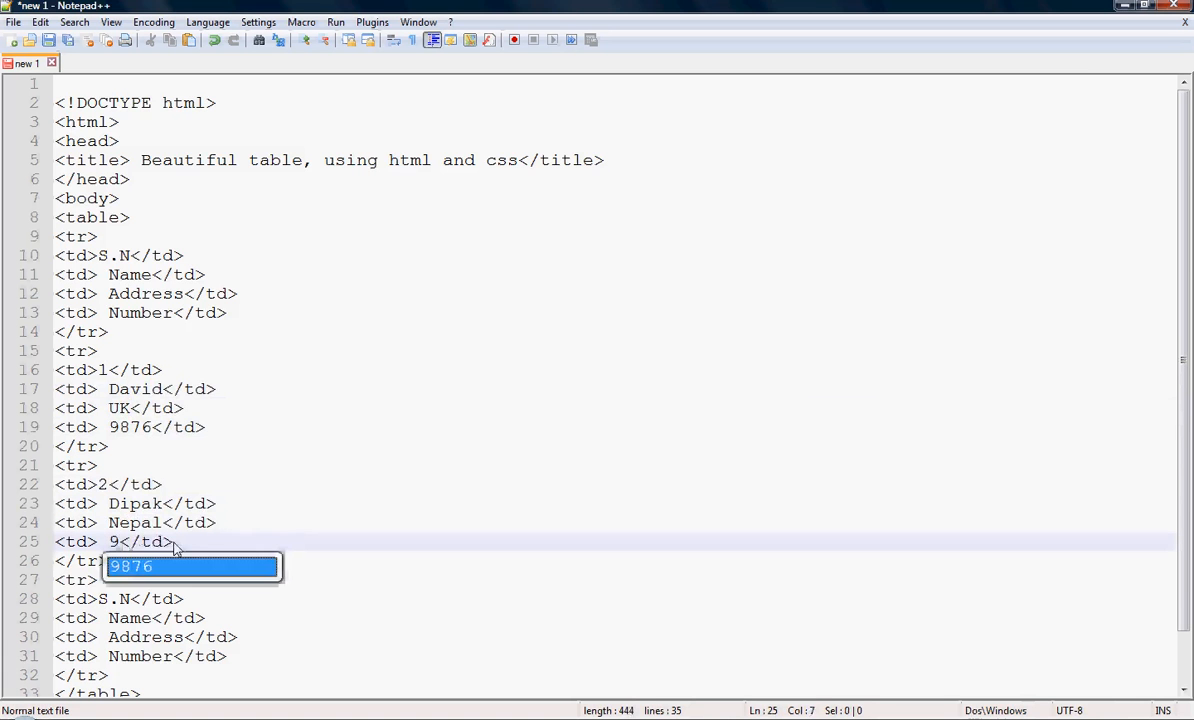
text(8)
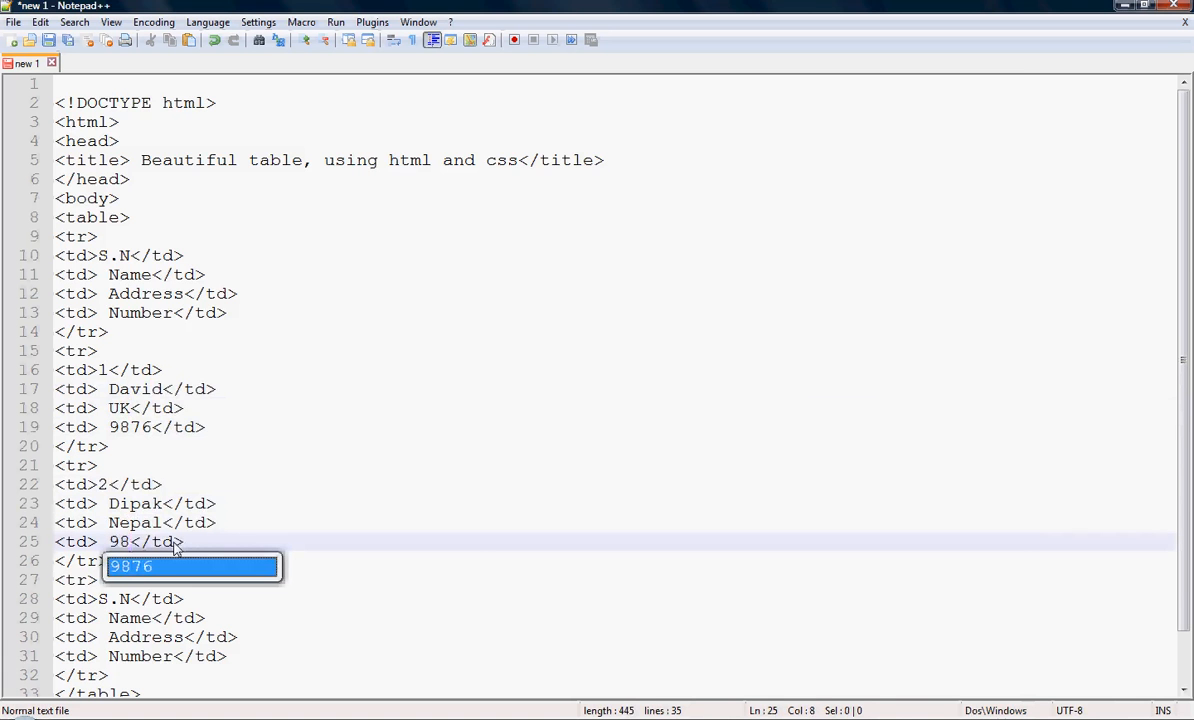
text(67)
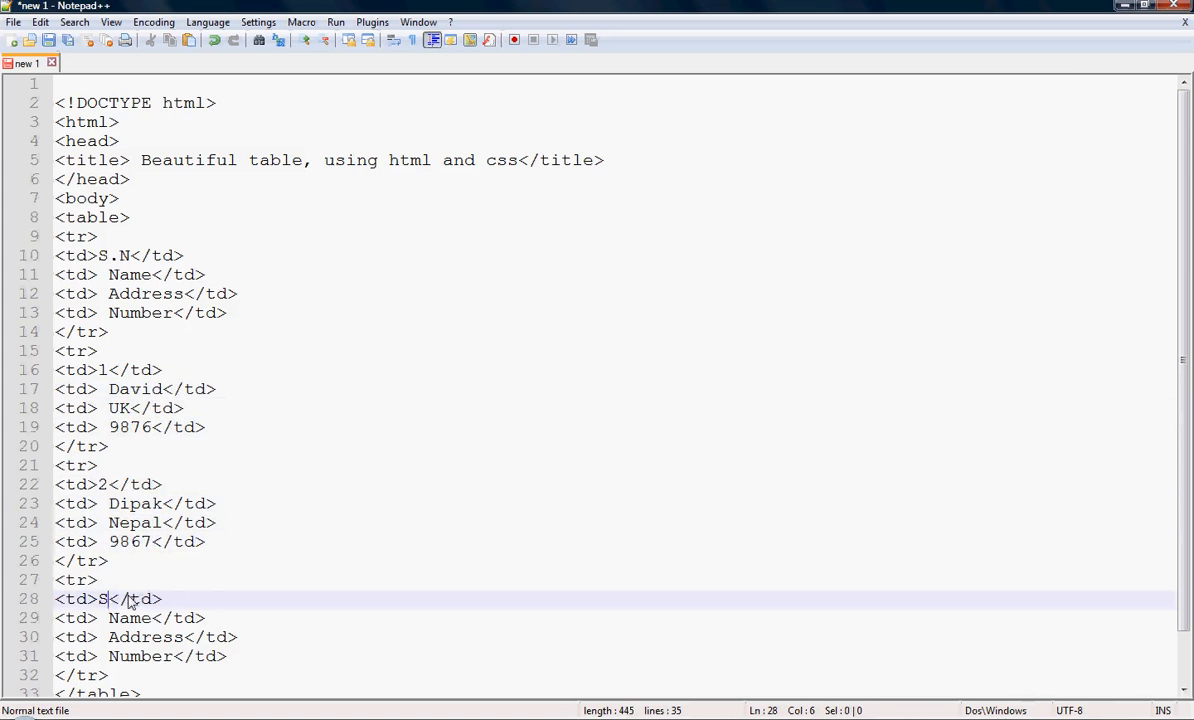
Step: Set the third row's first cells to 3 and Simran, fixing the misplaced name
key(Backspace)
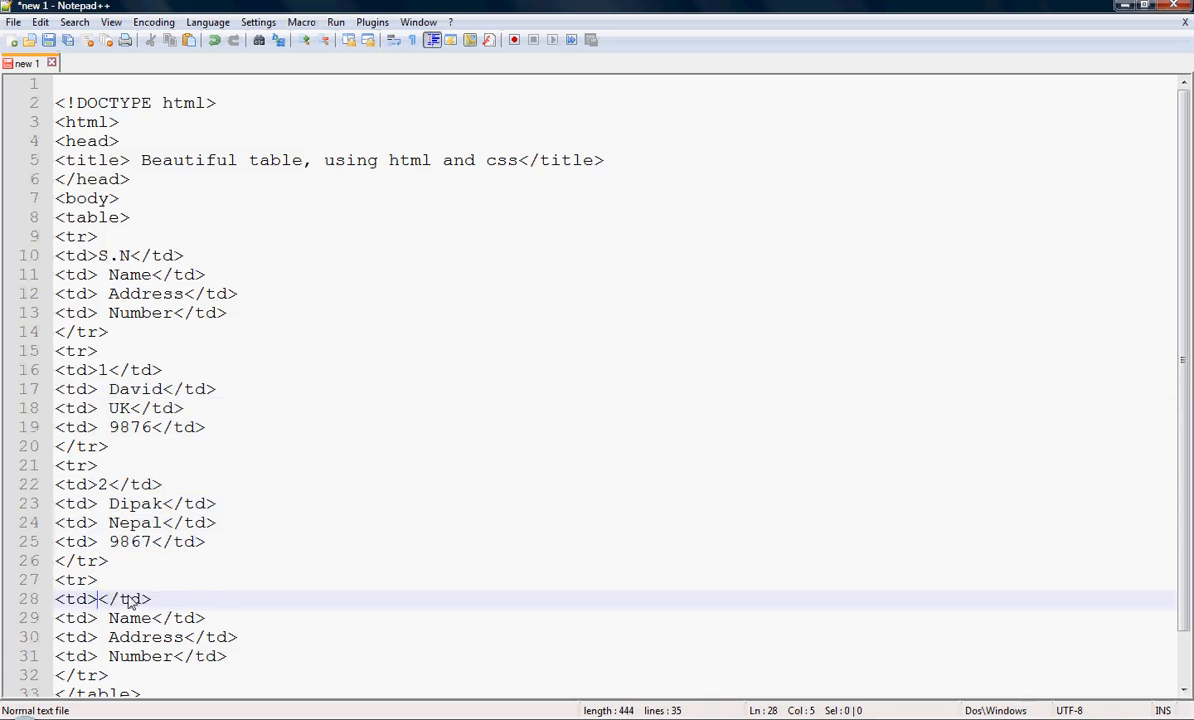
text(Simro)
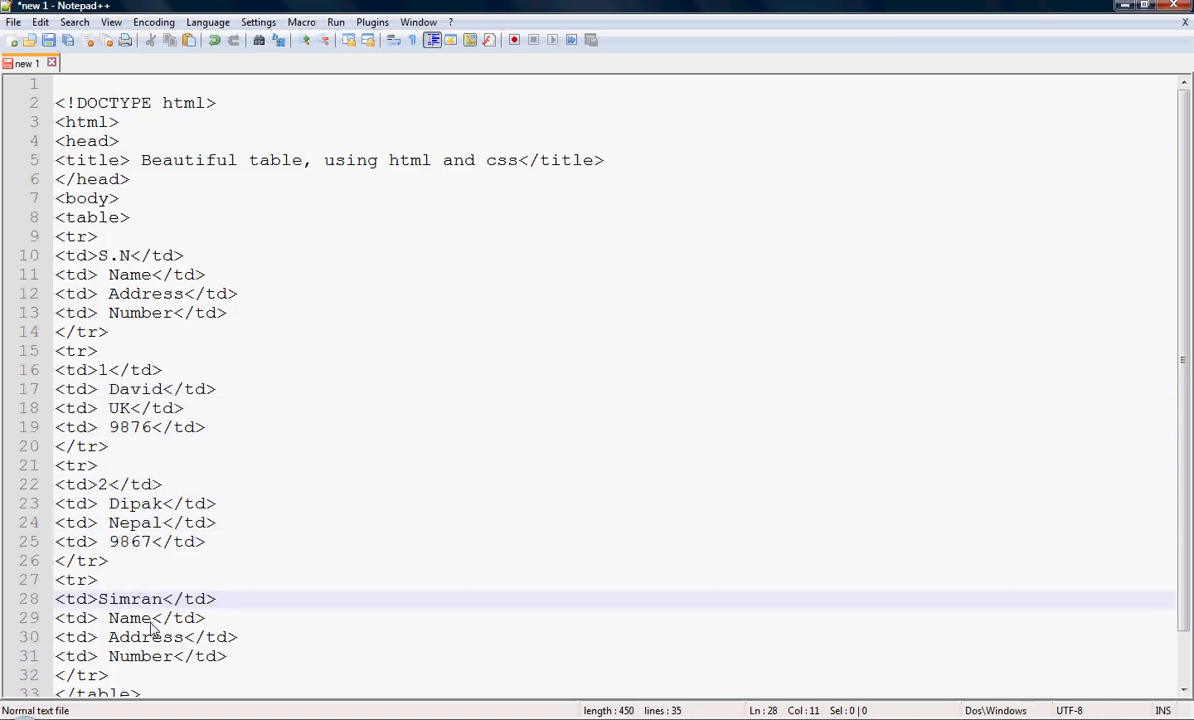
click(150, 616)
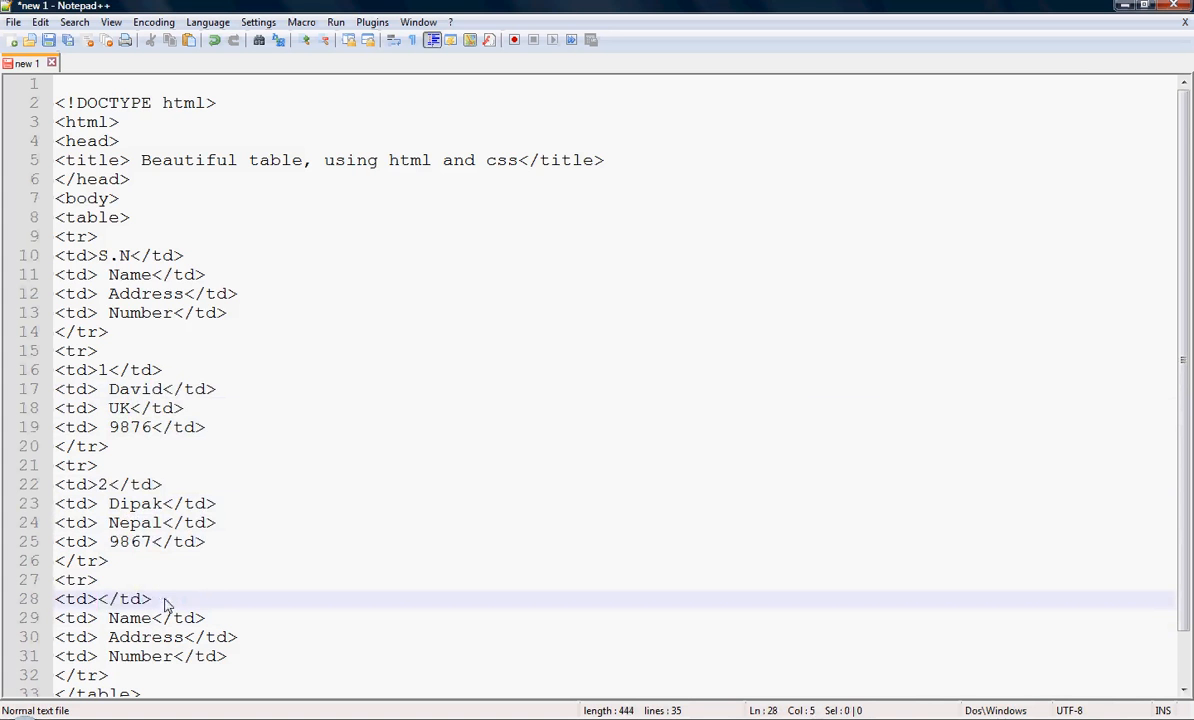
text(3)
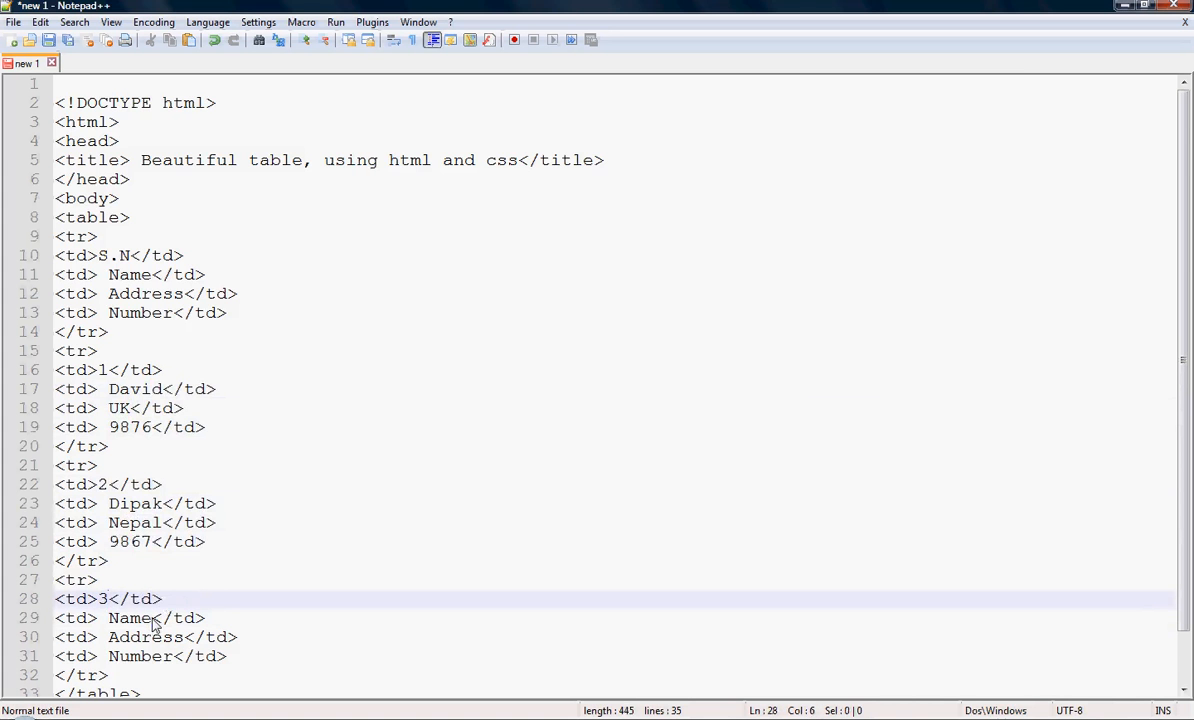
text(Sim)
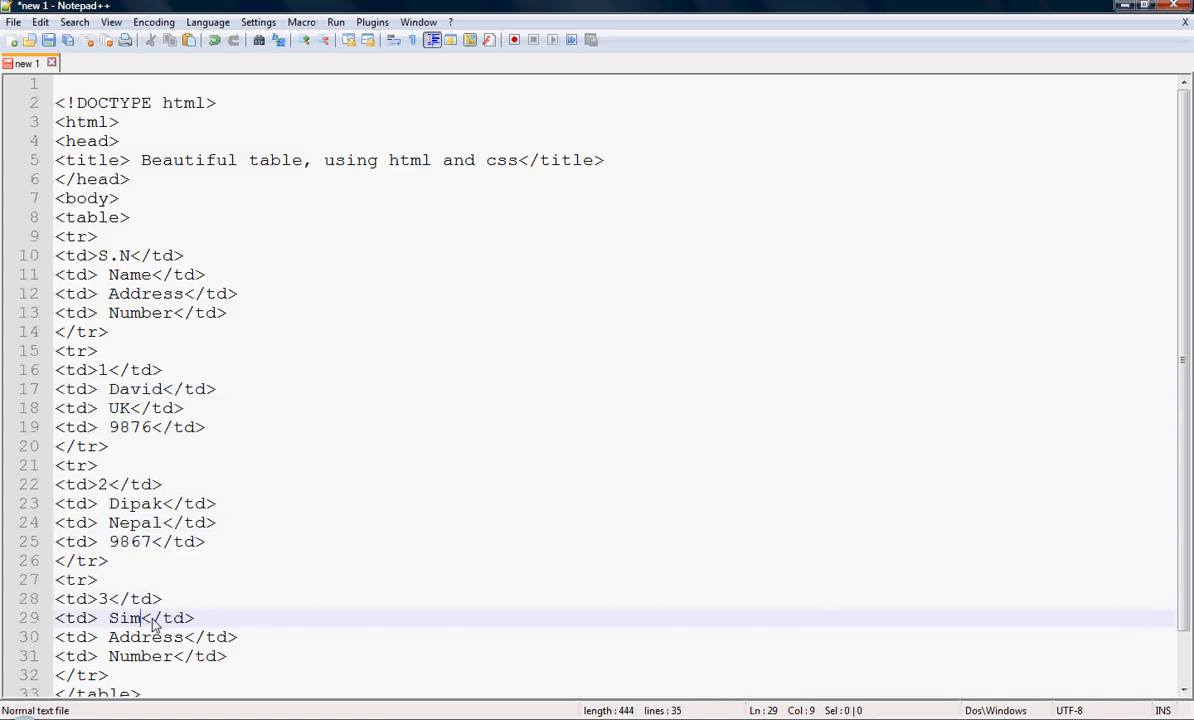
text(ro)
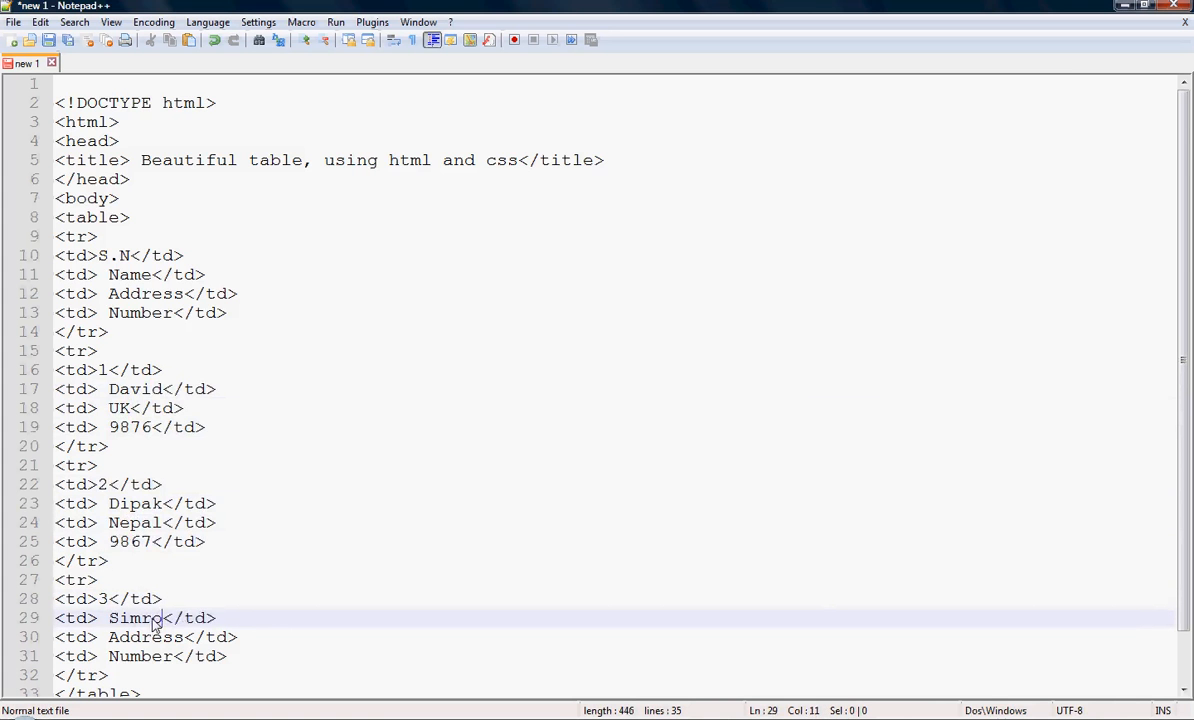
text(n)
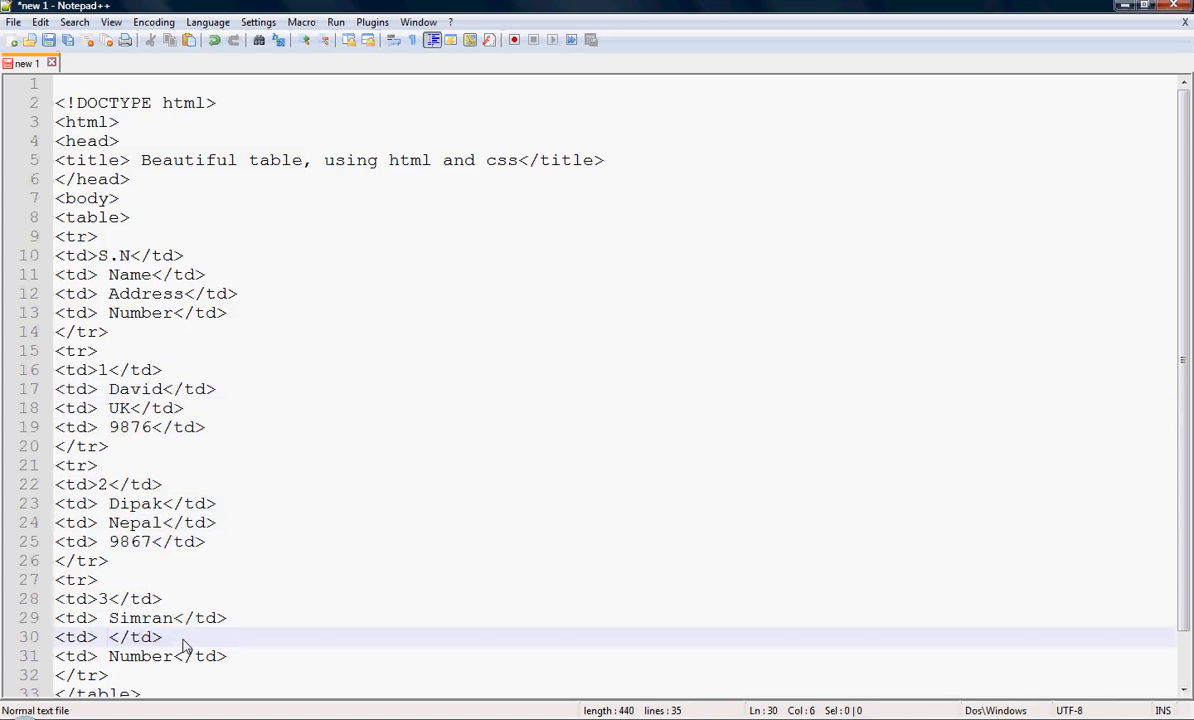
Step: Complete the third row with India and 9712
text(India)
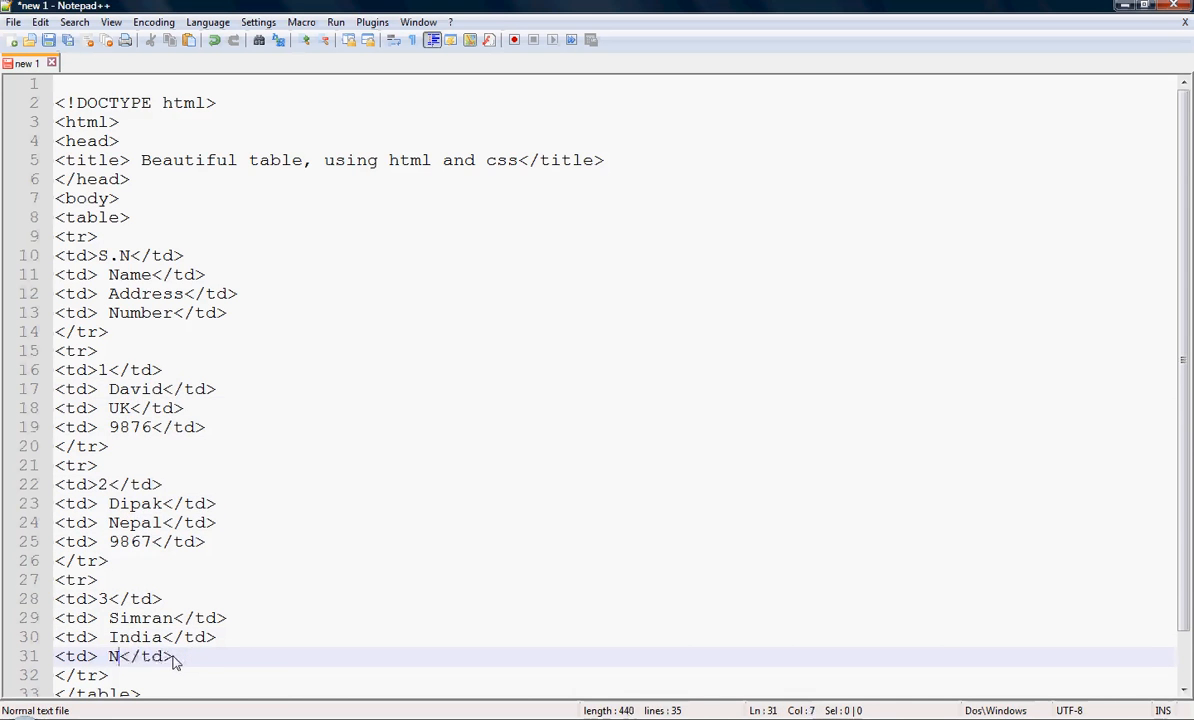
text(7)
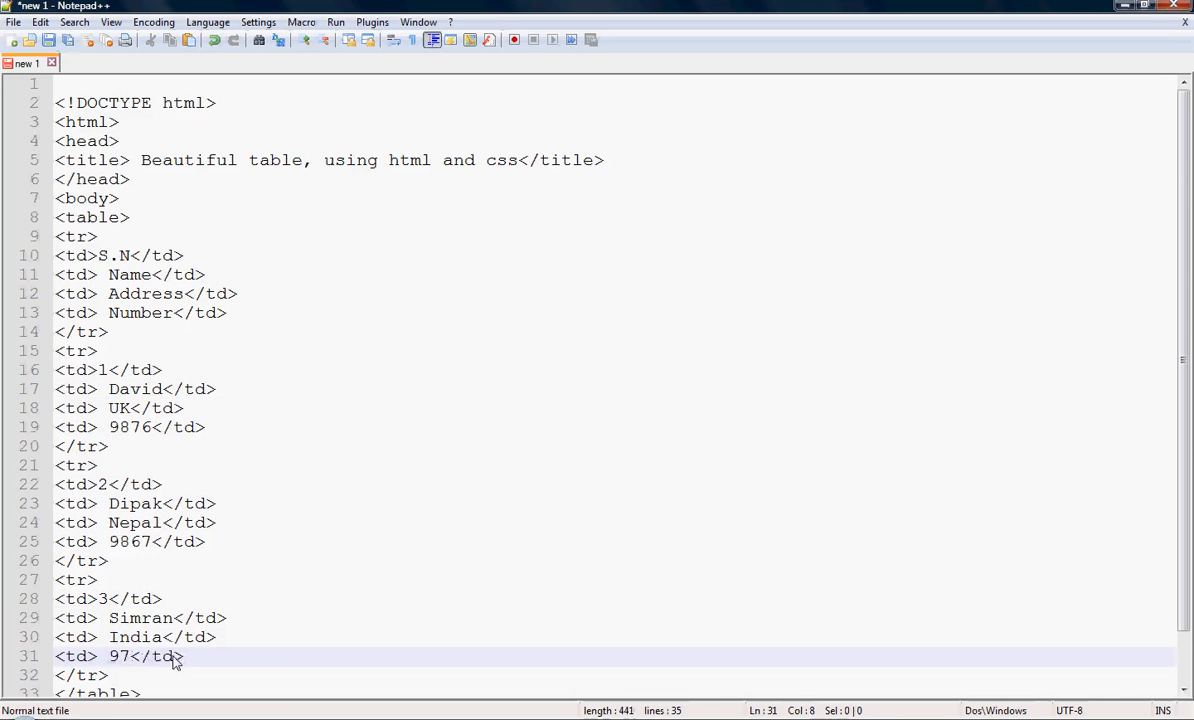
text(12)
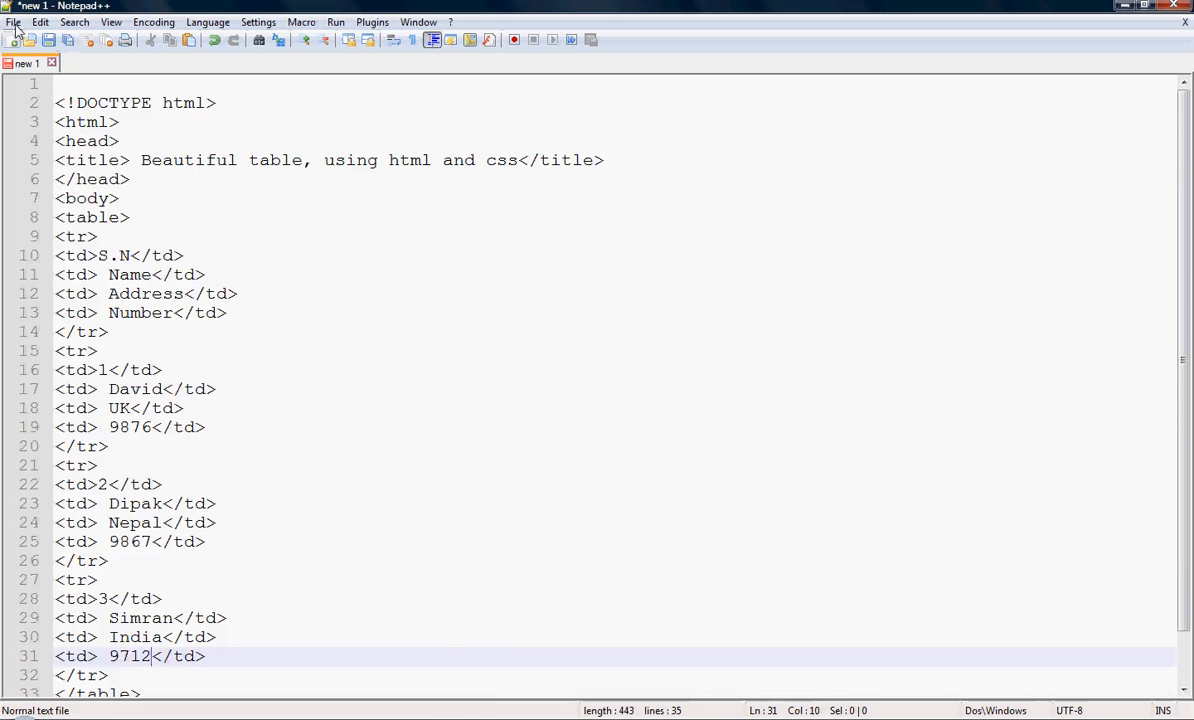
click(14, 22)
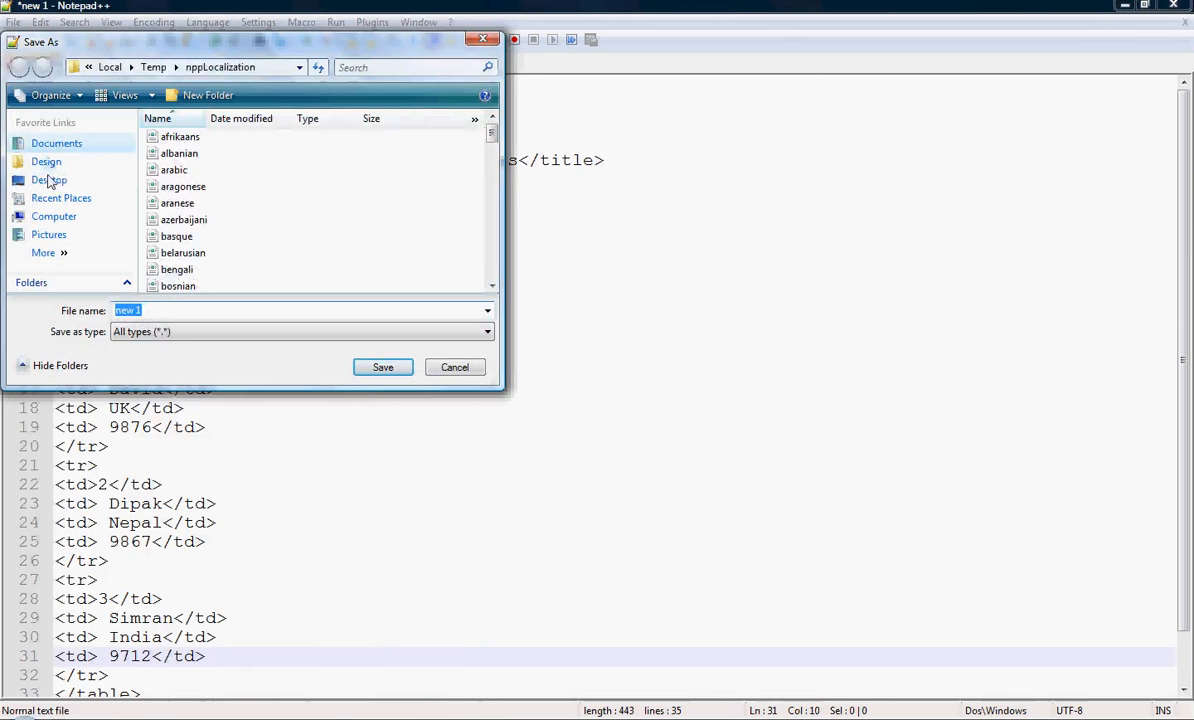
Step: Choose Desktop as the location and name the file beautiful_table.html
click(48, 180)
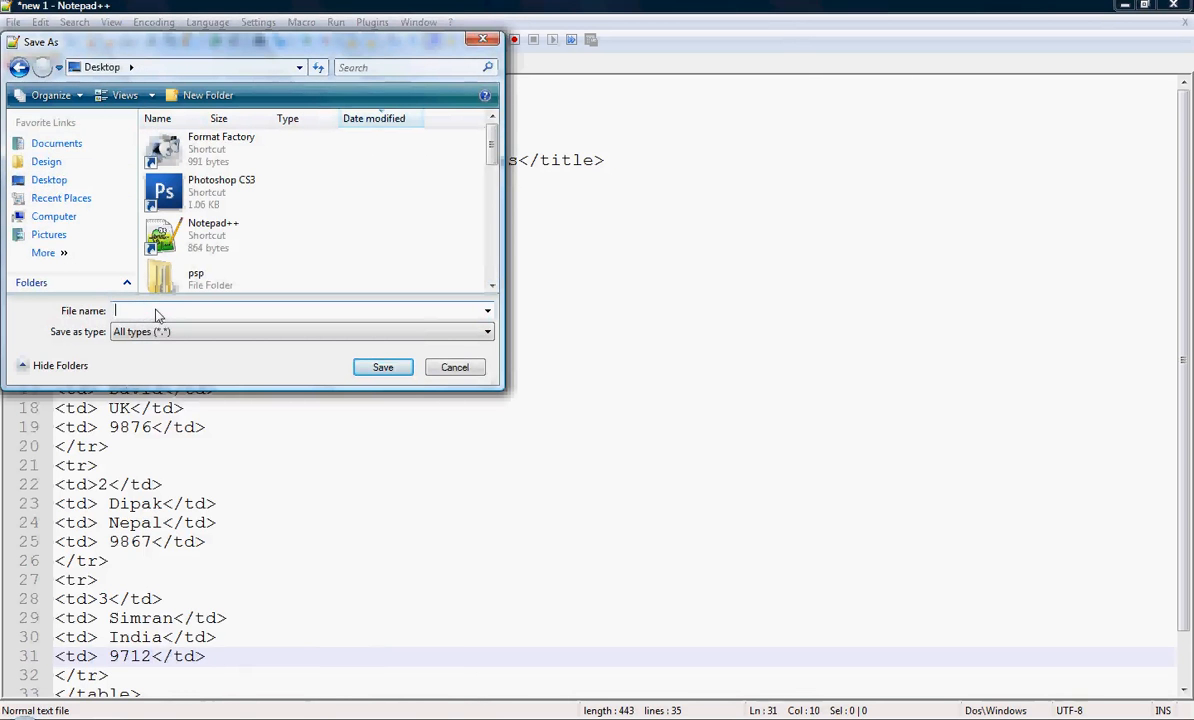
text(beautif)
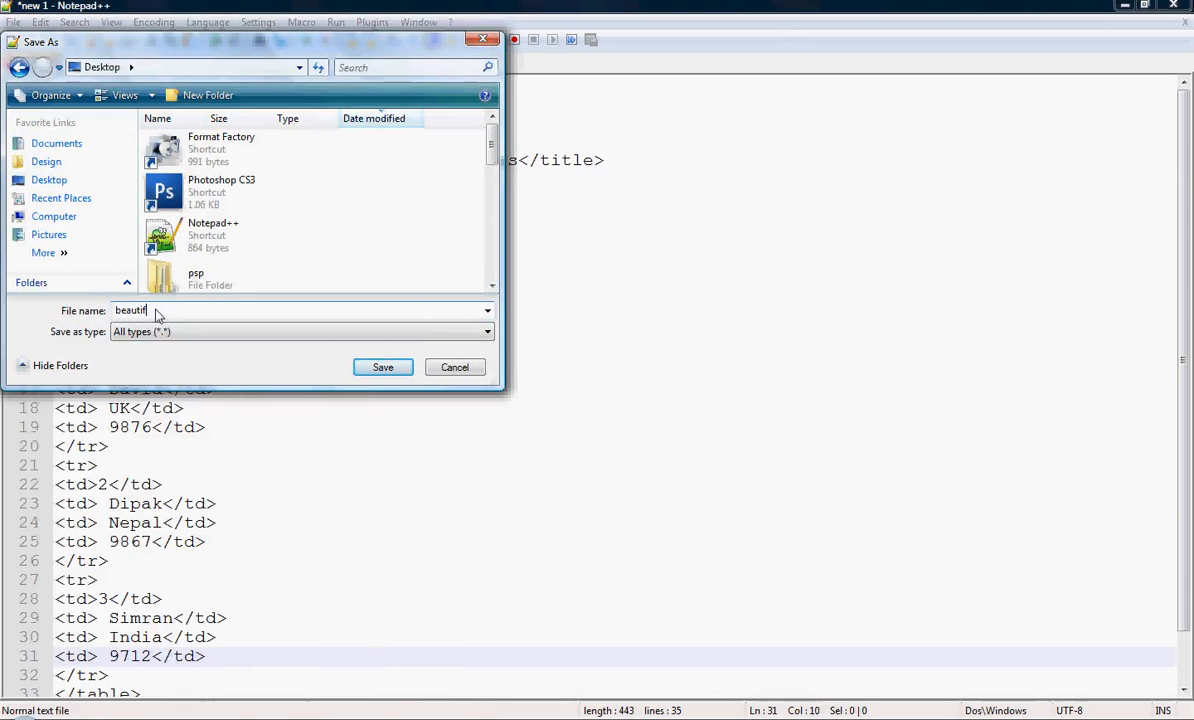
text(ul tabl)
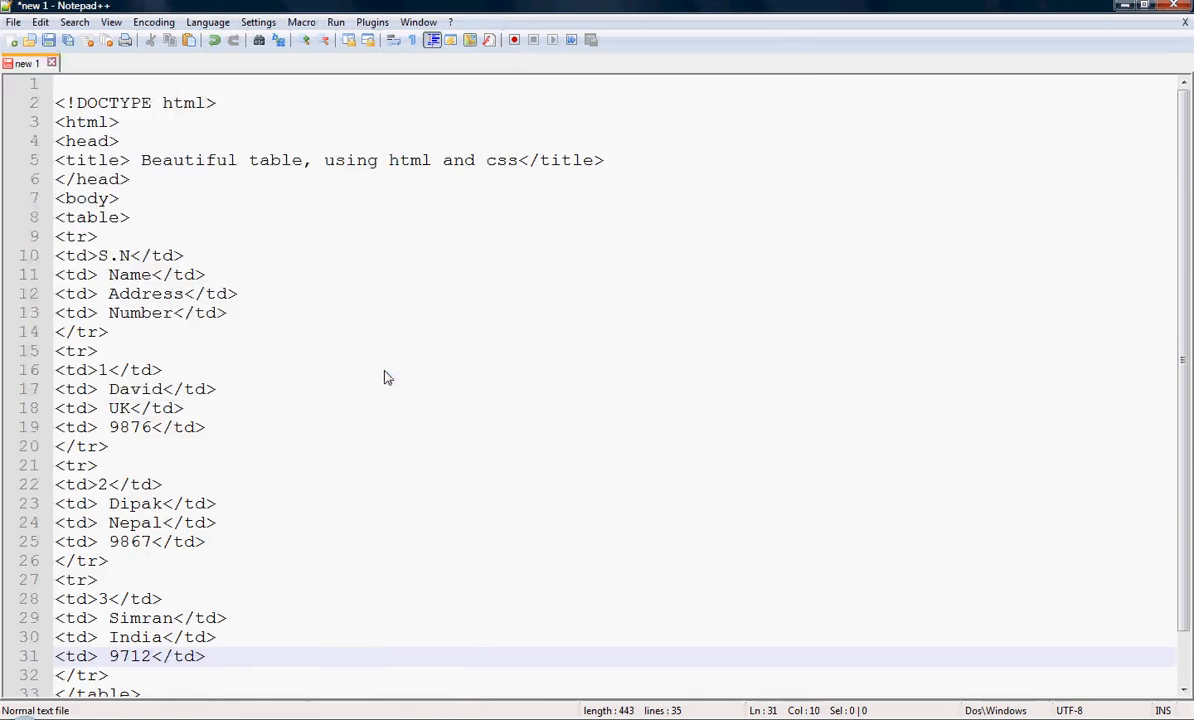
Step: Save the file and launch the page in Chrome from the Run menu
key(ctrl+s)
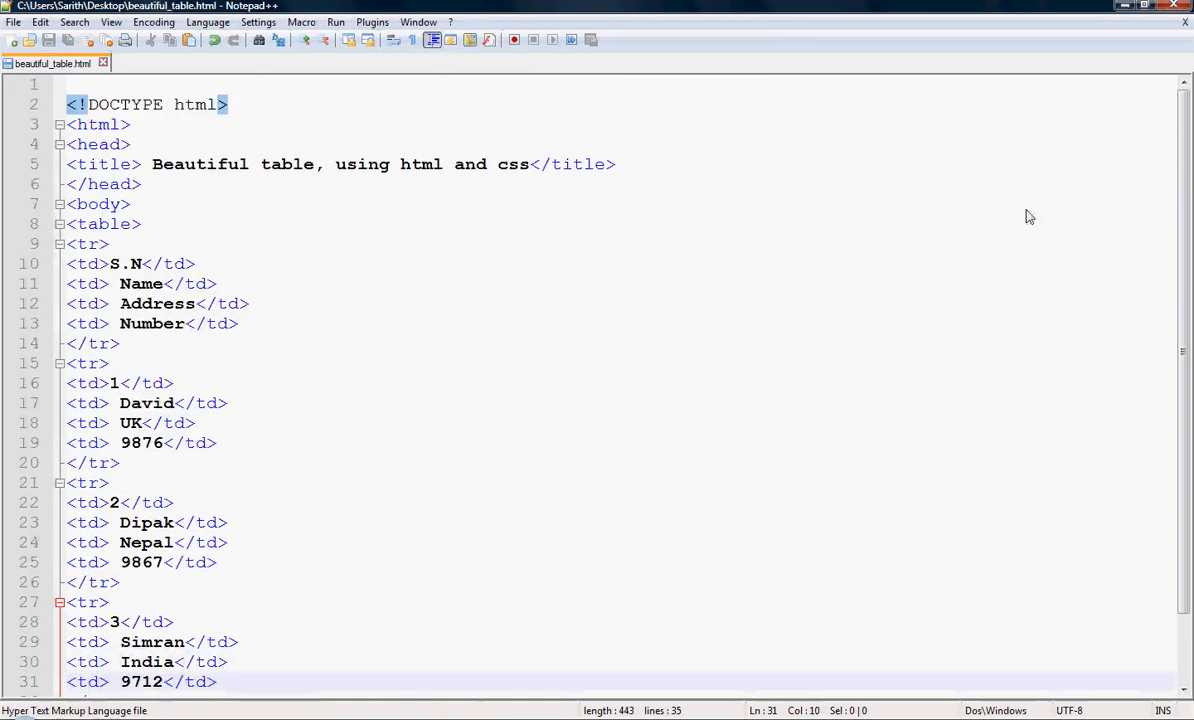
scroll(down, 3)
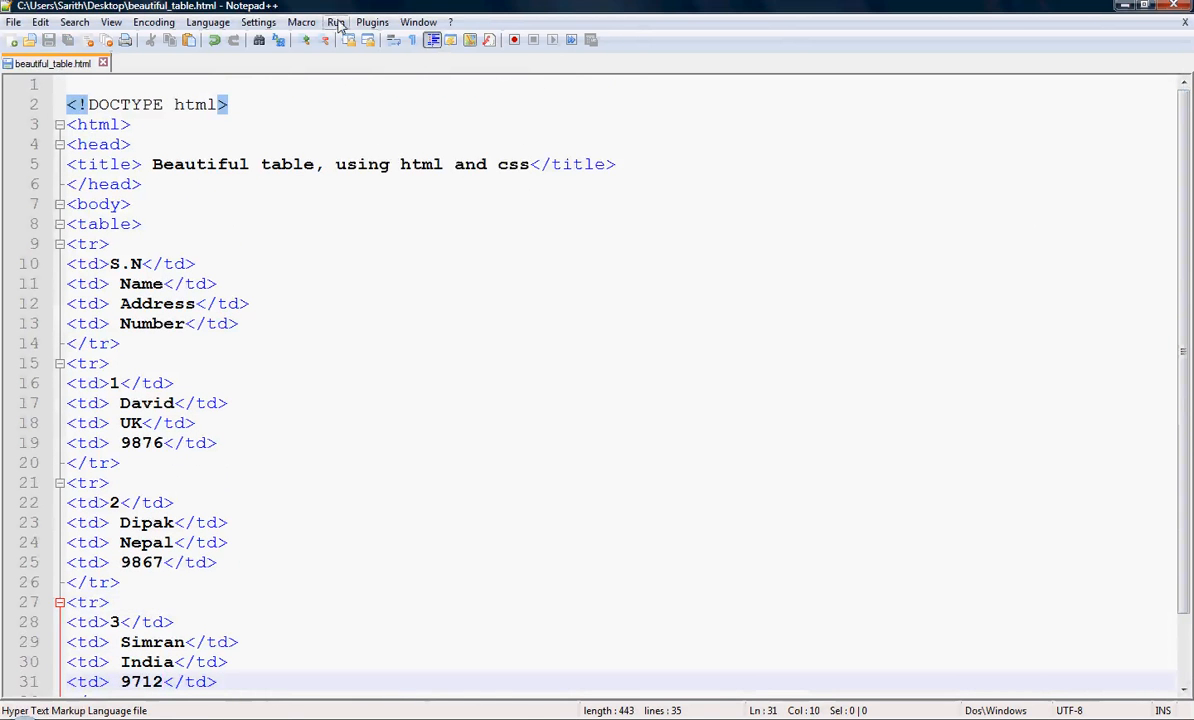
click(336, 22)
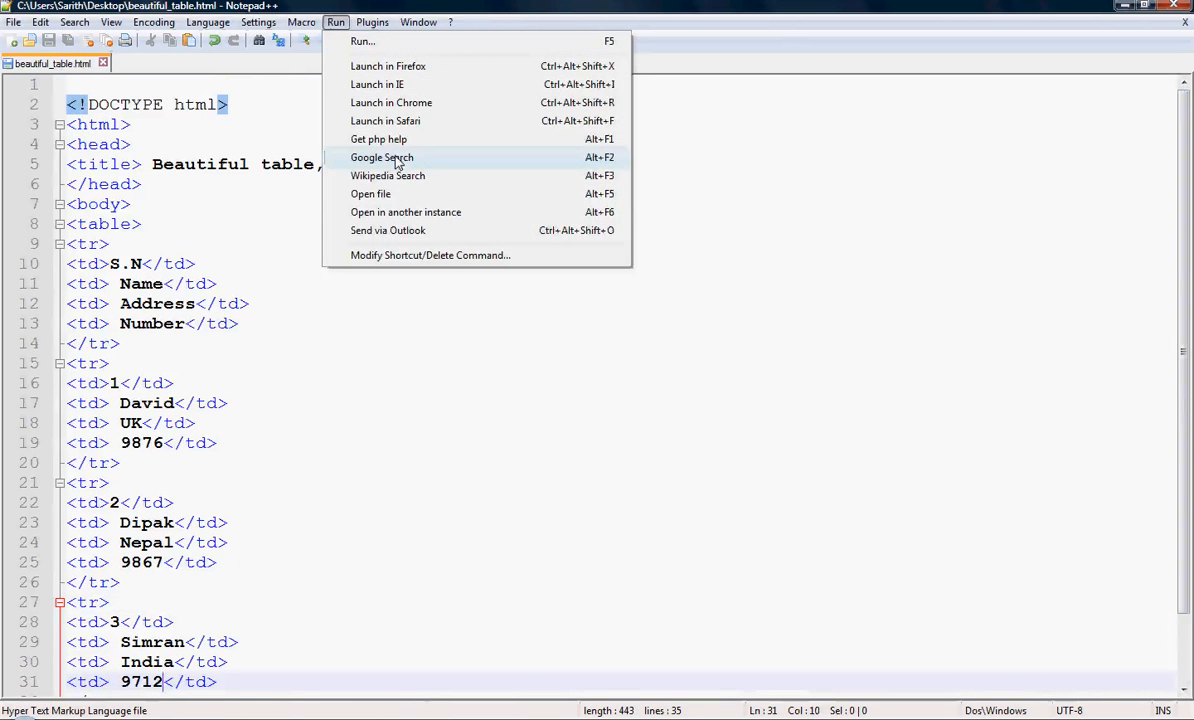
mouse_move(390, 140)
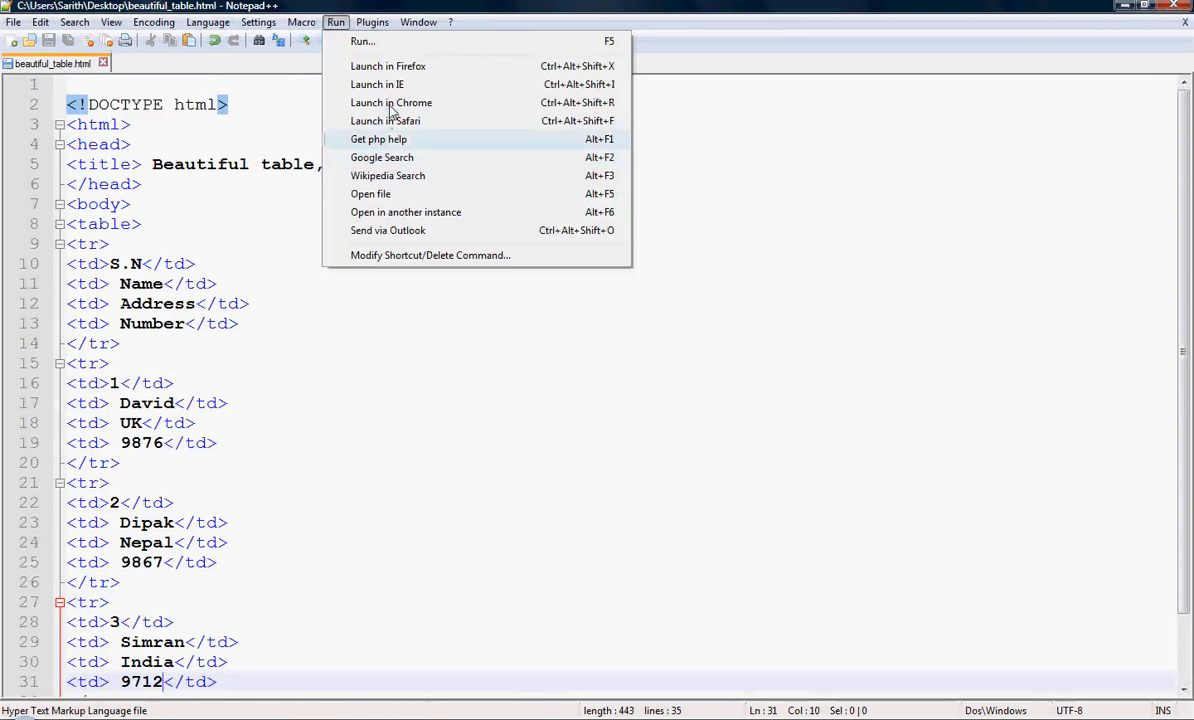
click(392, 102)
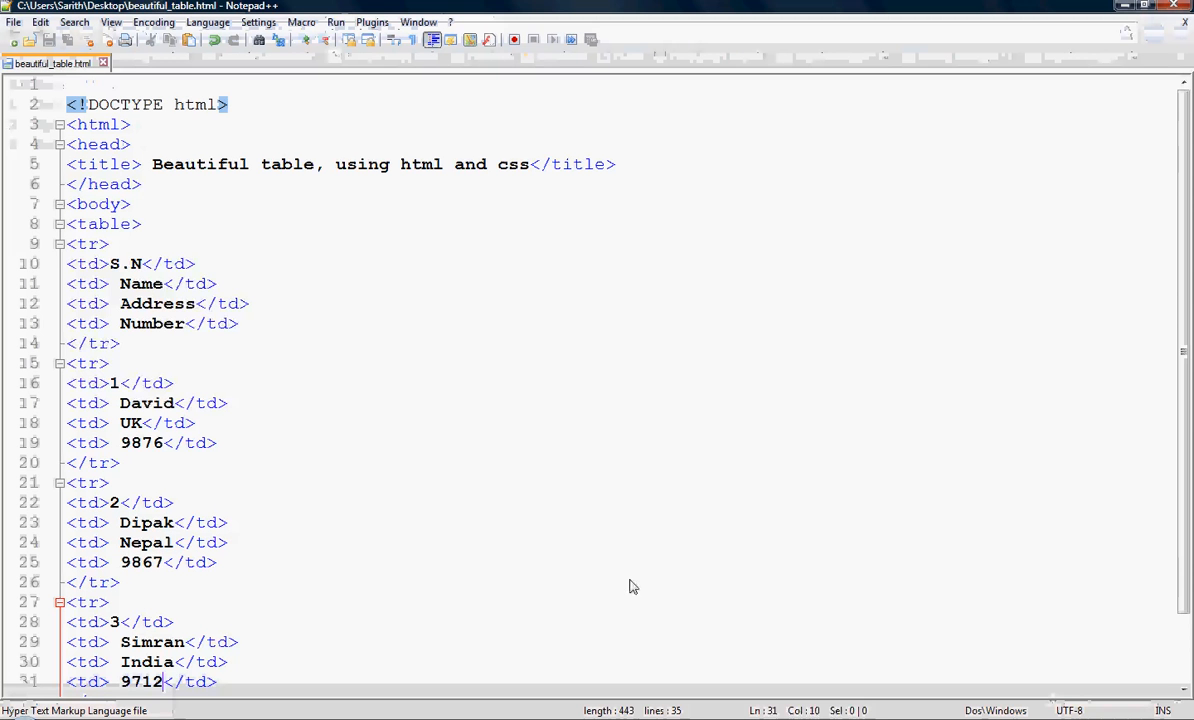
Step: Add a <style> block with a table rule: width 1000px, margin auto
click(132, 204)
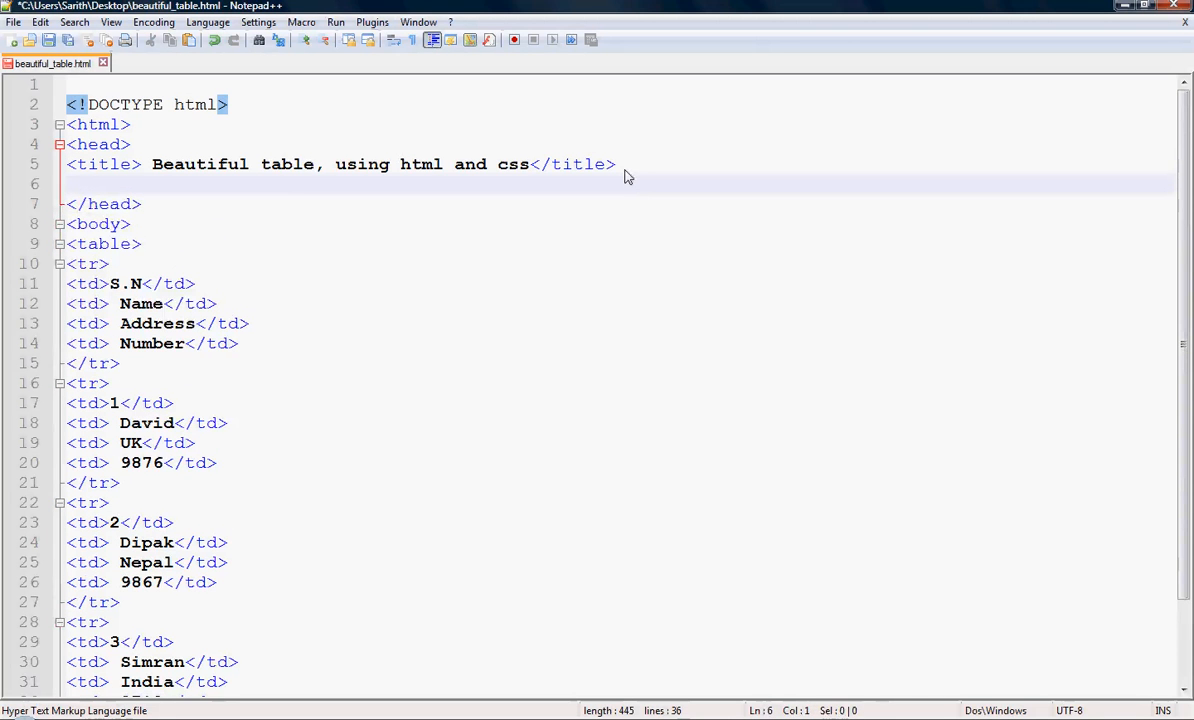
text(<)
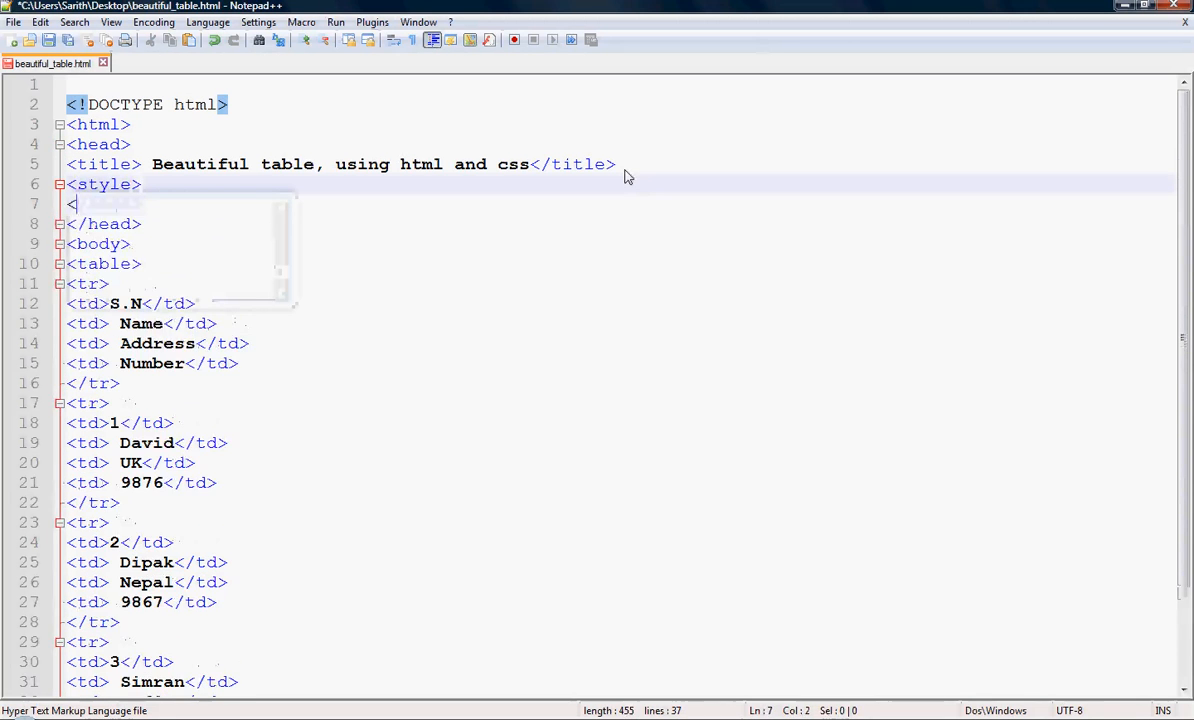
text(/style.)
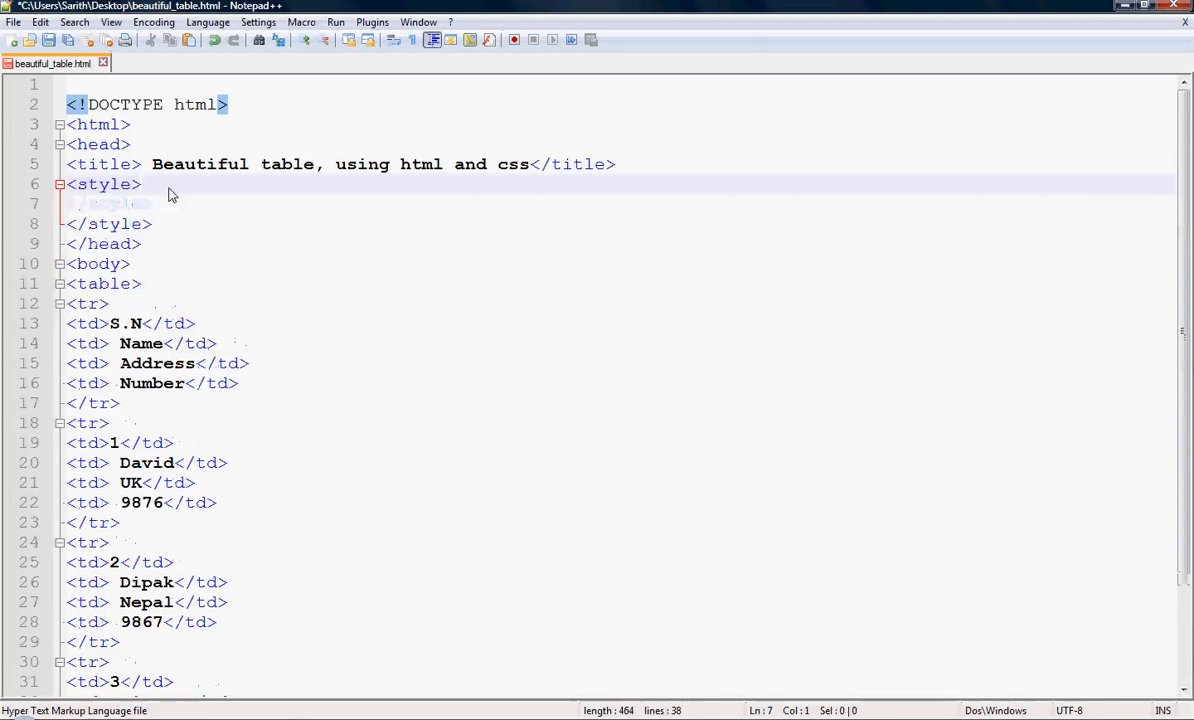
text(table{)
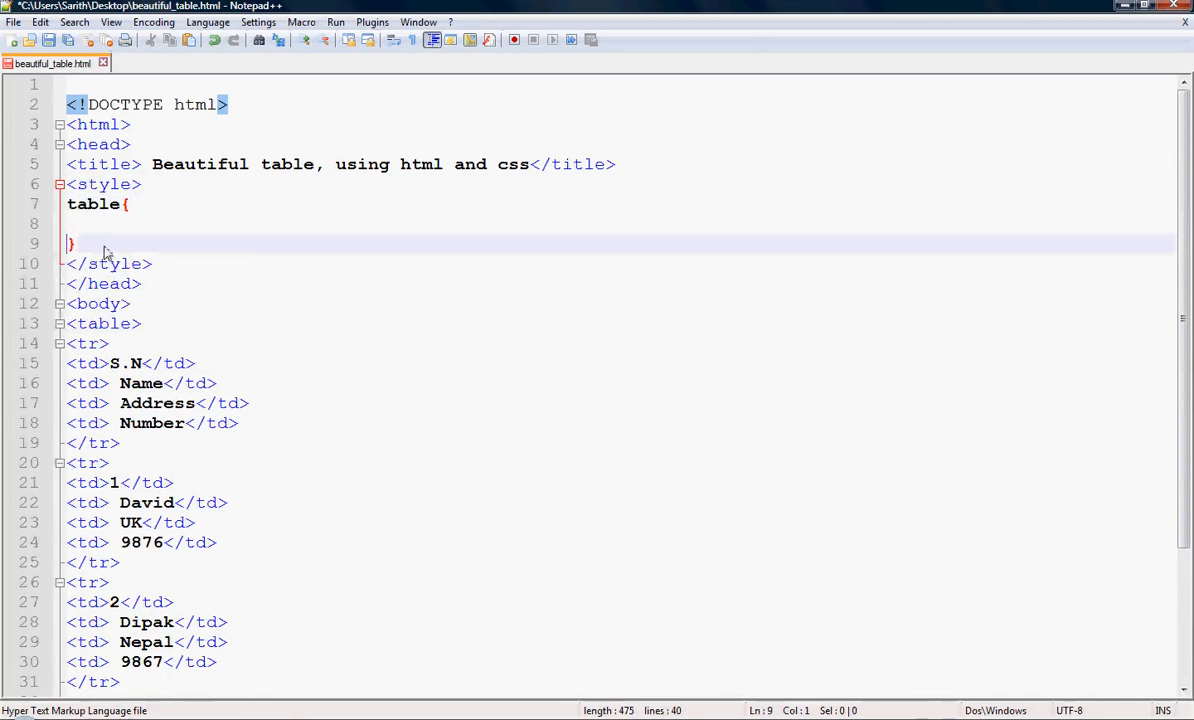
text(width:)
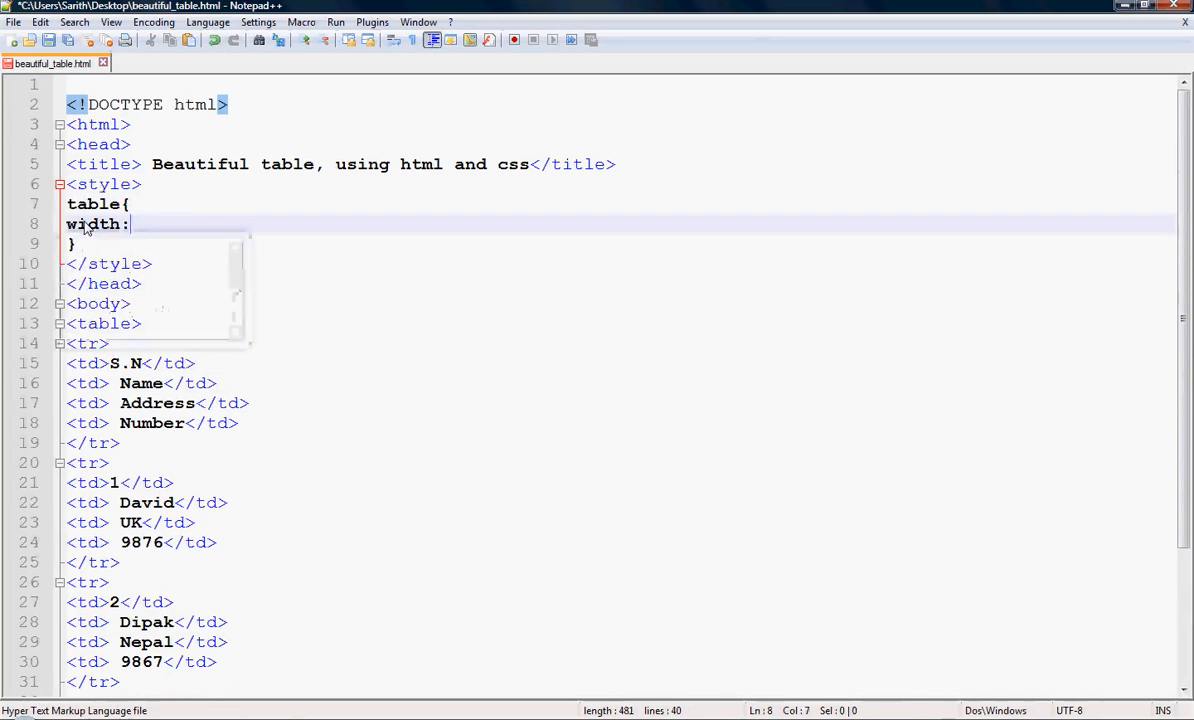
text(1000px;)
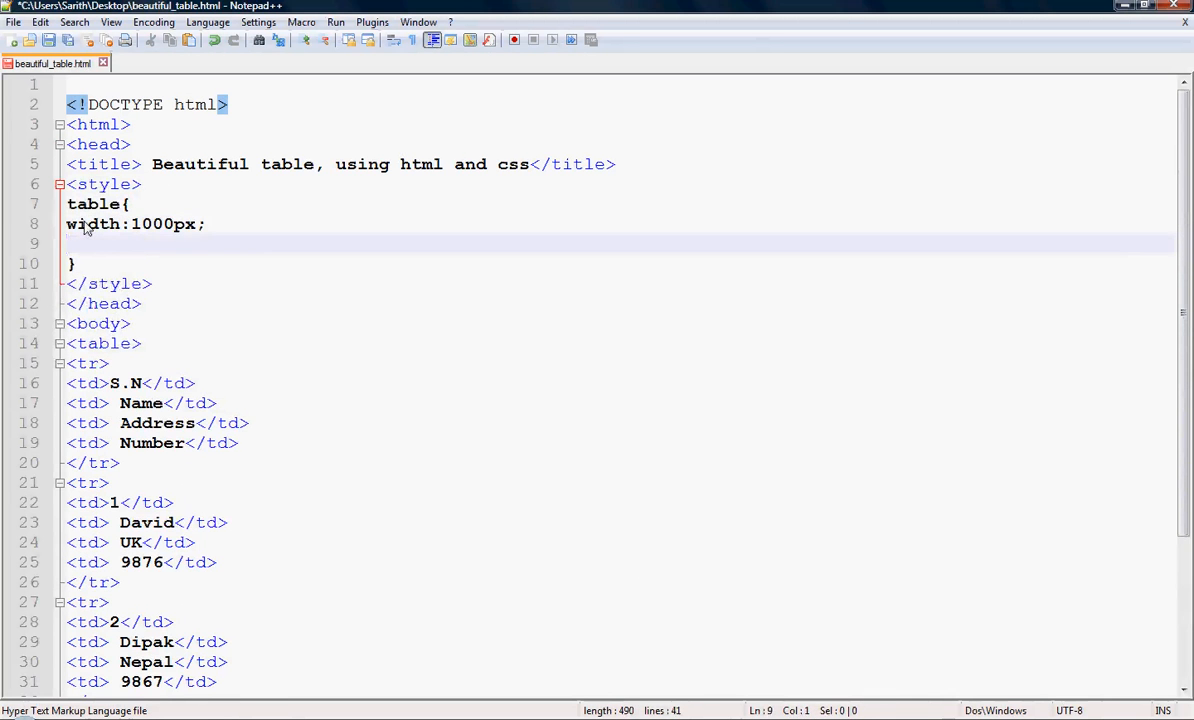
text(margin:auto;)
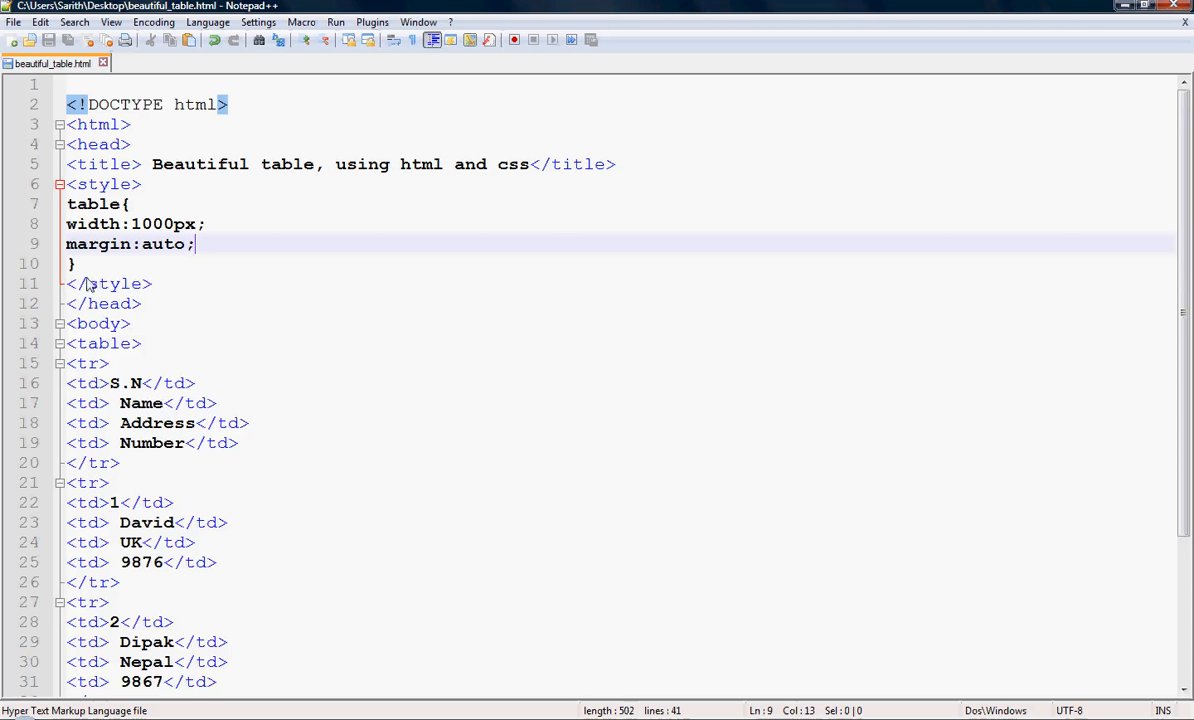
Step: Start a 'table, tr, td' rule with 'border:1px solid black;'
text(tabl)
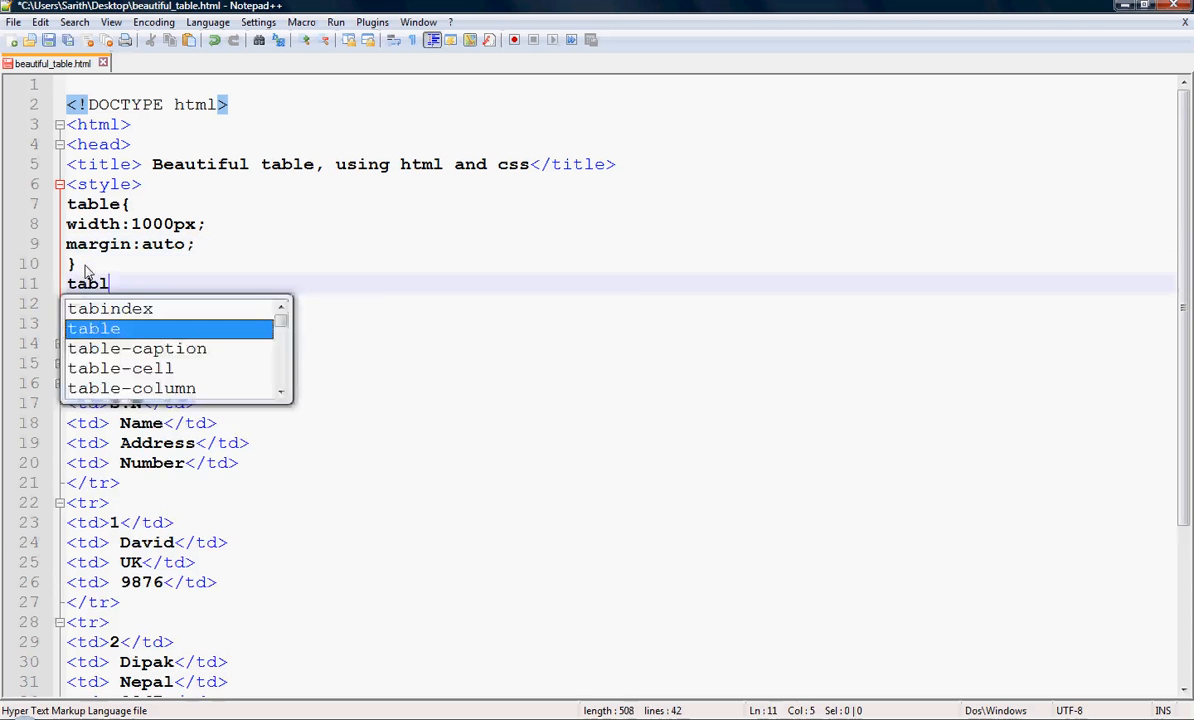
text(, tr, td{)
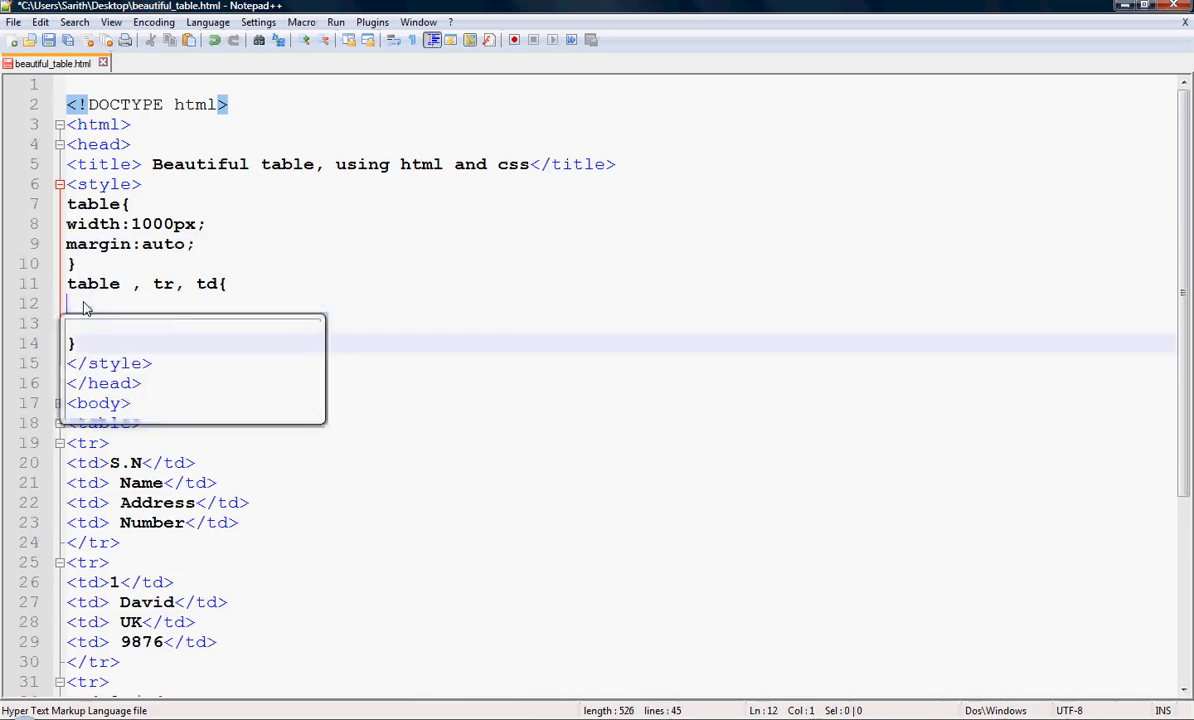
text(border)
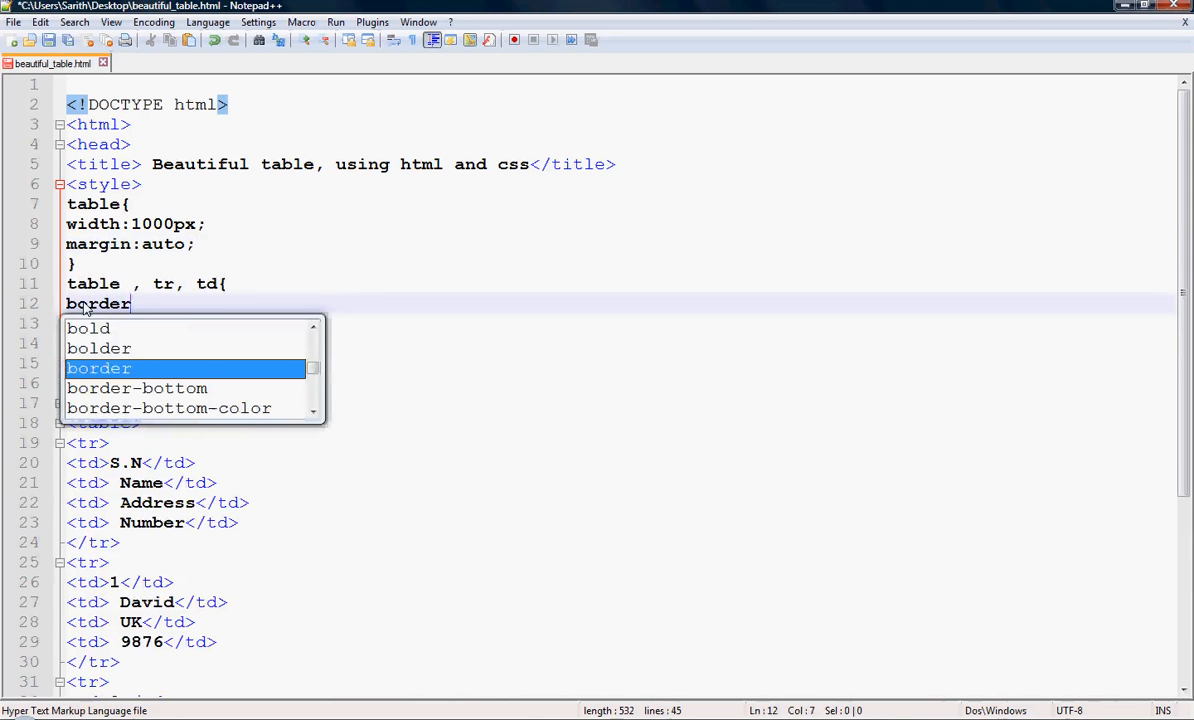
text(-)
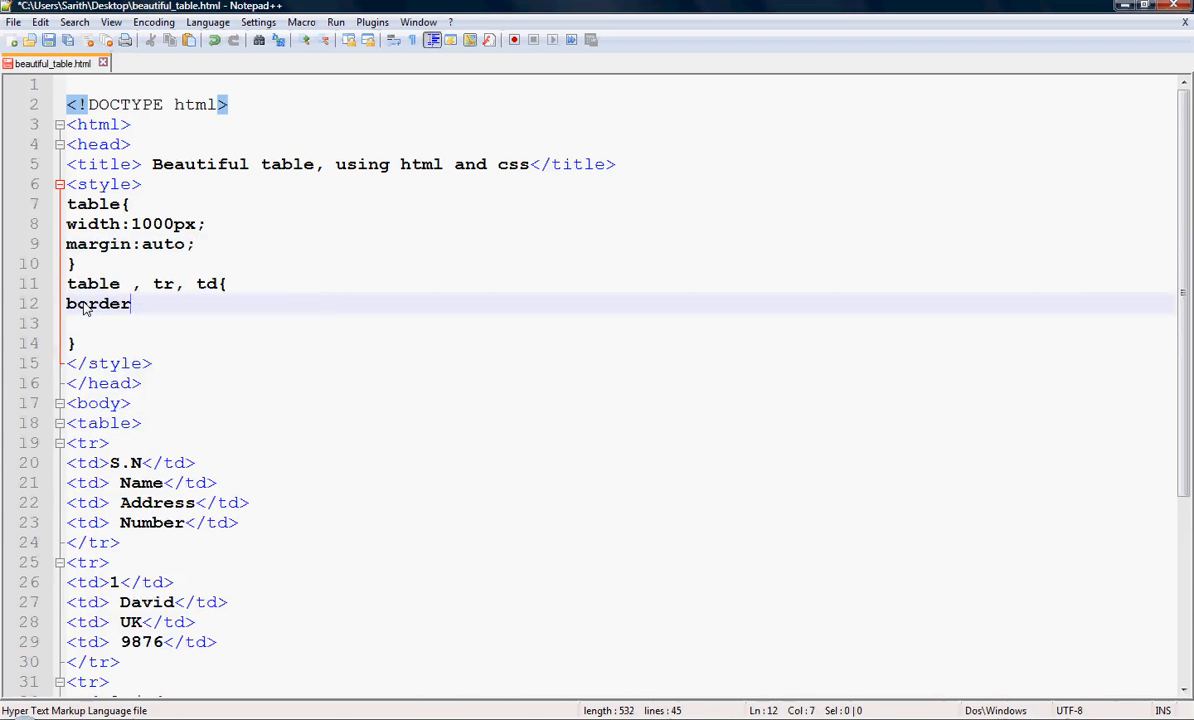
text(:1px)
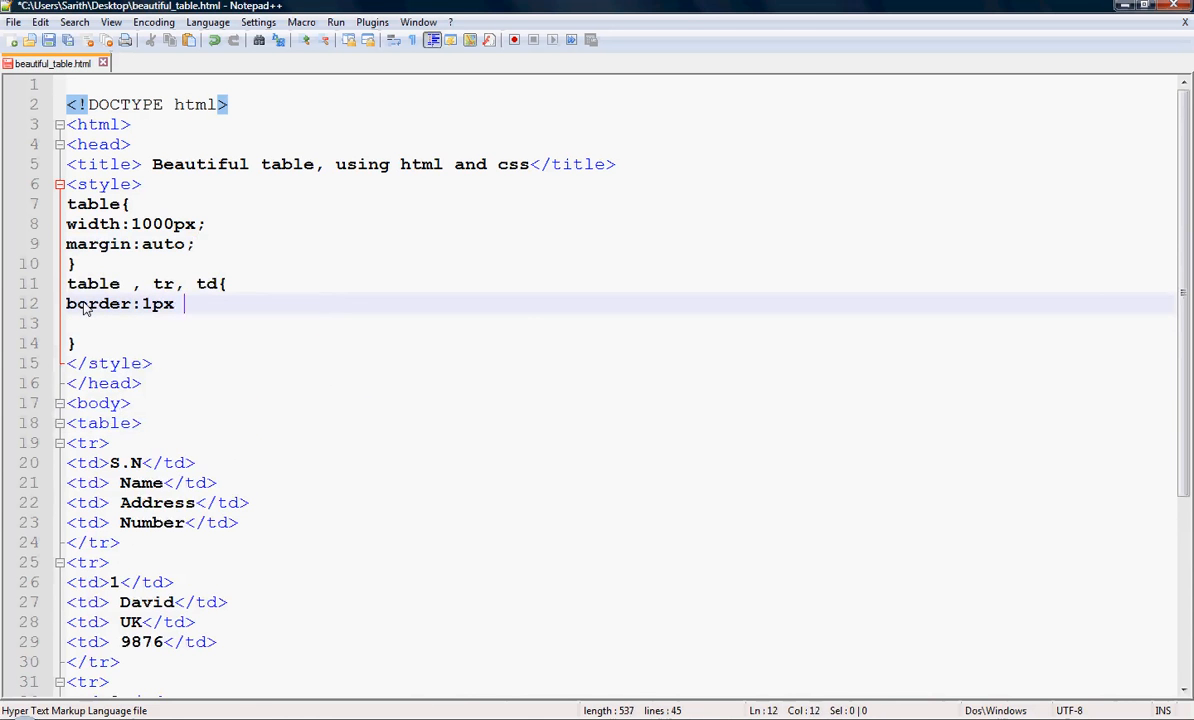
text(solid)
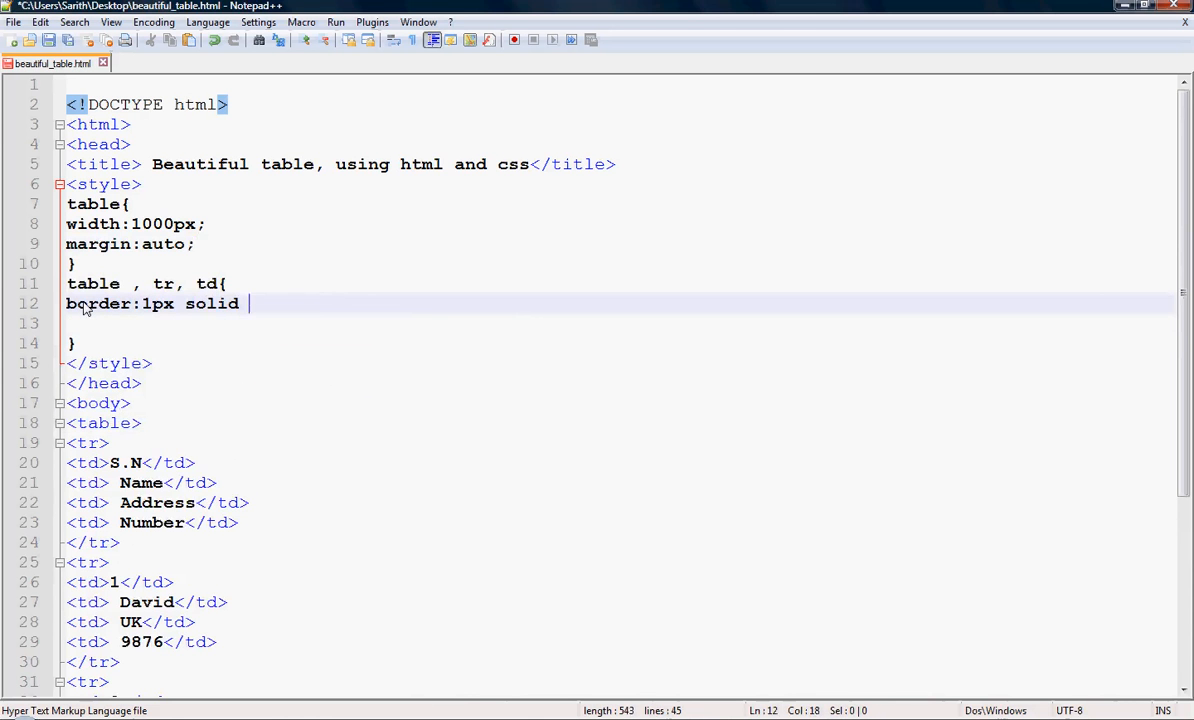
text(black;)
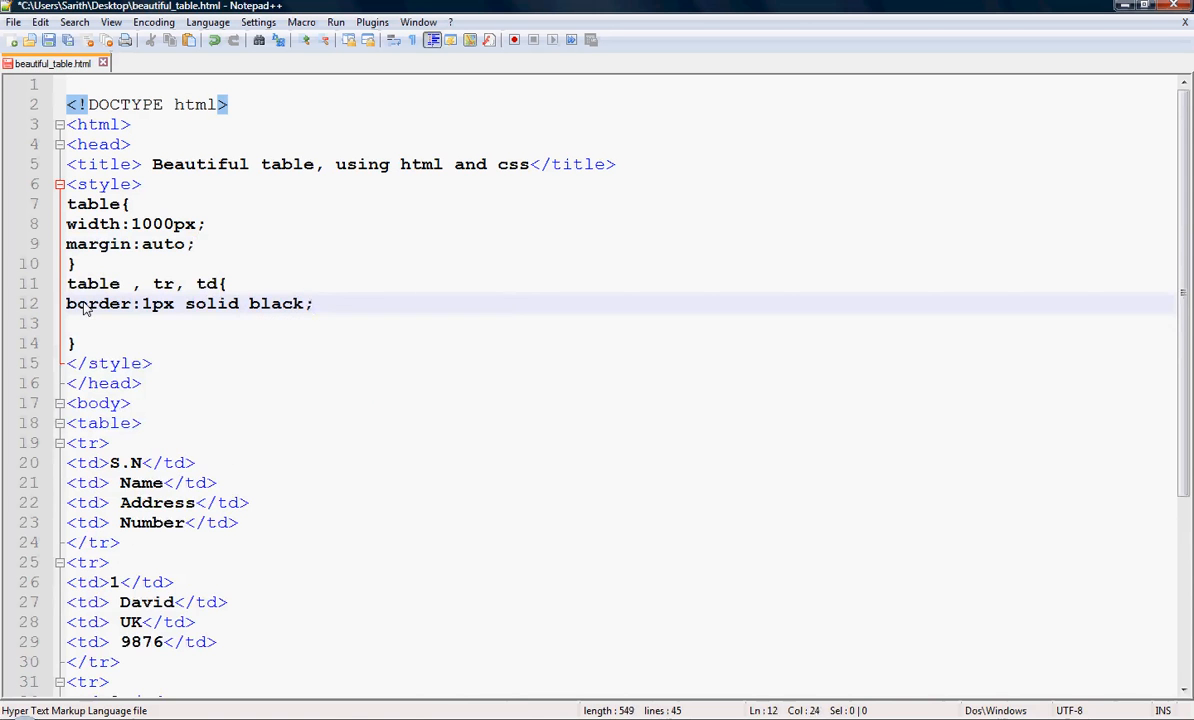
Step: Add 'border-collapse:collapse;' so the borders merge into single lines
text(bord)
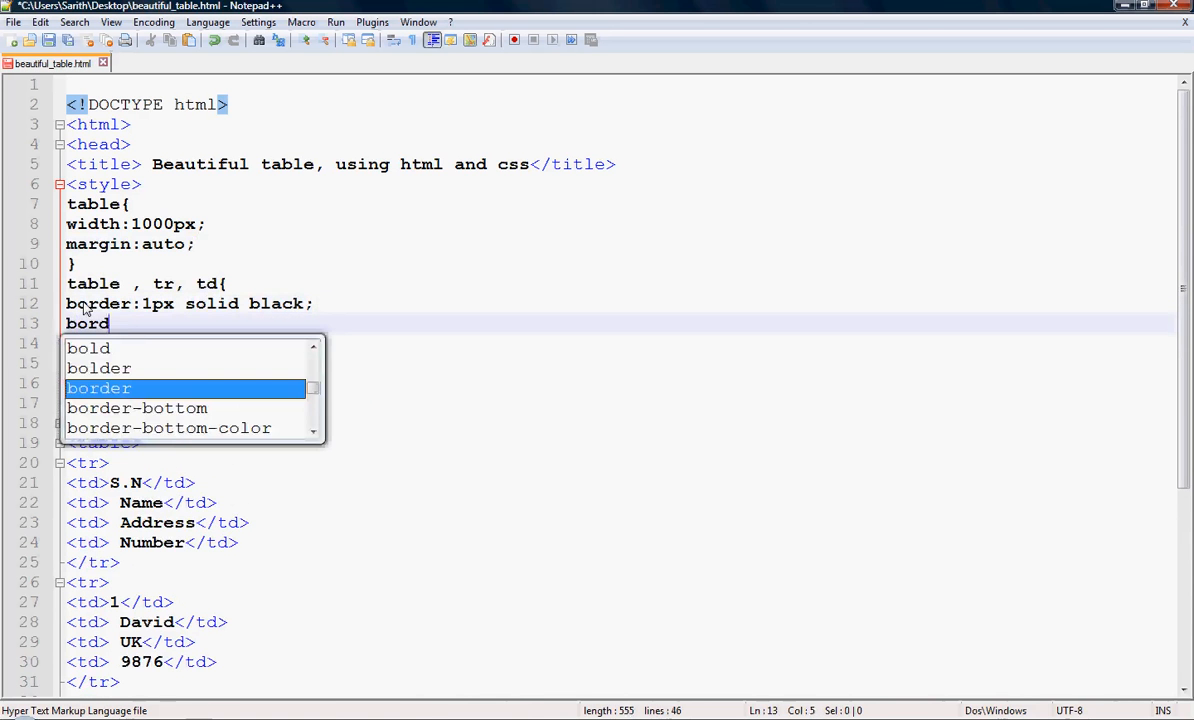
text(er)
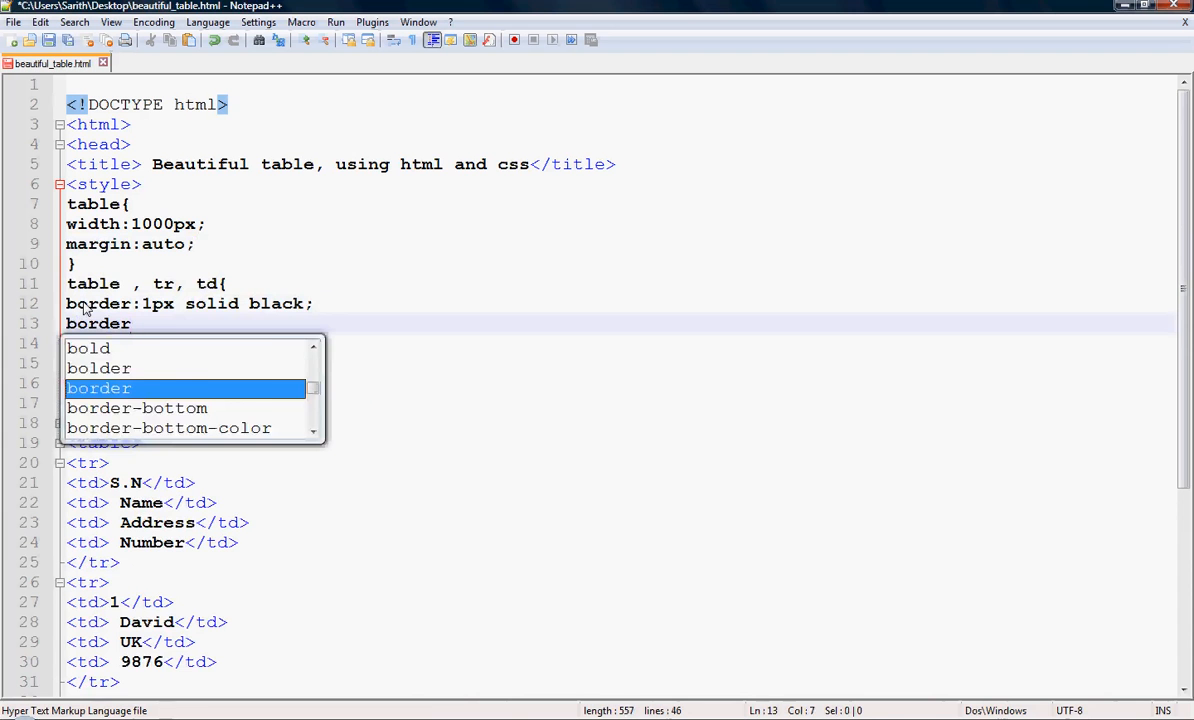
text(-c)
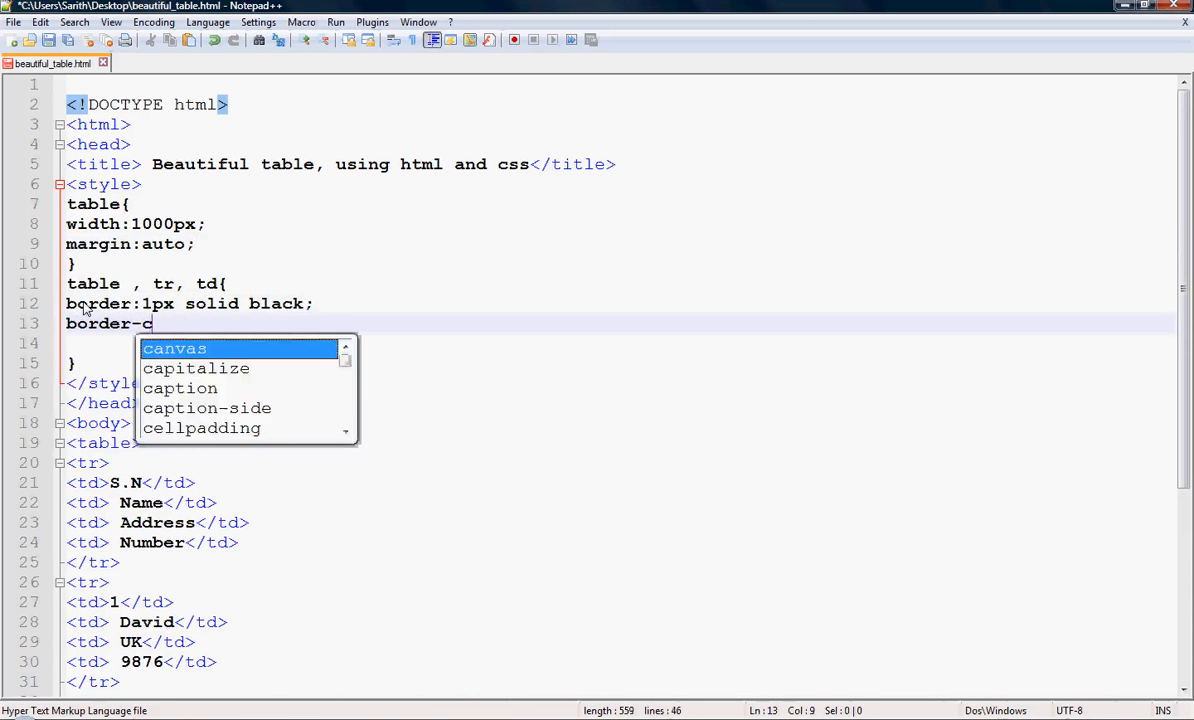
text(o)
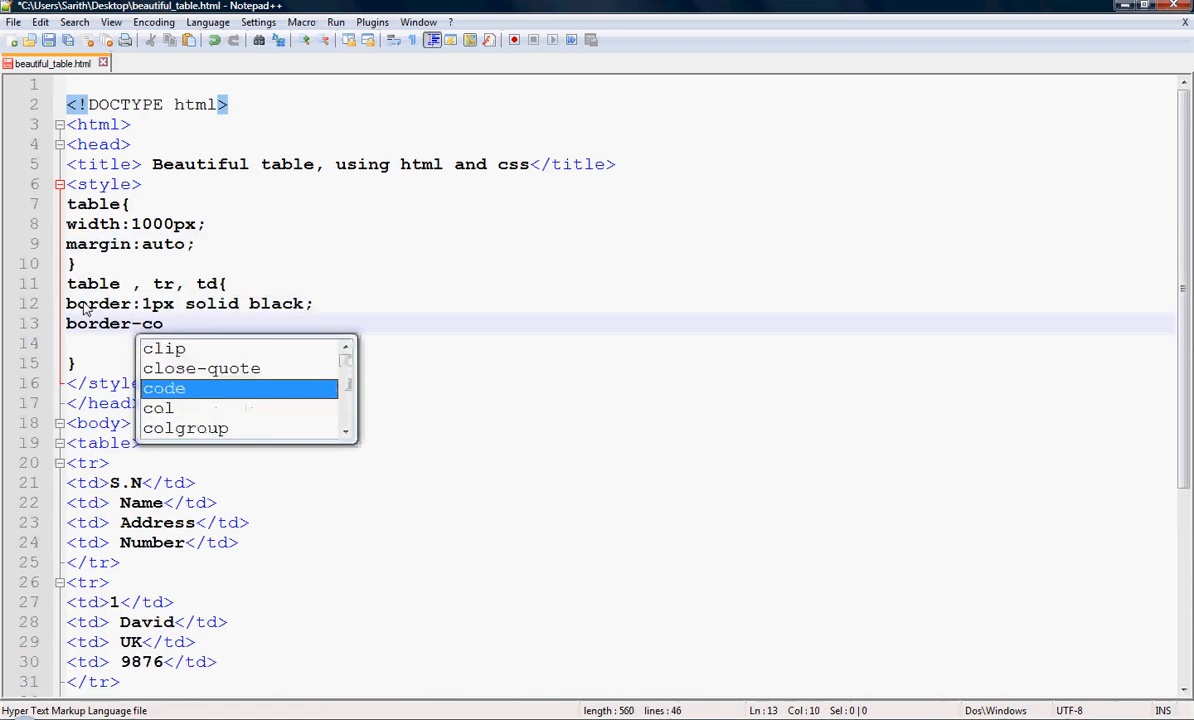
text(llapse)
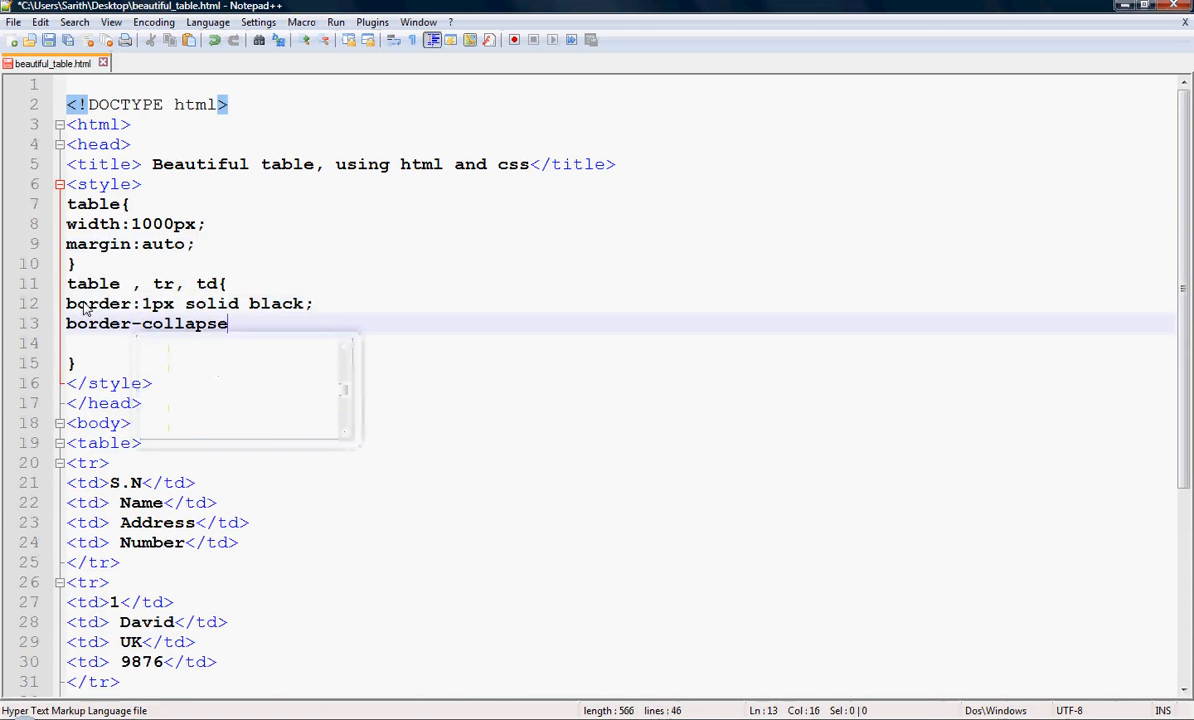
text(:)
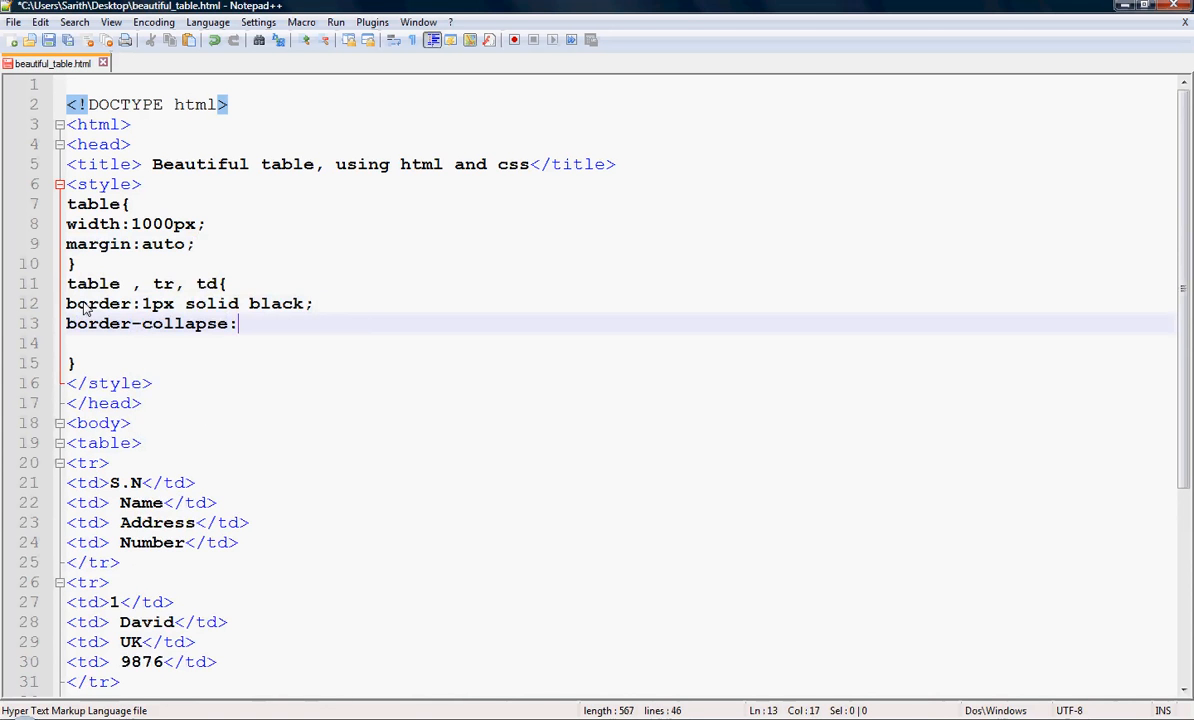
text(co)
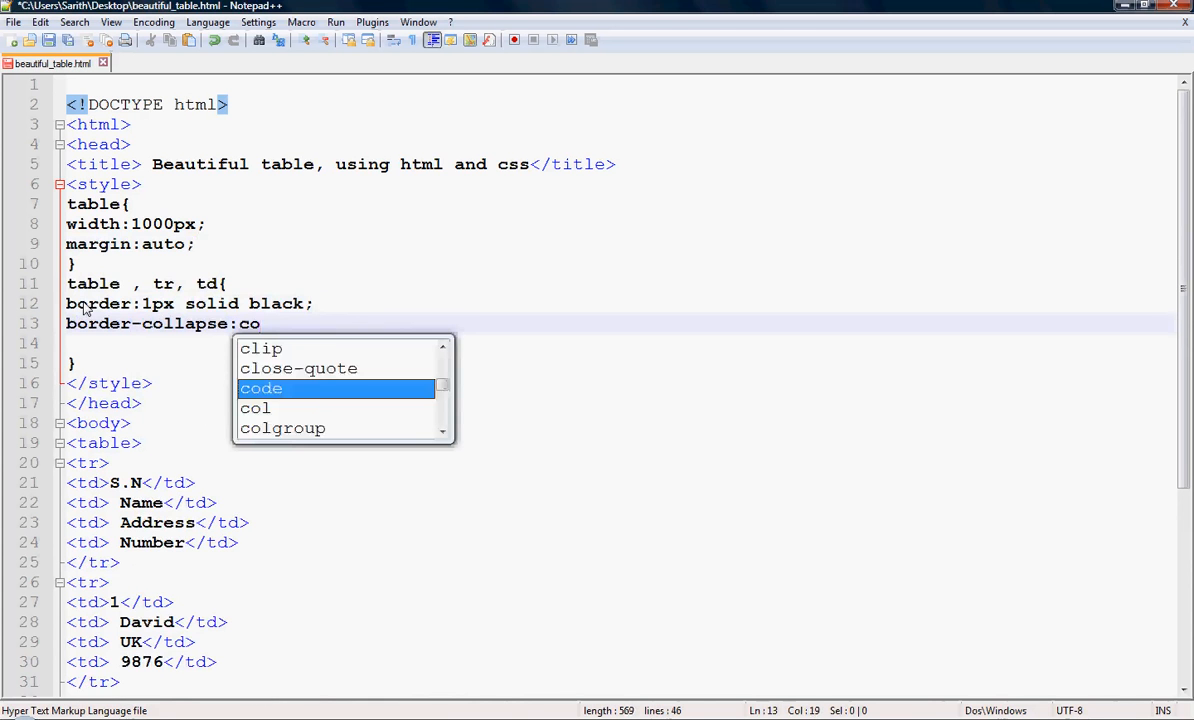
text(llapse;)
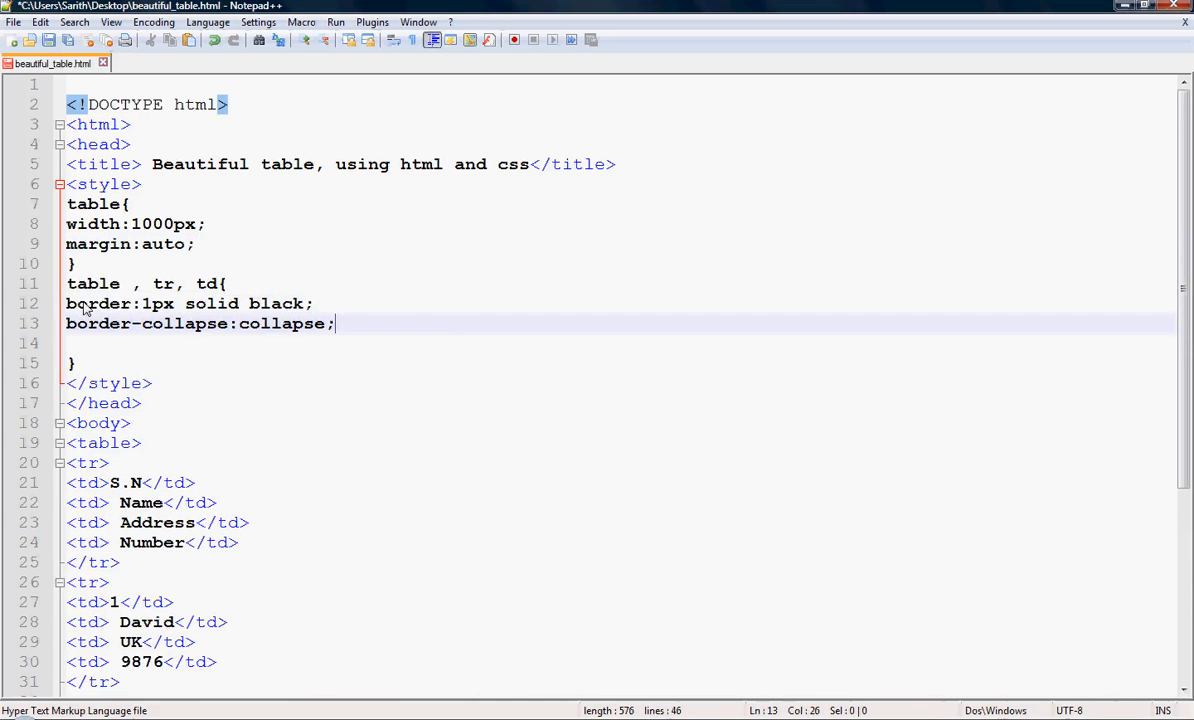
mouse_move(108, 358)
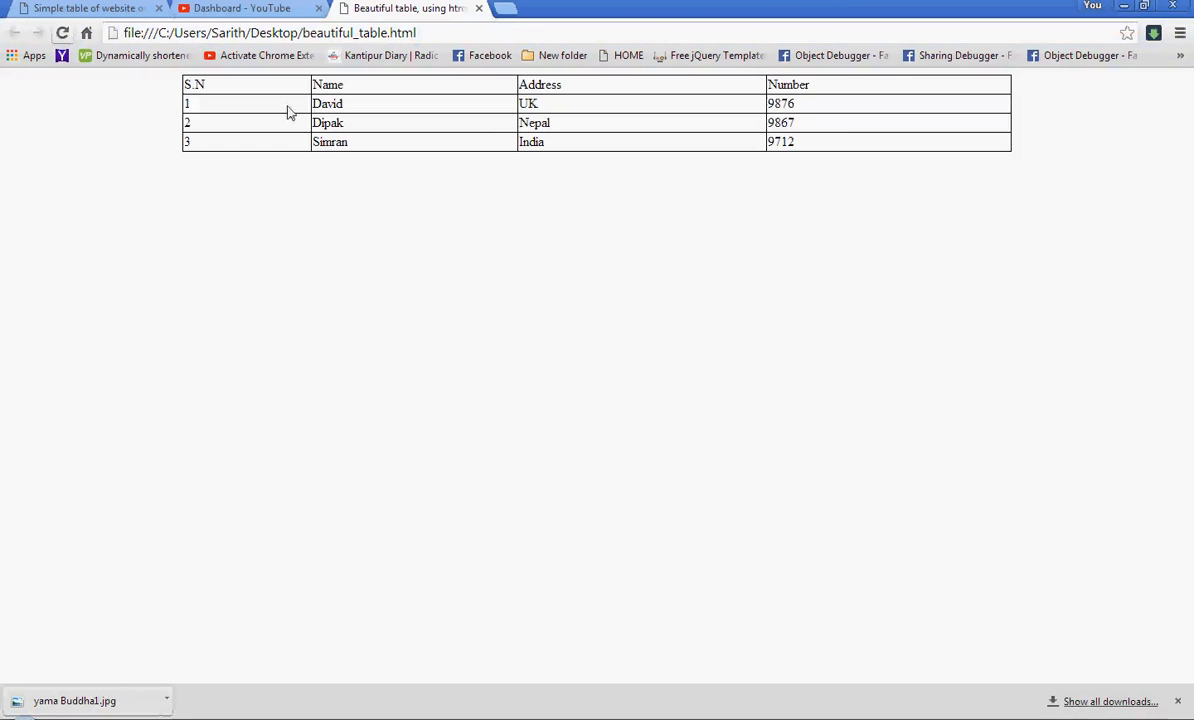
mouse_move(504, 680)
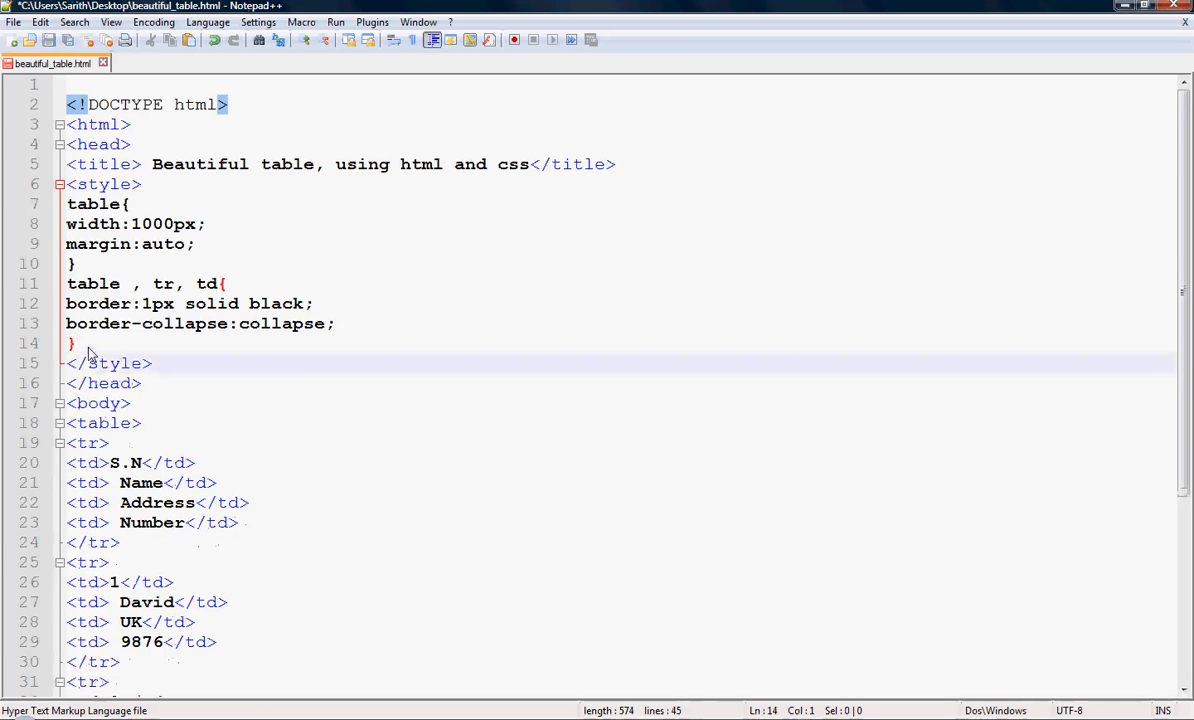
Step: Write a td rule with 'text-align:center;' and 'padding:10px;'
text(td{)
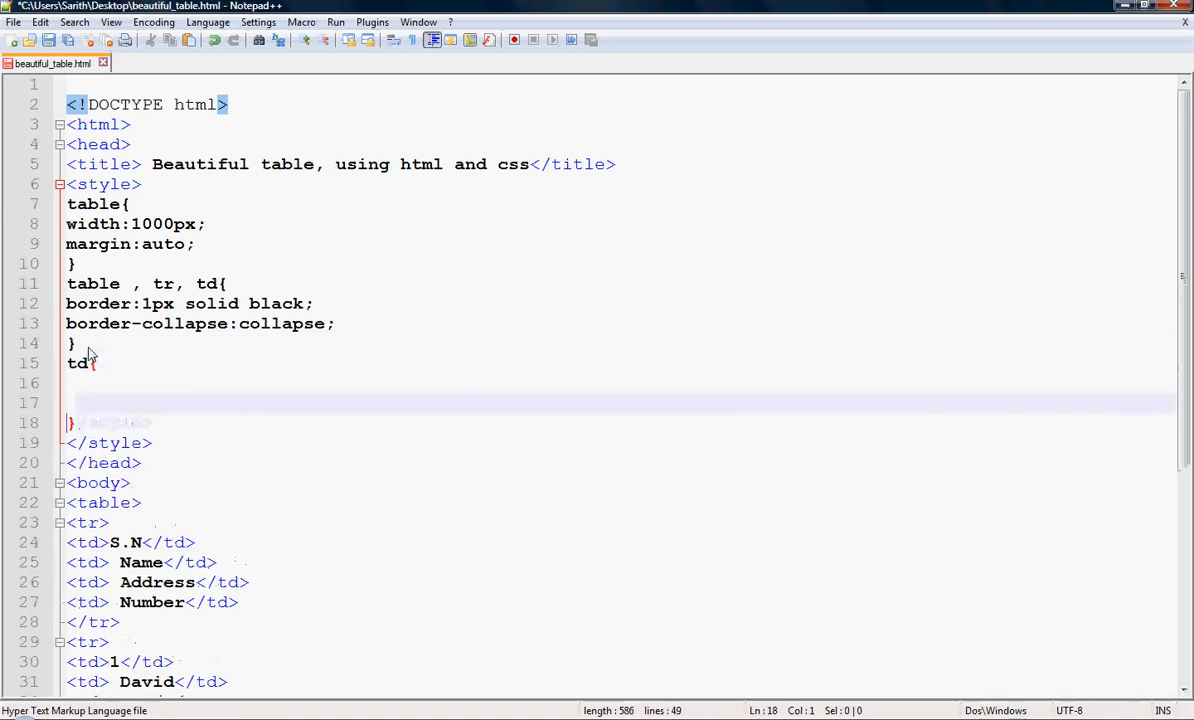
text(text-align:)
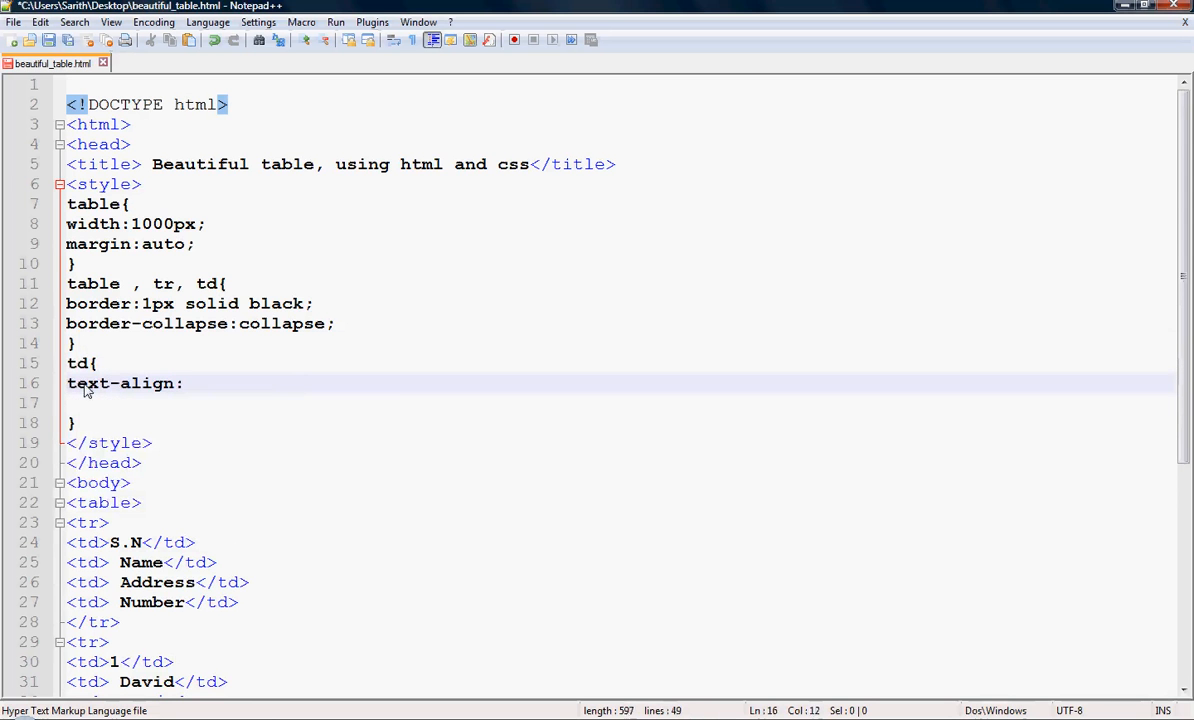
text(center;)
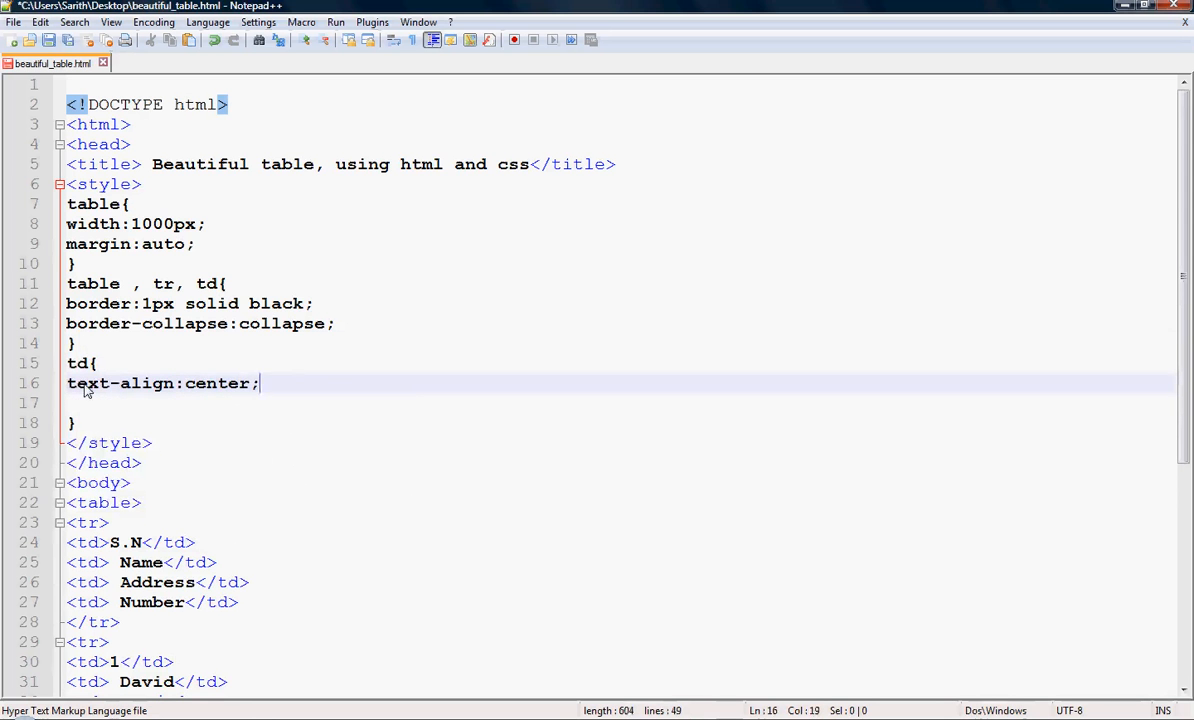
text(padding:)
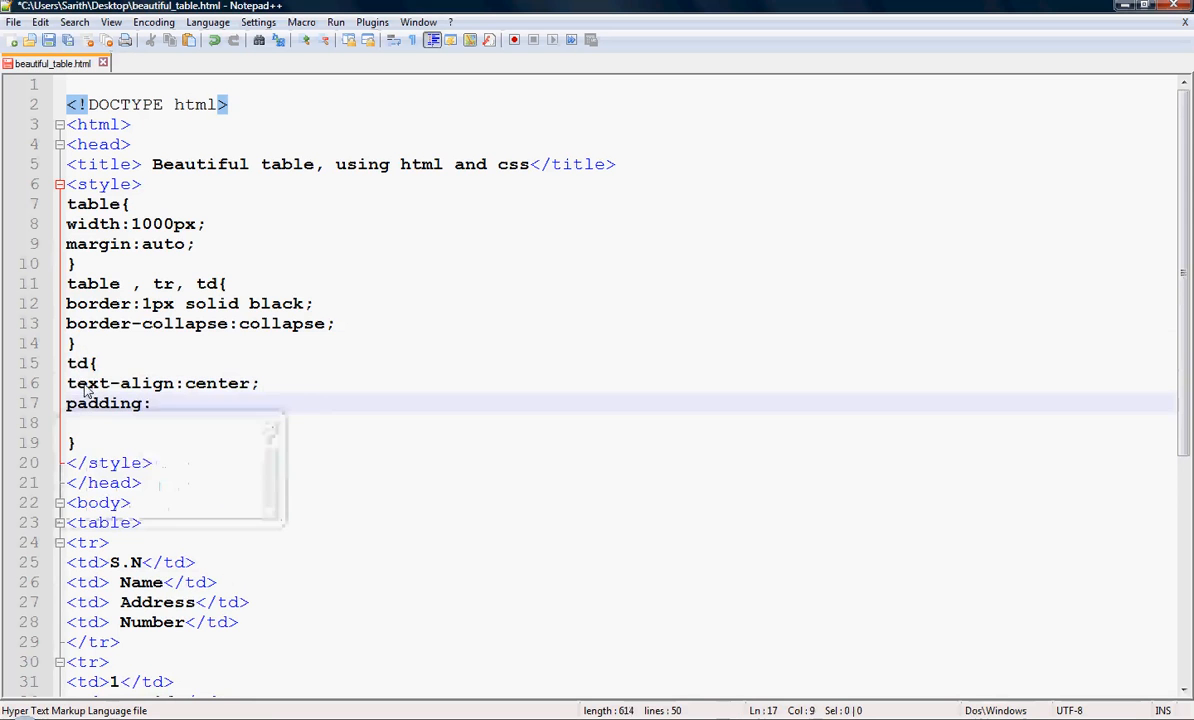
text(10)
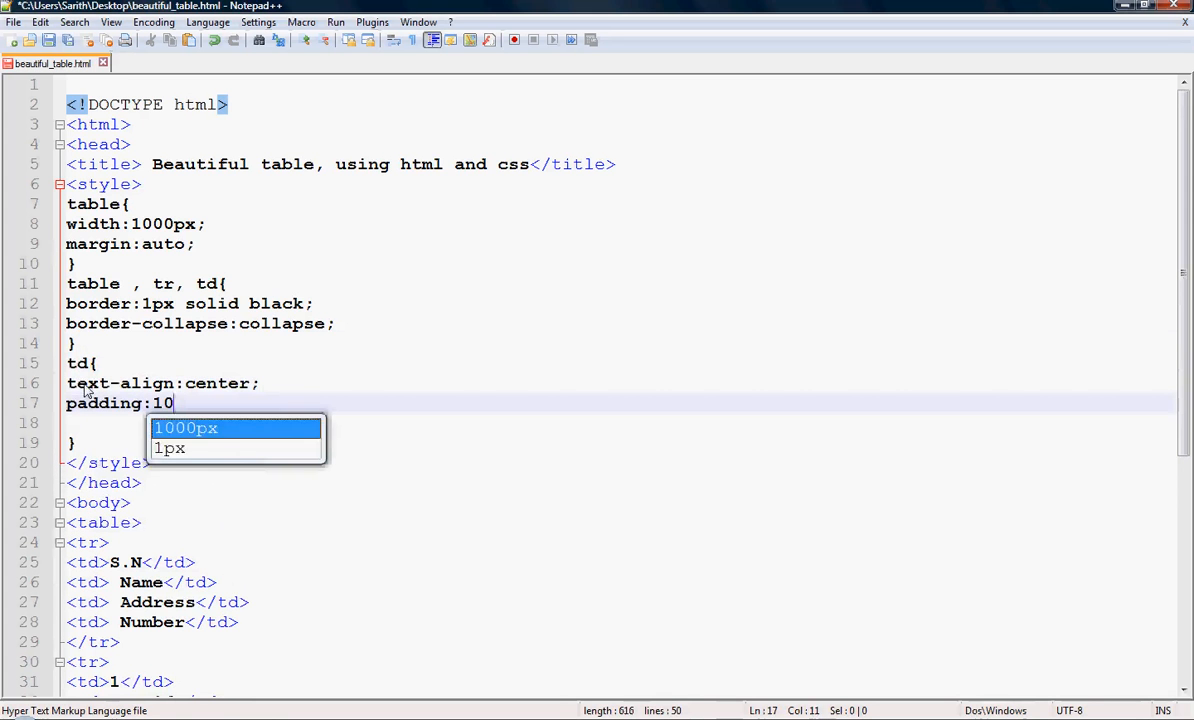
text(px;)
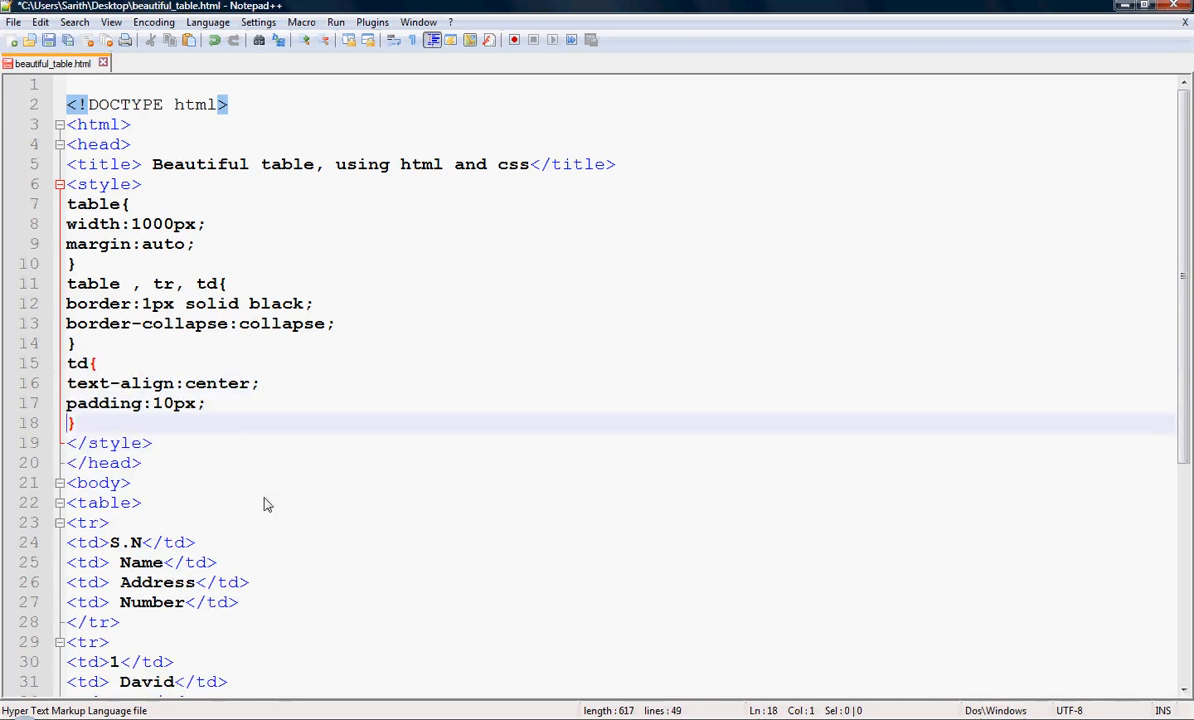
mouse_move(568, 656)
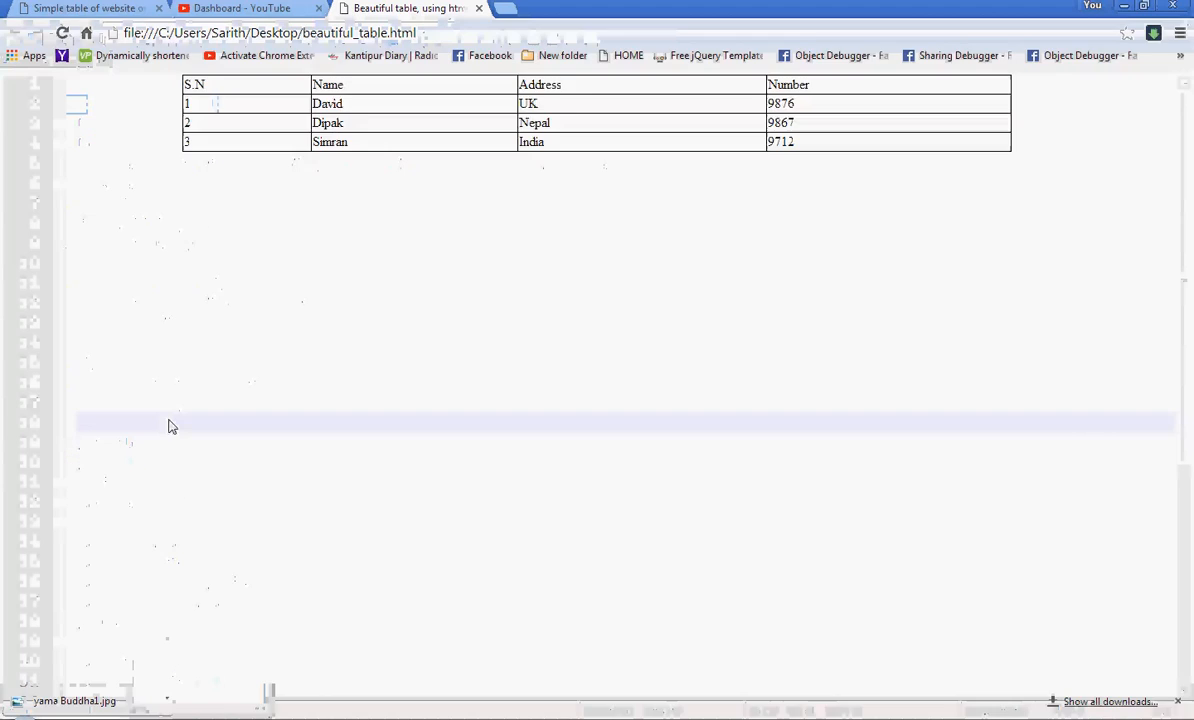
click(62, 32)
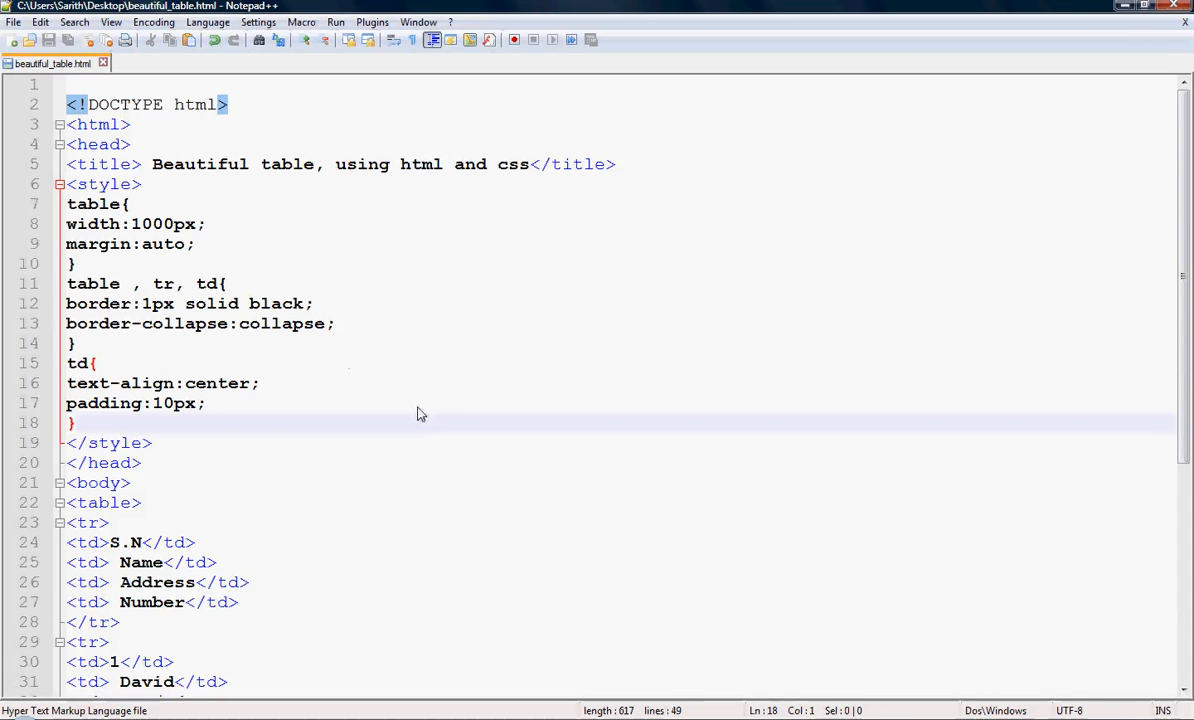
mouse_move(416, 420)
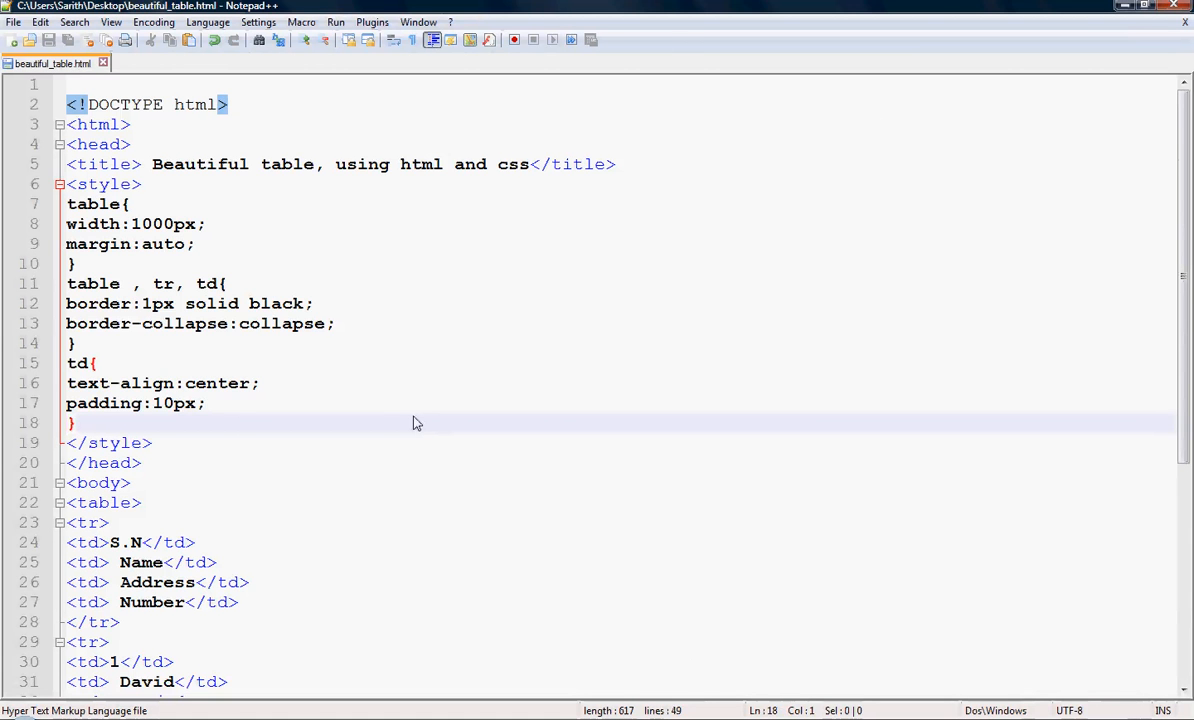